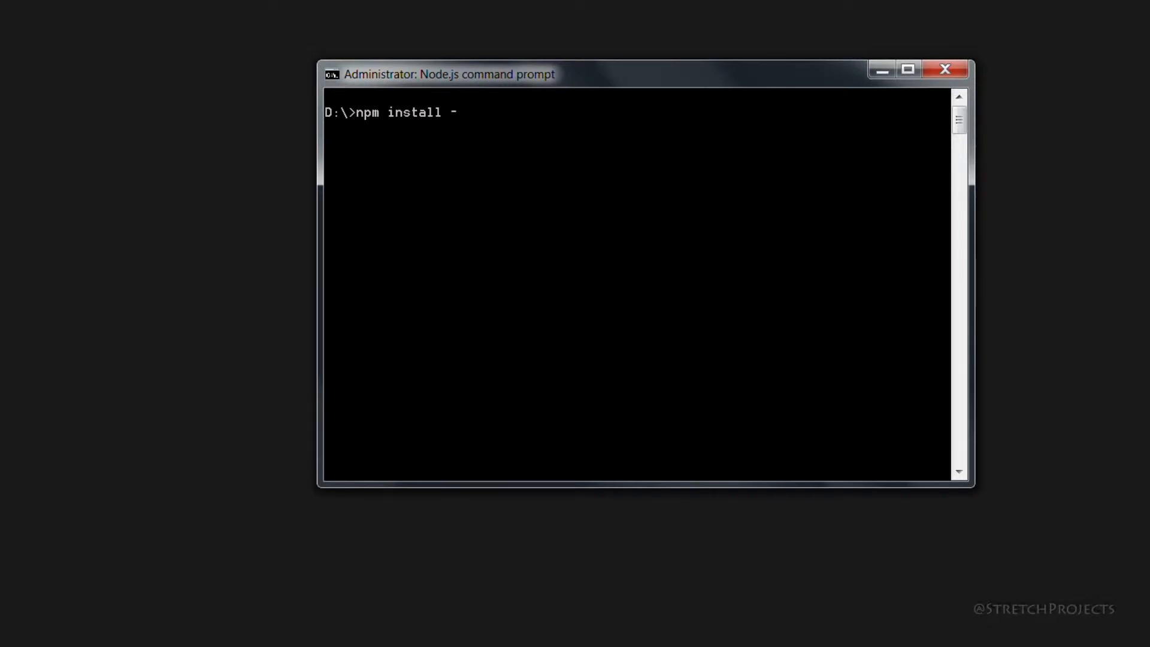
Run npm install -g bower to install Bower globally.
{"action": "type", "text": "g"}
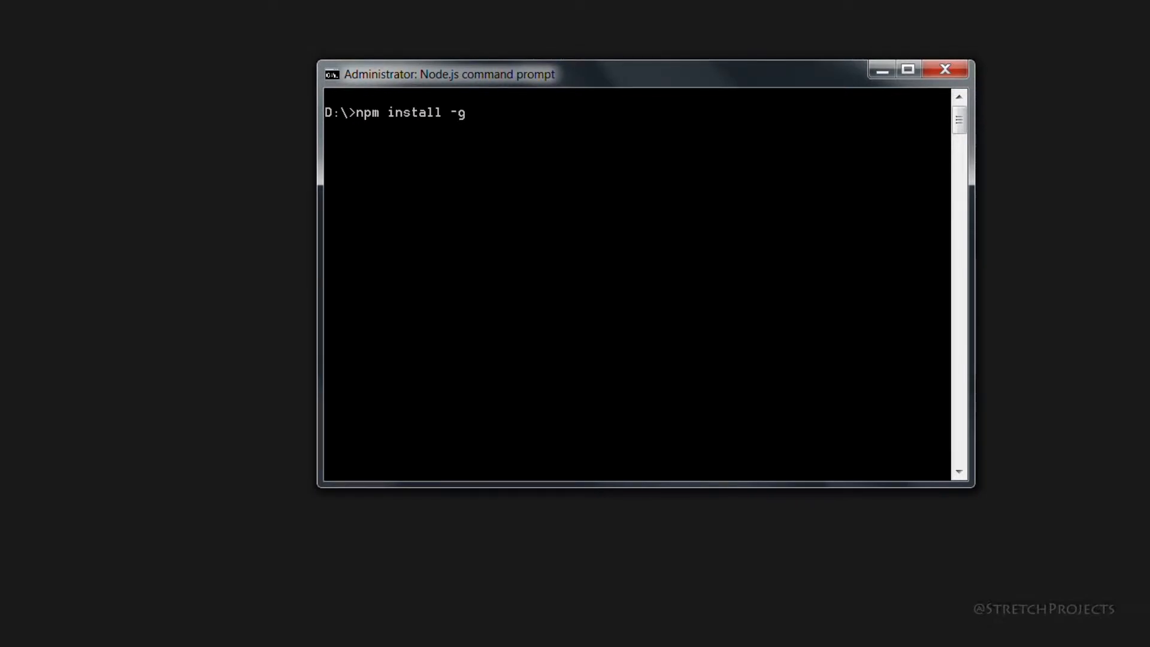
{"action": "type", "text": "bowe"}
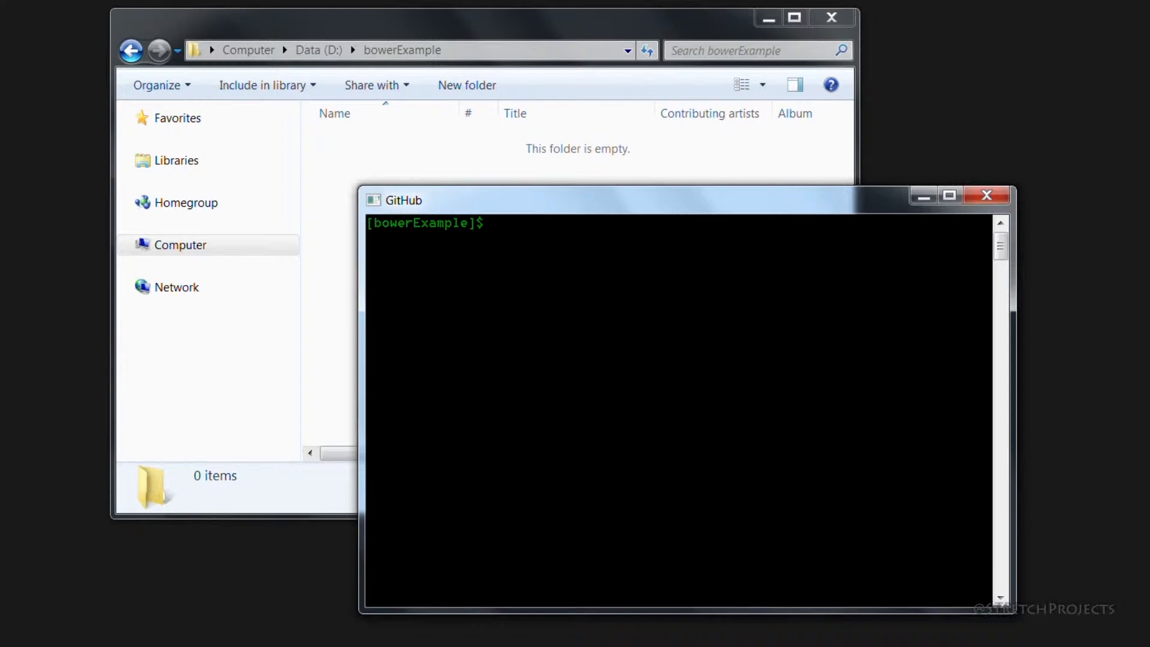
Run bower install jquery in Git Bash, creating the bower_components folder.
{"action": "left_click", "coordinate": [499, 224]}
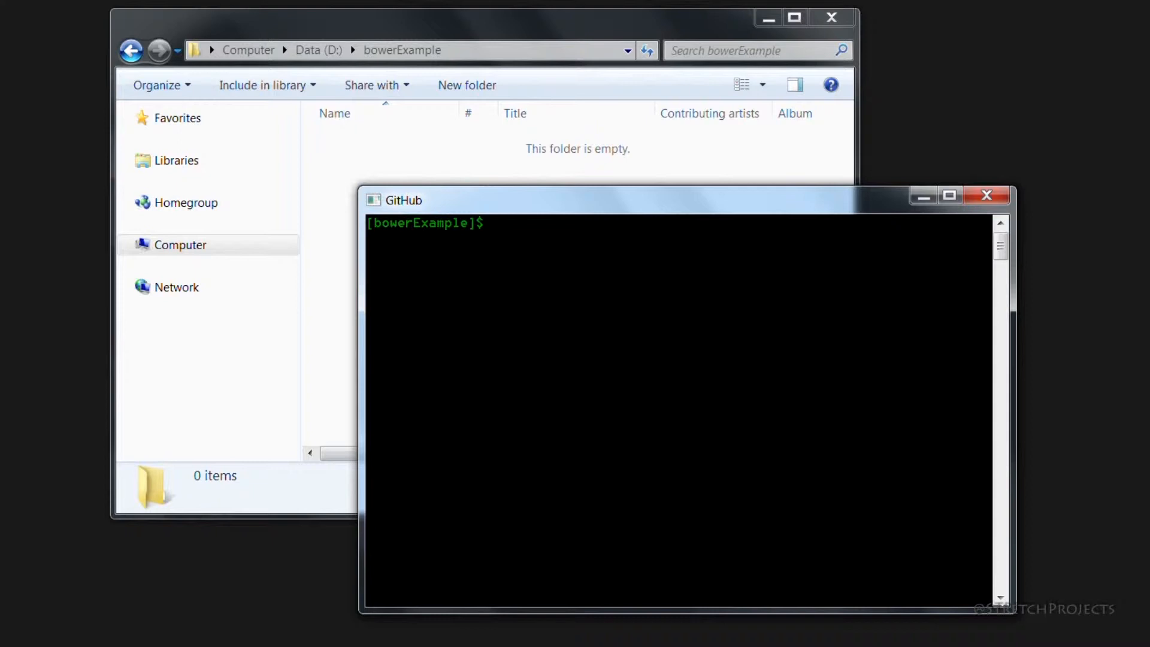
{"action": "type", "text": "bower inst"}
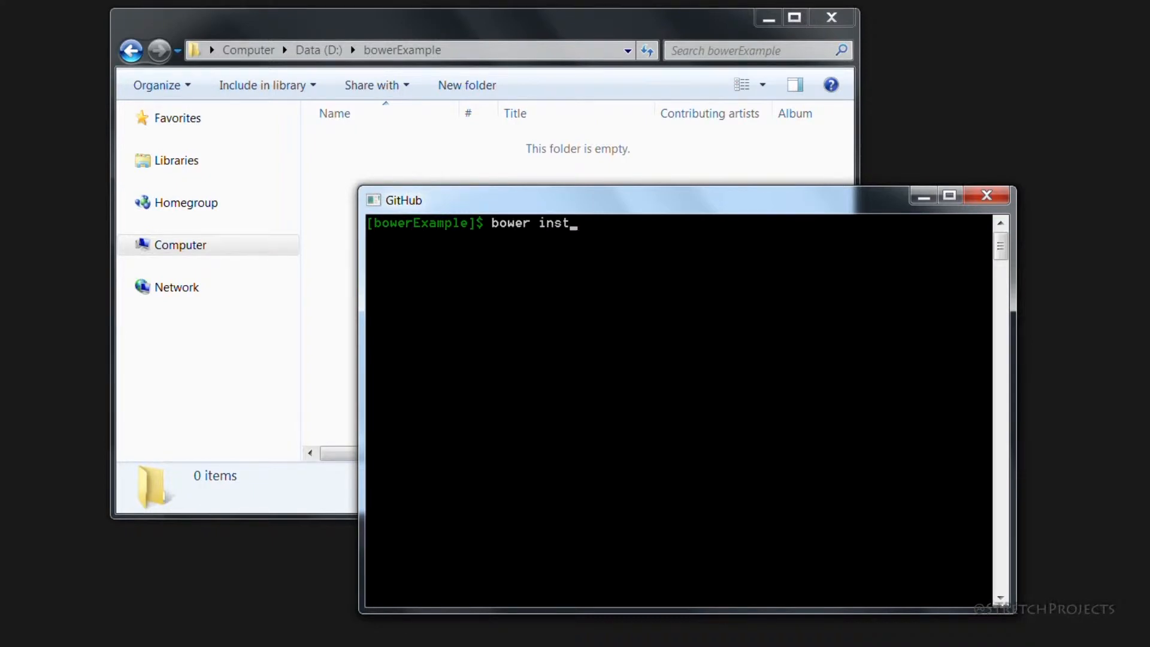
{"action": "type", "text": "all jquery"}
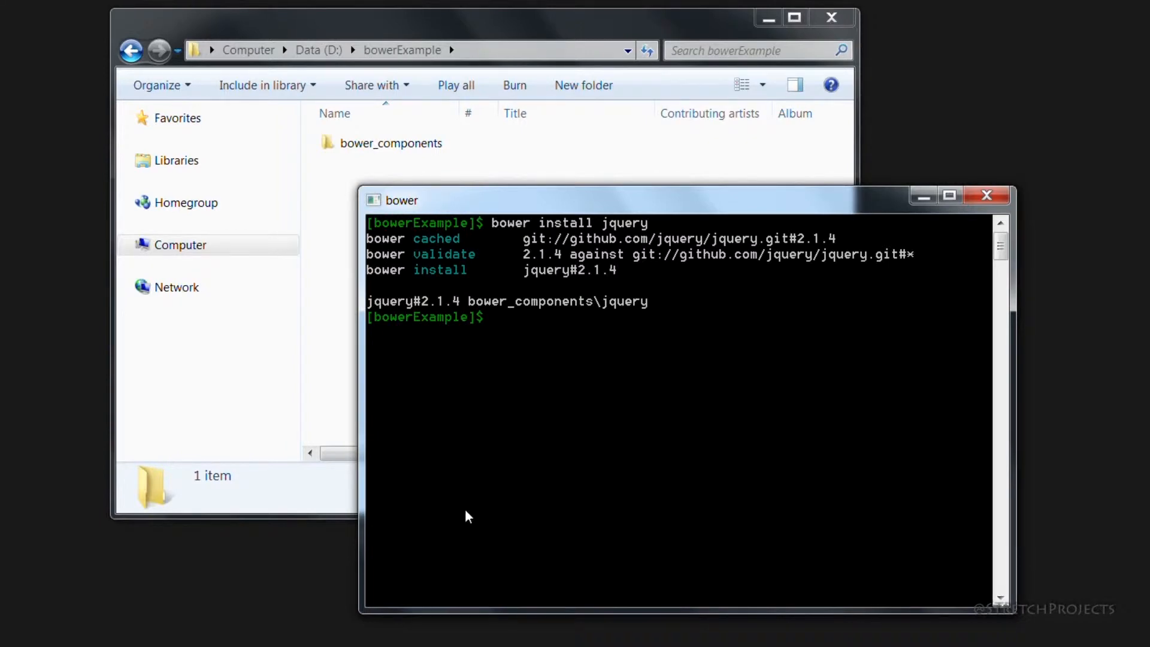
{"action": "double_click", "coordinate": [390, 143]}
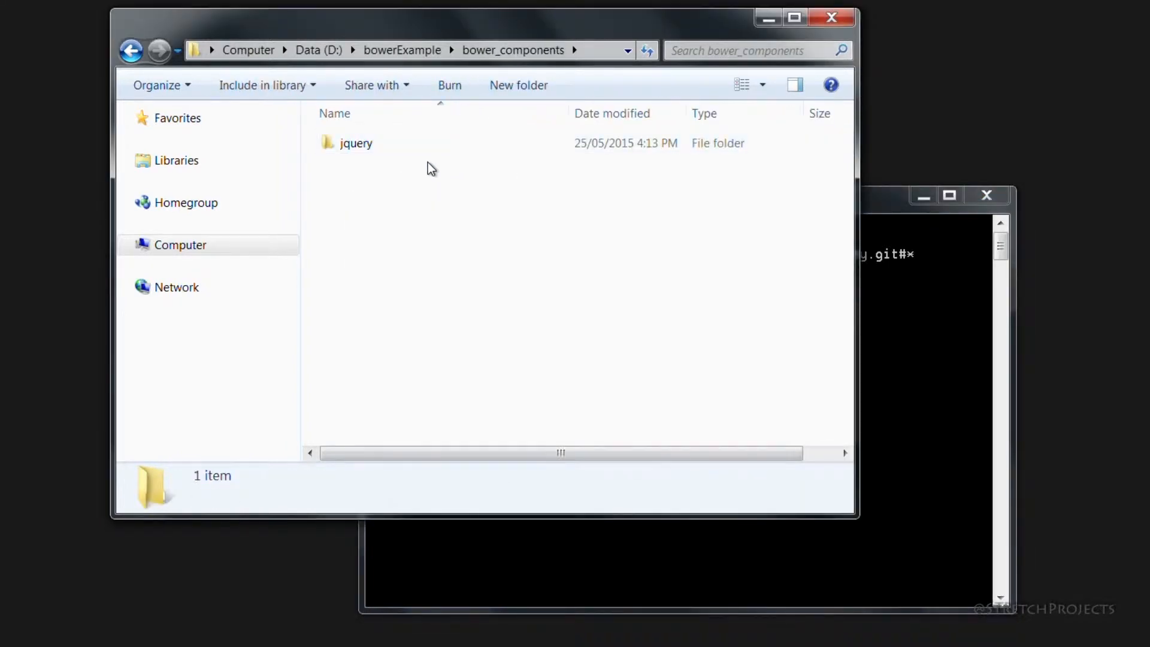
{"action": "left_click", "coordinate": [356, 142]}
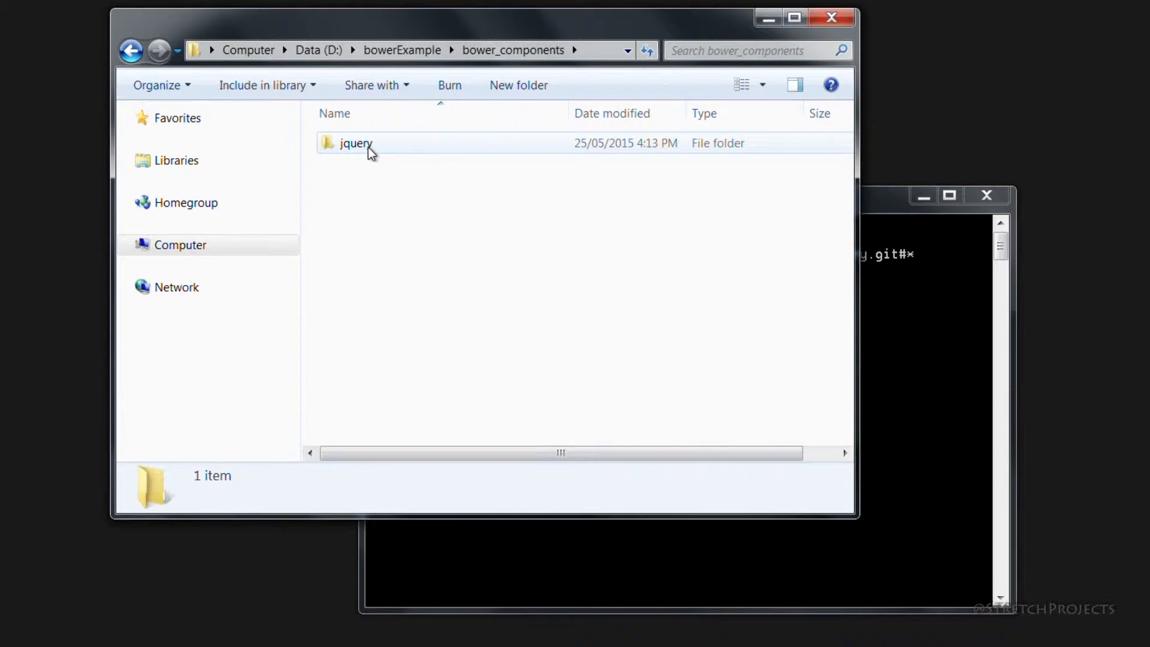
{"action": "left_click", "coordinate": [356, 143]}
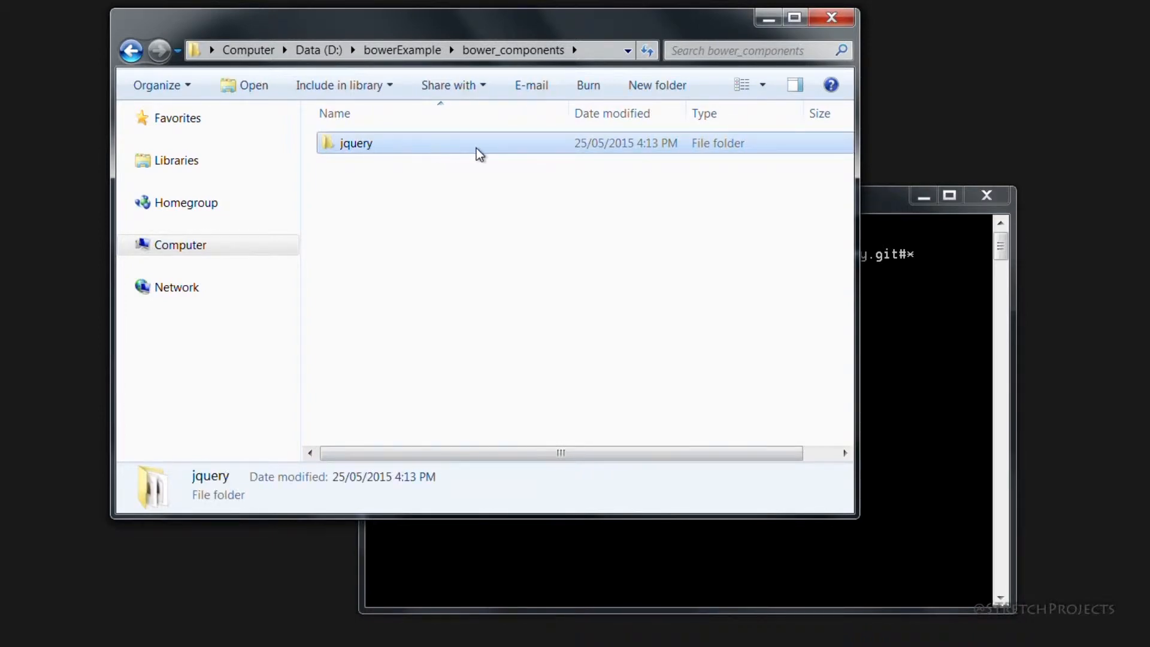
{"action": "double_click", "coordinate": [356, 143]}
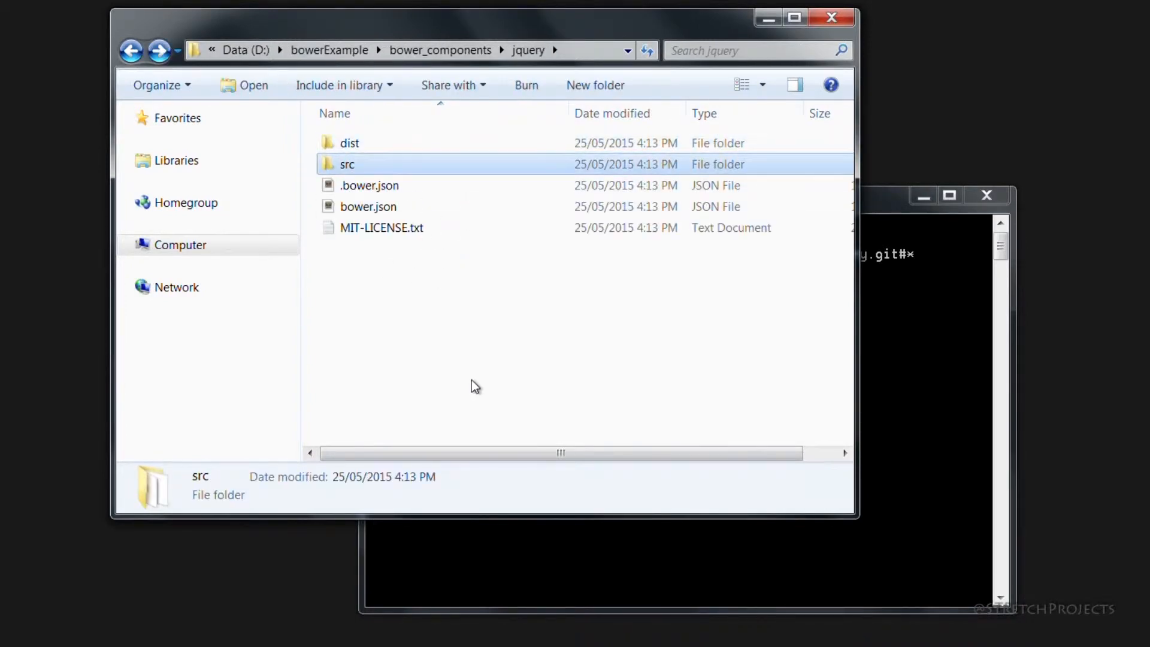
{"action": "double_click", "coordinate": [347, 164]}
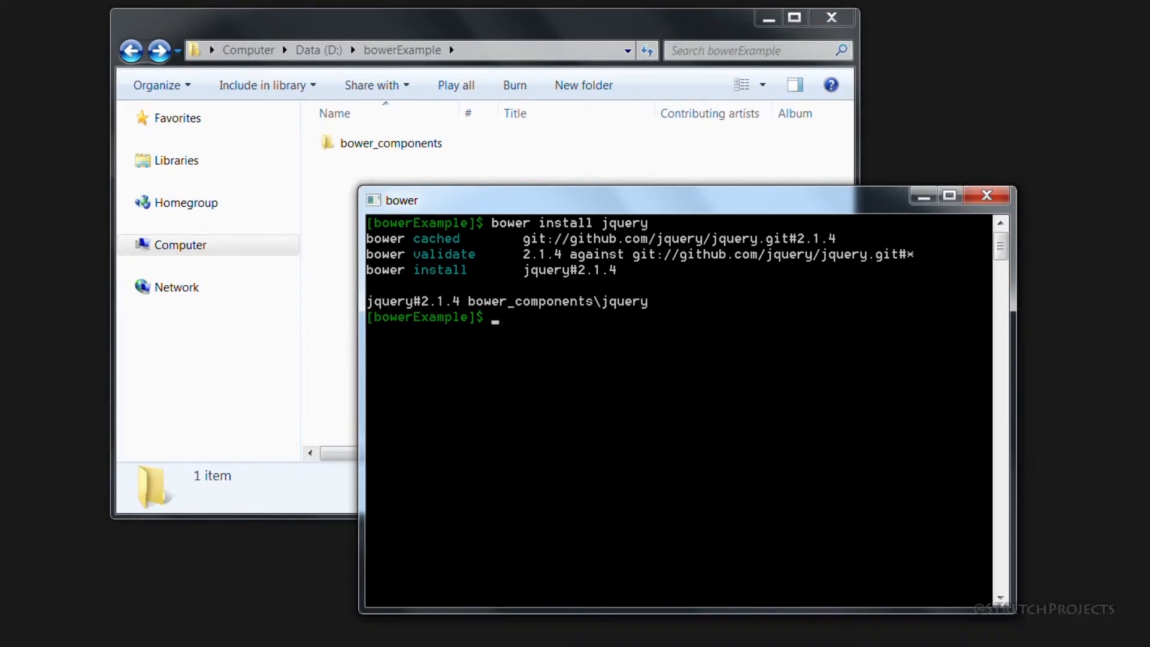
Run bower install Polymer/polymer, adding polymer and webcomponentsjs.
{"action": "type", "text": "bower install jquery"}
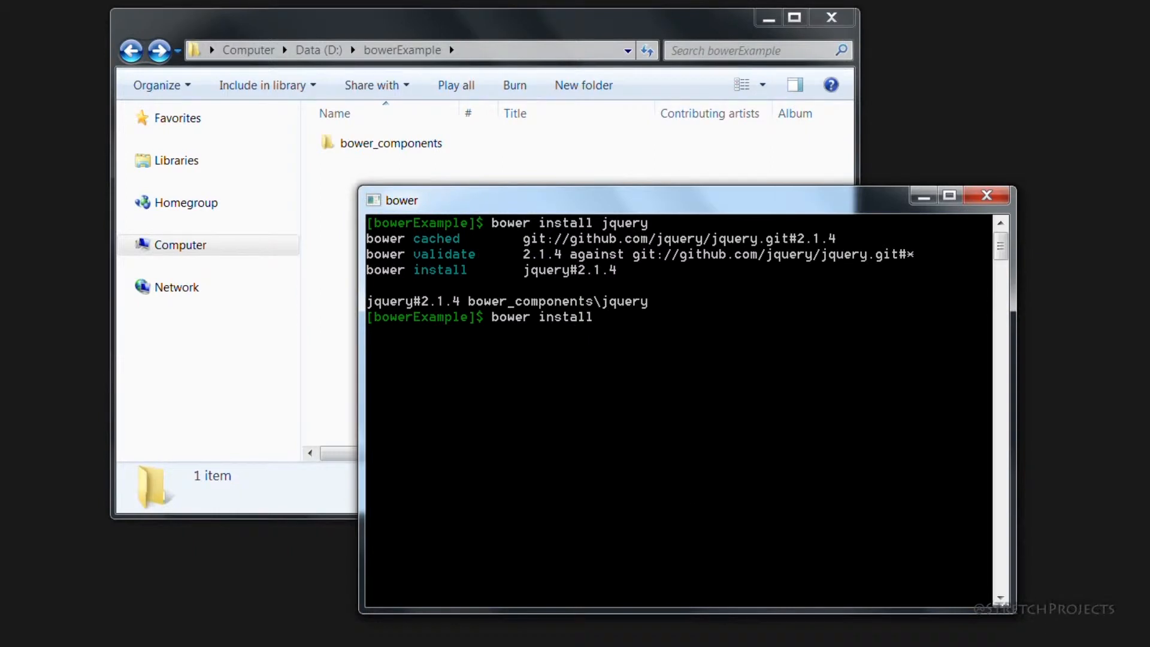
{"action": "type", "text": "Poly"}
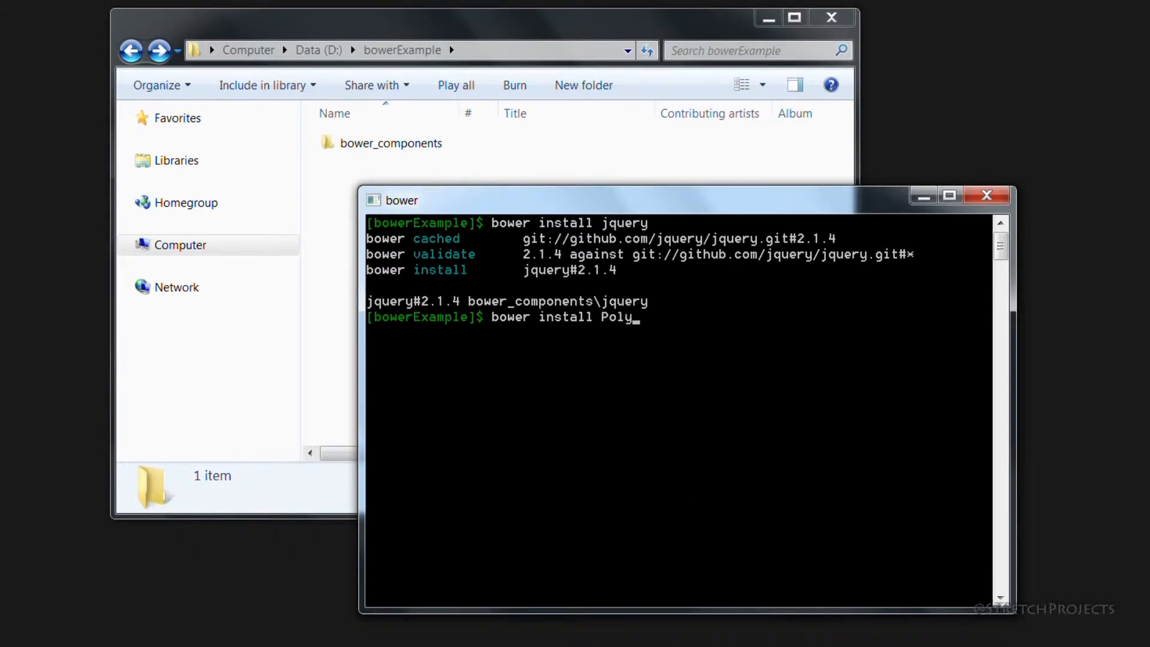
{"action": "type", "text": "mer/polym"}
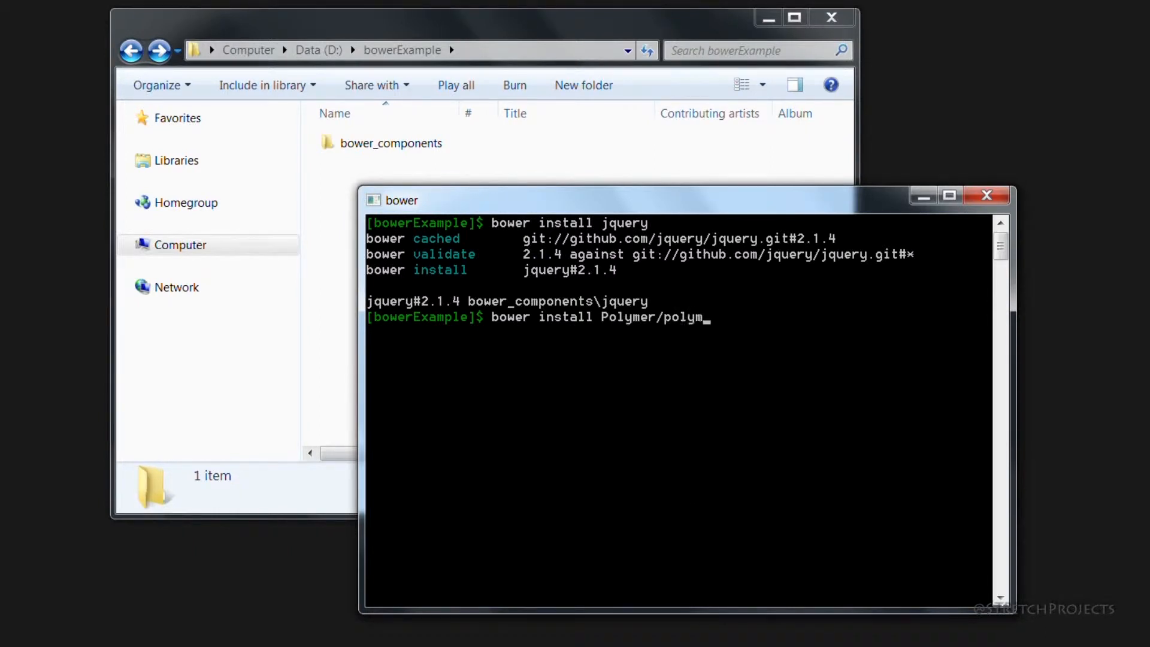
{"action": "type", "text": "er"}
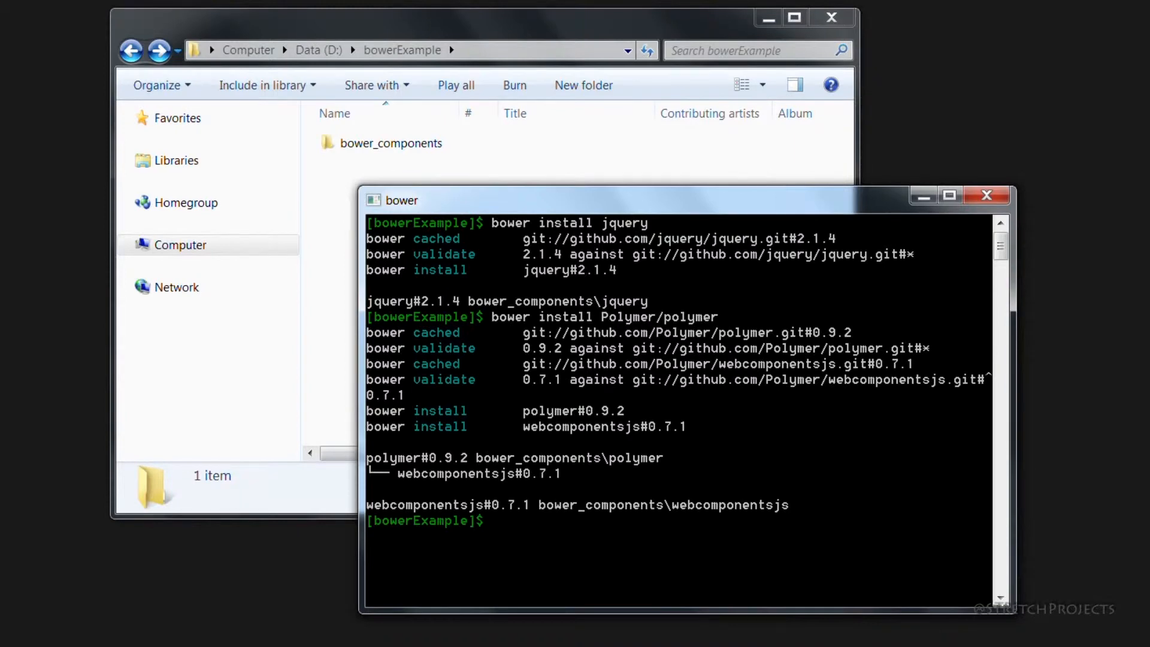
Browse bower_components (jquery, polymer, webcomponentsjs), then empty the bowerExample folder.
{"action": "left_click", "coordinate": [391, 143]}
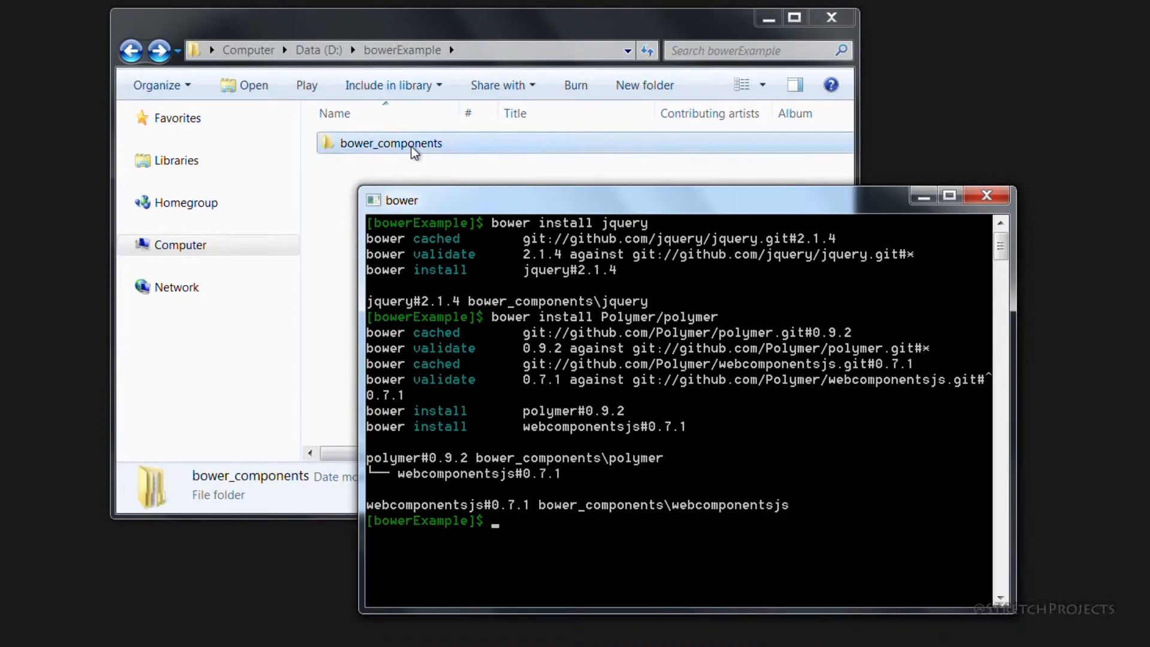
{"action": "double_click", "coordinate": [391, 143]}
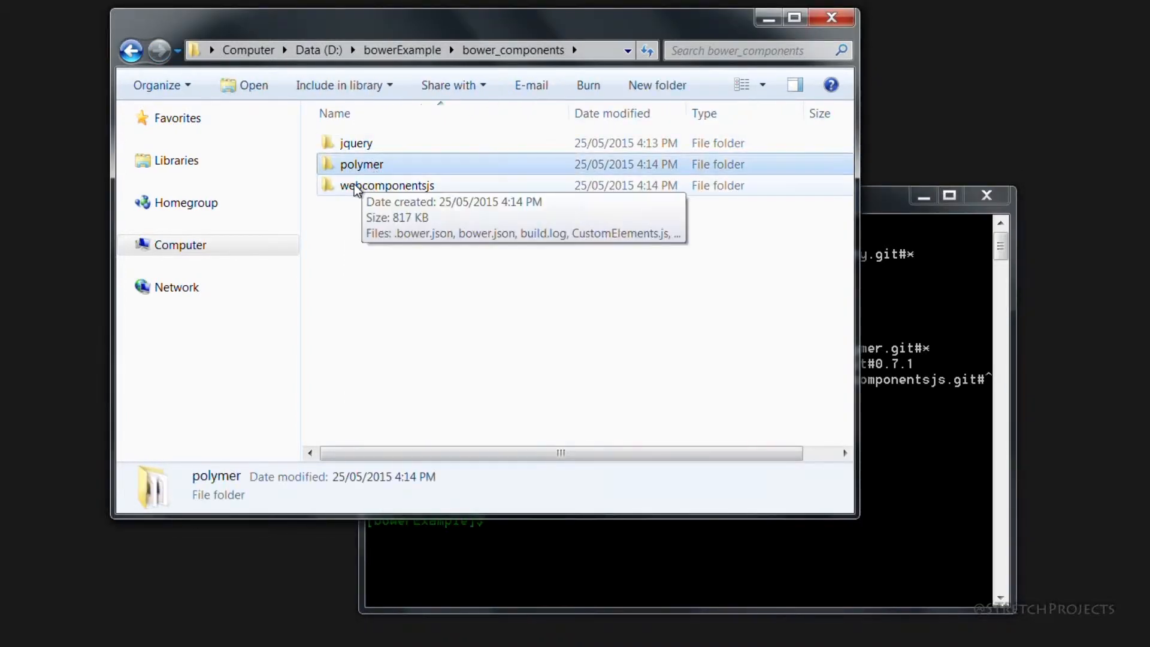
{"action": "left_click", "coordinate": [387, 185]}
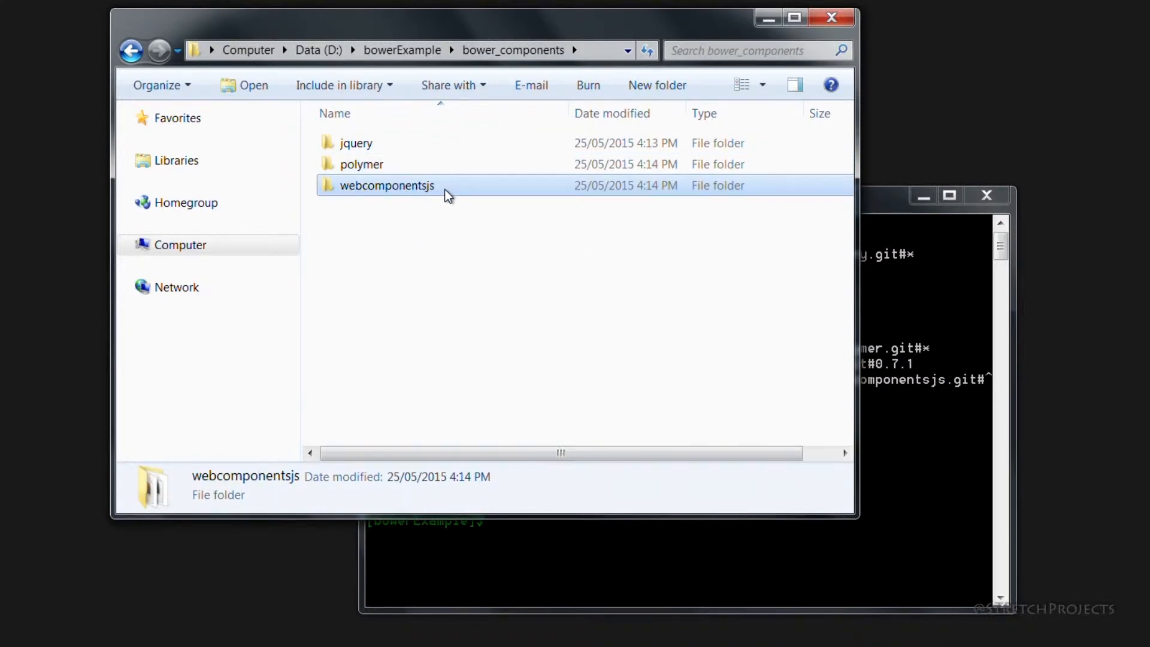
{"action": "mouse_move", "coordinate": [518, 272]}
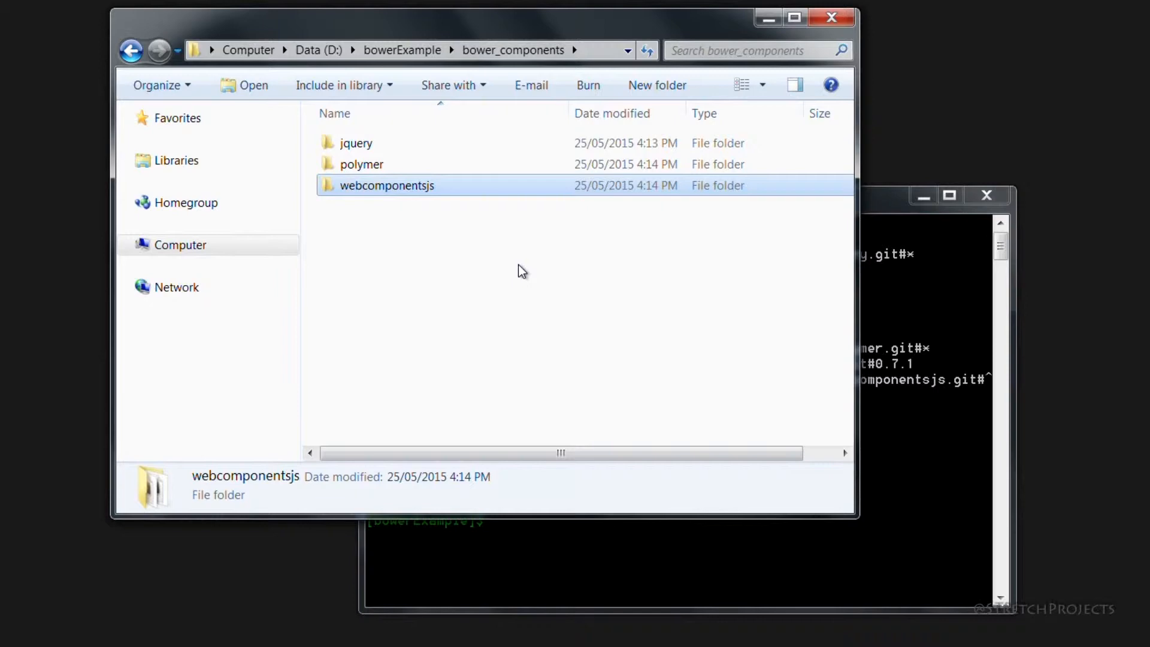
{"action": "double_click", "coordinate": [361, 164]}
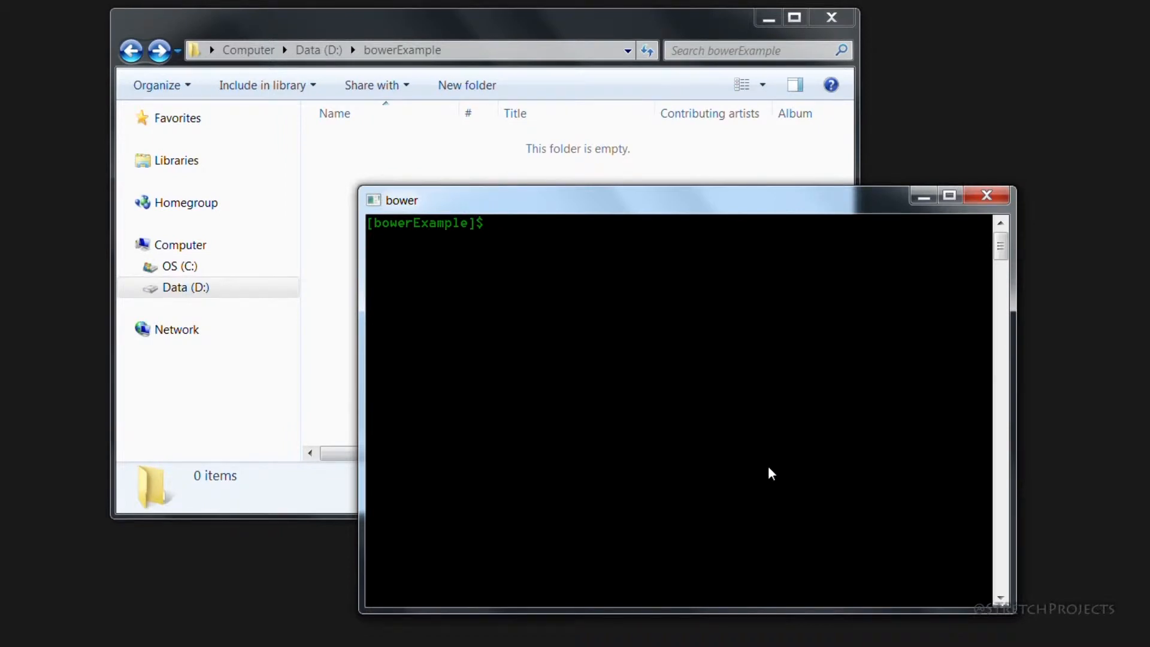
Start bower init, giving version 0.0., a description, main file index.php and default module types.
{"action": "type", "text": "bower init"}
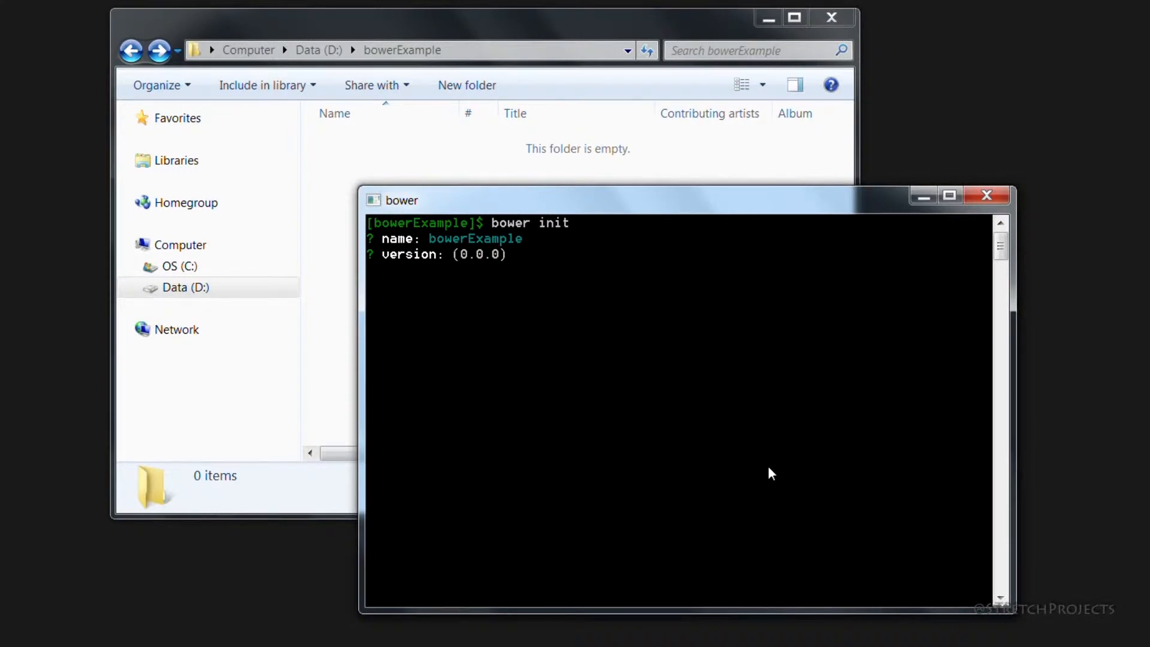
{"action": "type", "text": "0.0.1"}
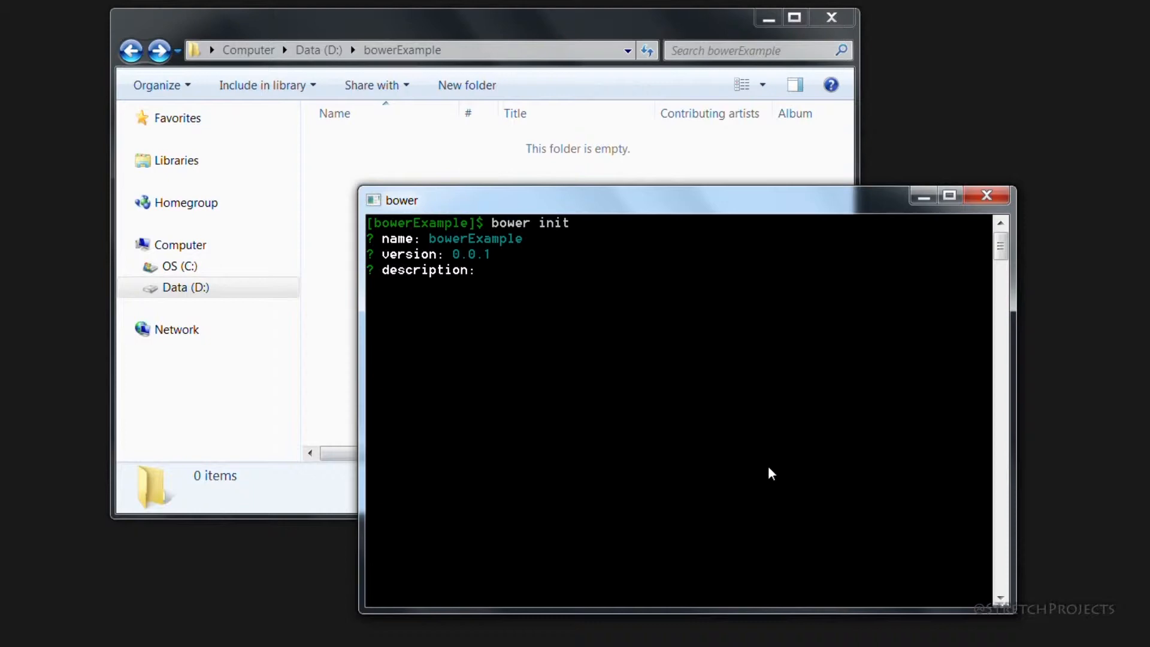
{"action": "type", "text": "some text here"}
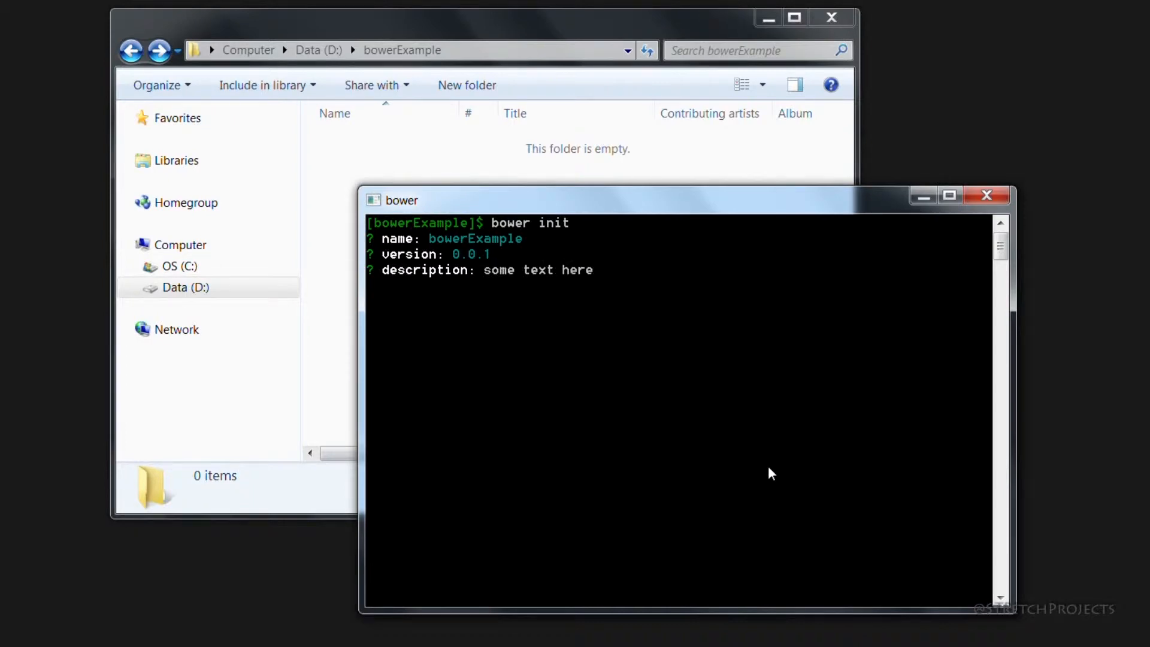
{"action": "type", "text": "index"}
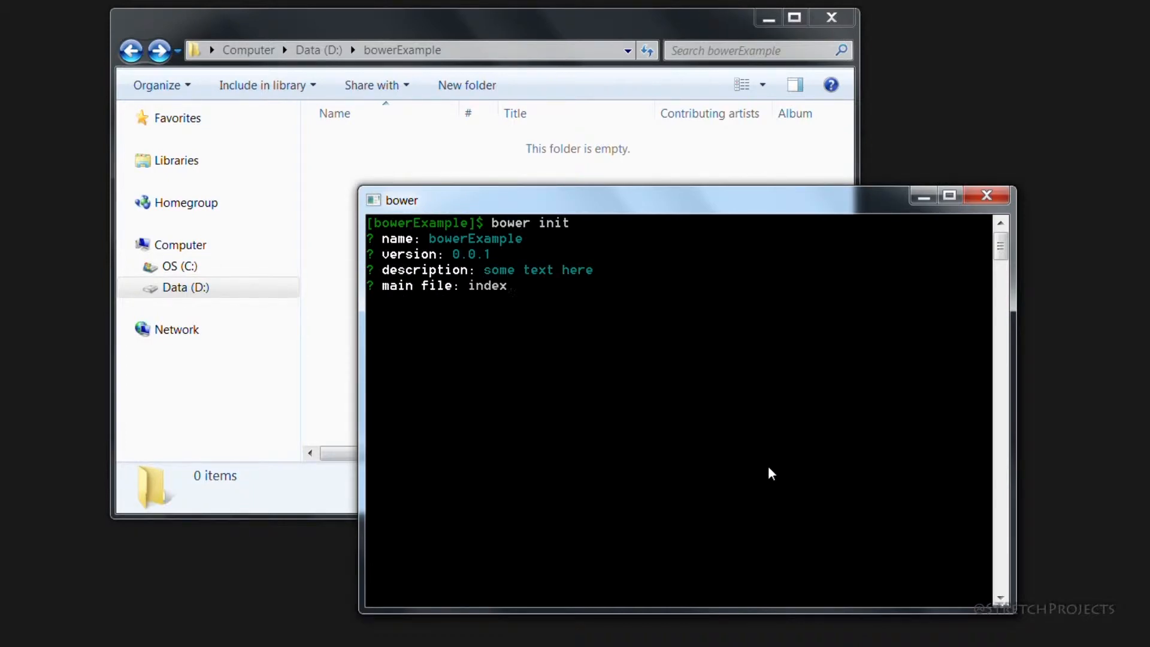
{"action": "type", "text": ".php"}
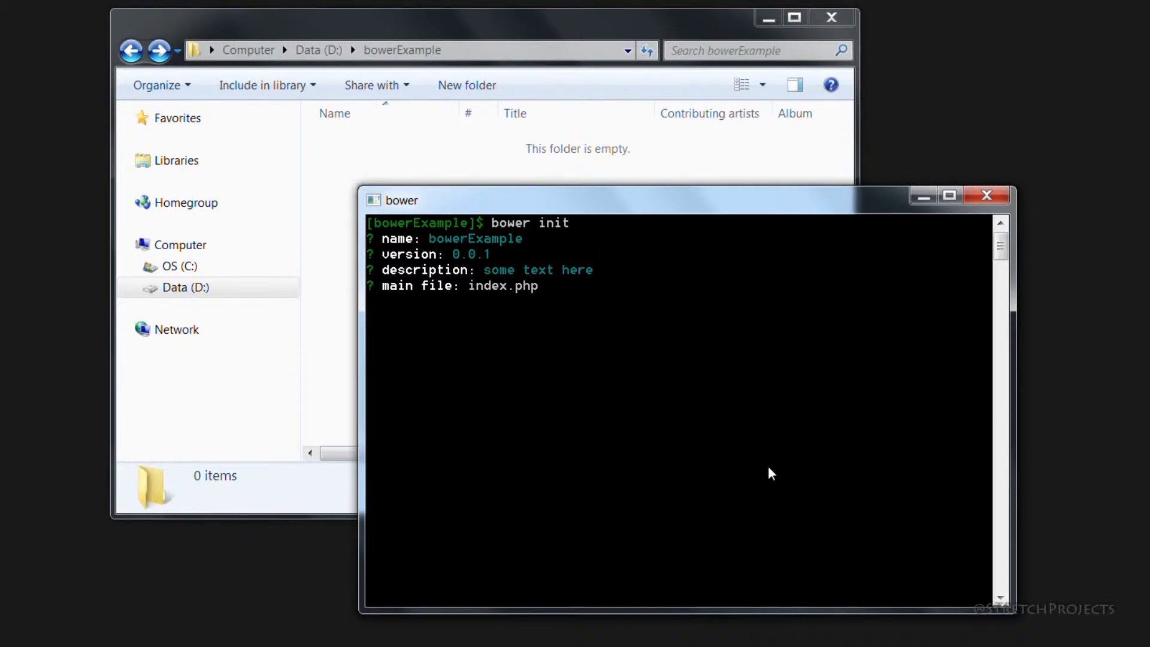
{"action": "key", "text": "enter"}
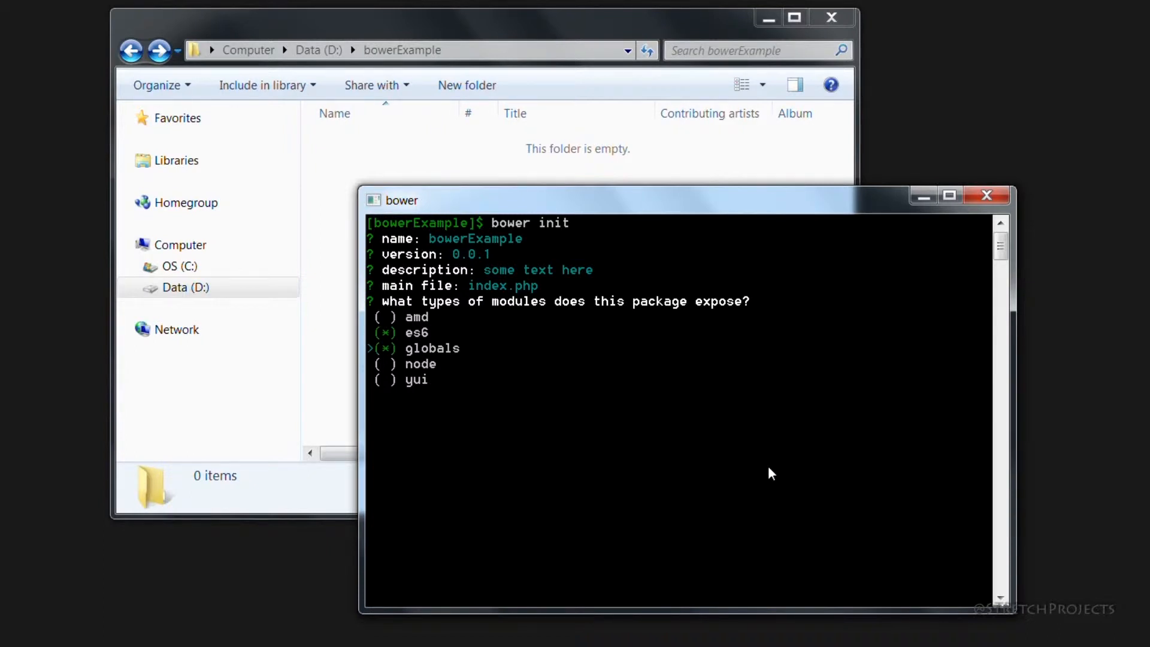
{"action": "key", "text": "enter"}
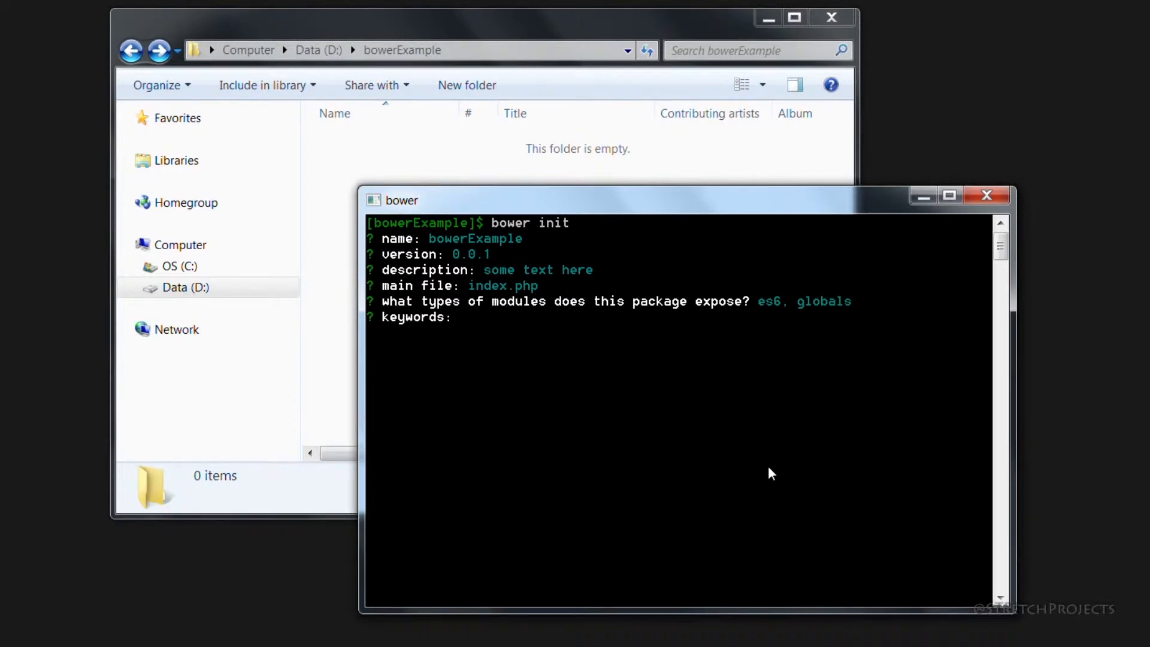
Finish init with keywords, default authors, empty homepage, no current dependencies and the ignore list.
{"action": "type", "text": "some text"}
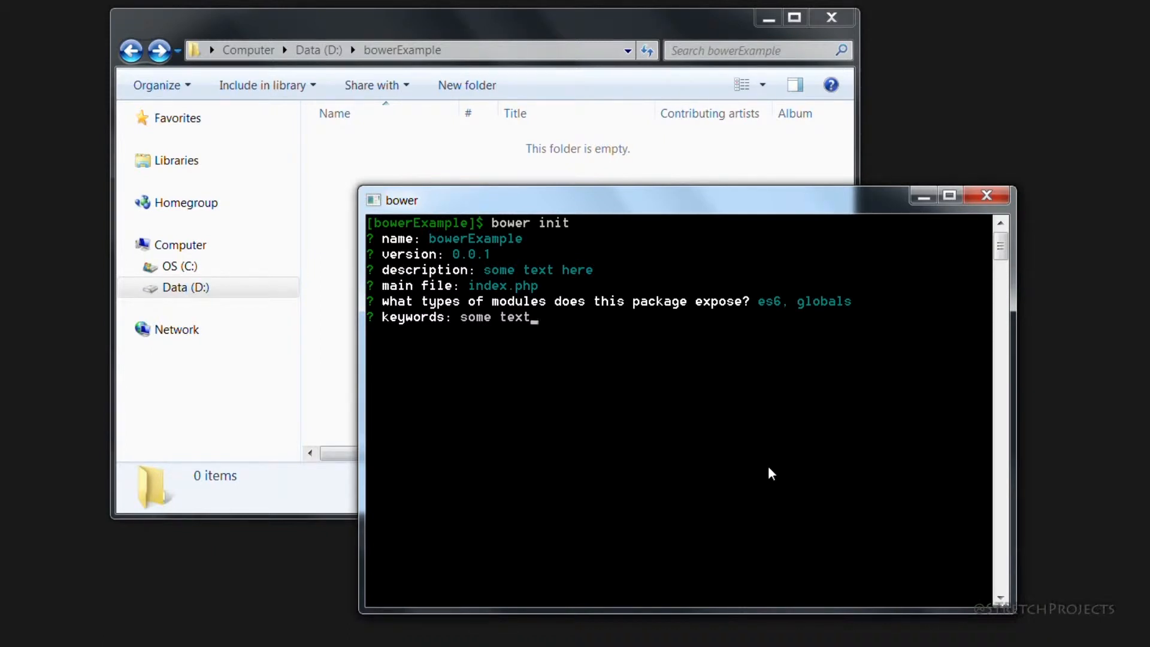
{"action": "type", "text": ","}
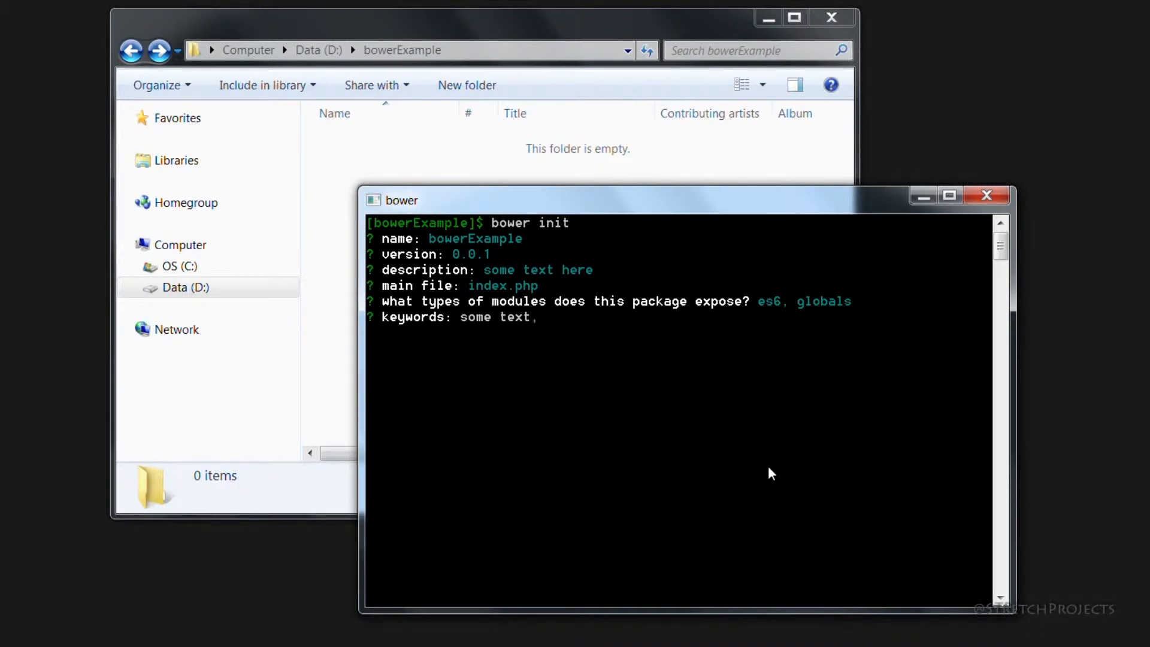
{"action": "type", "text": "key"}
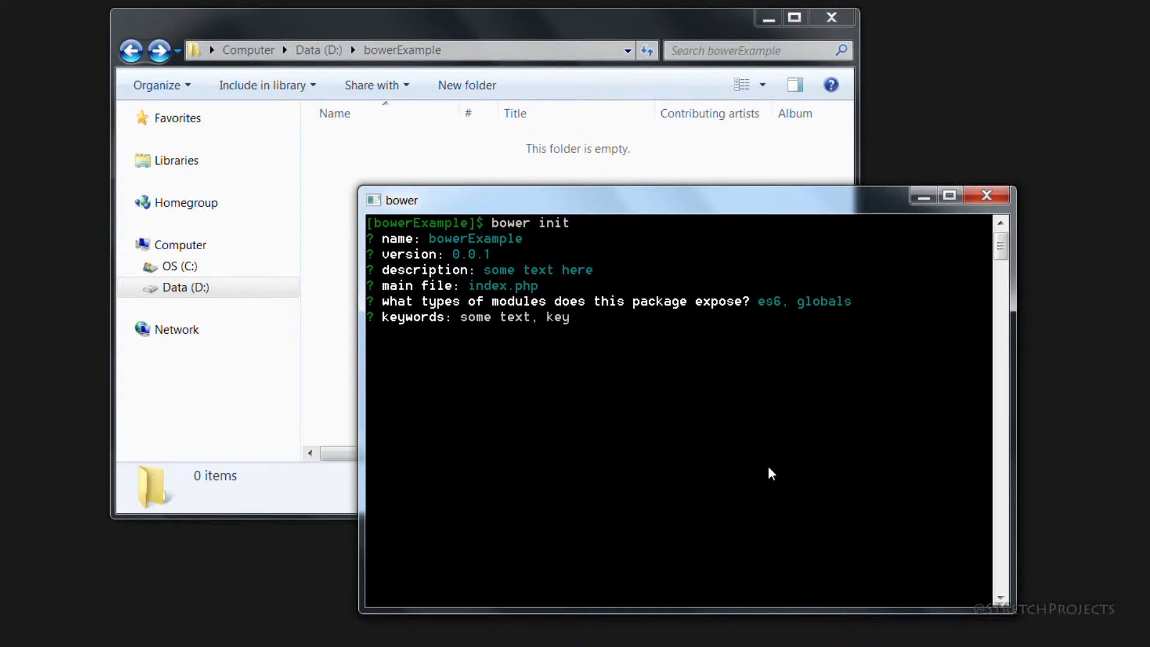
{"action": "type", "text": "other"}
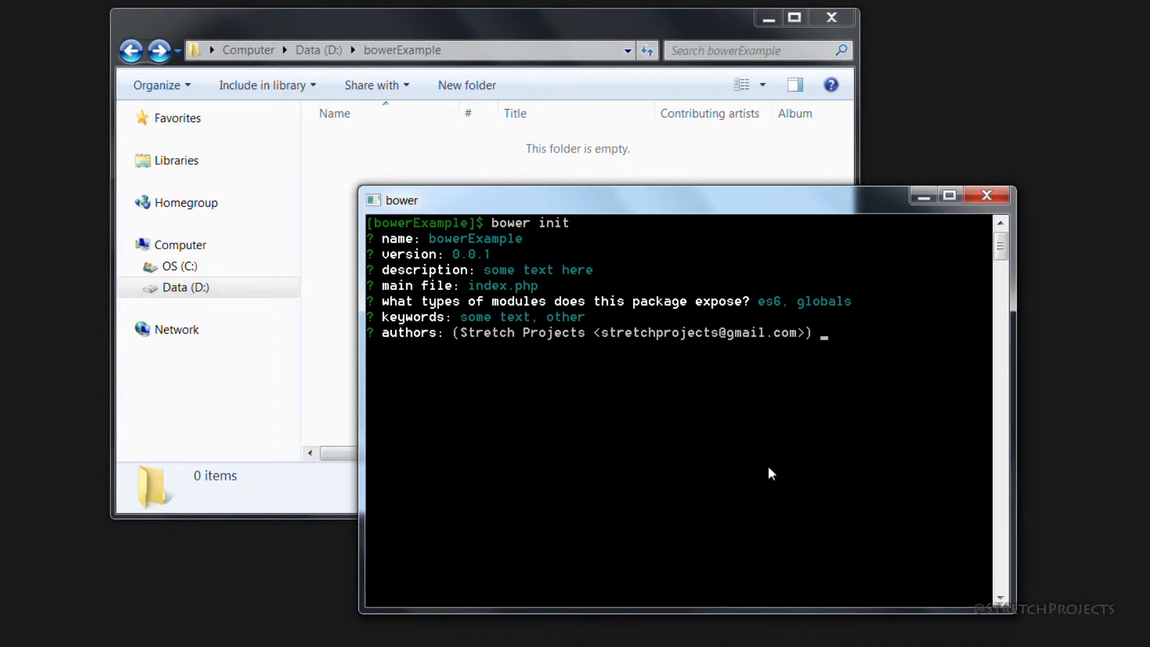
{"action": "key", "text": "enter"}
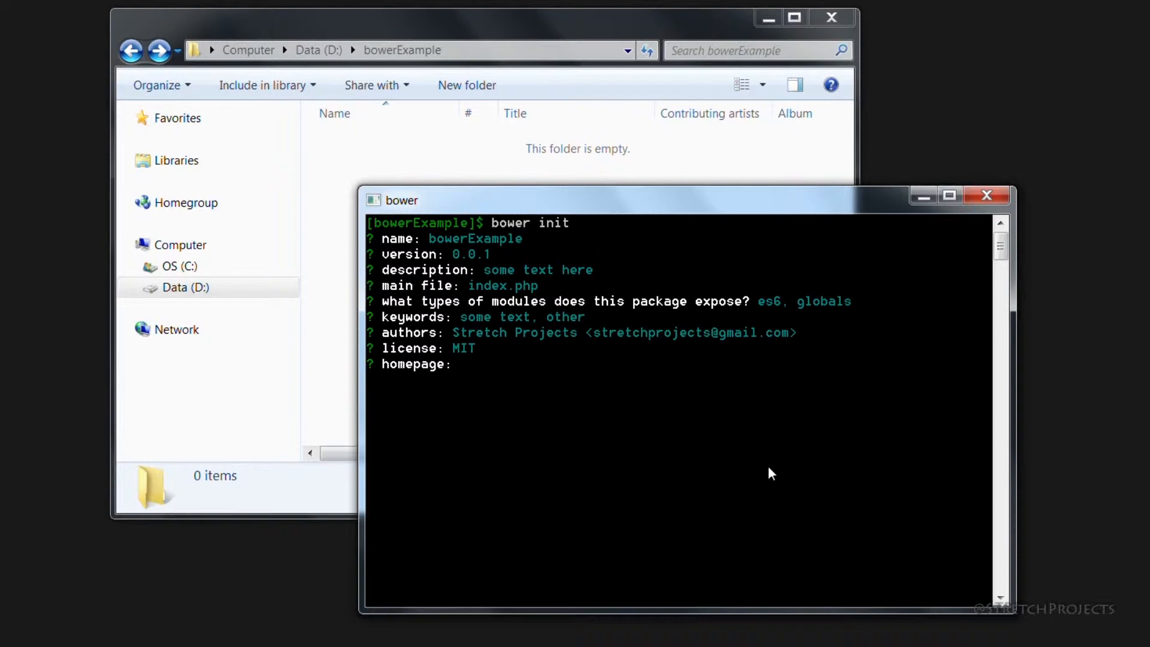
{"action": "key", "text": "enter"}
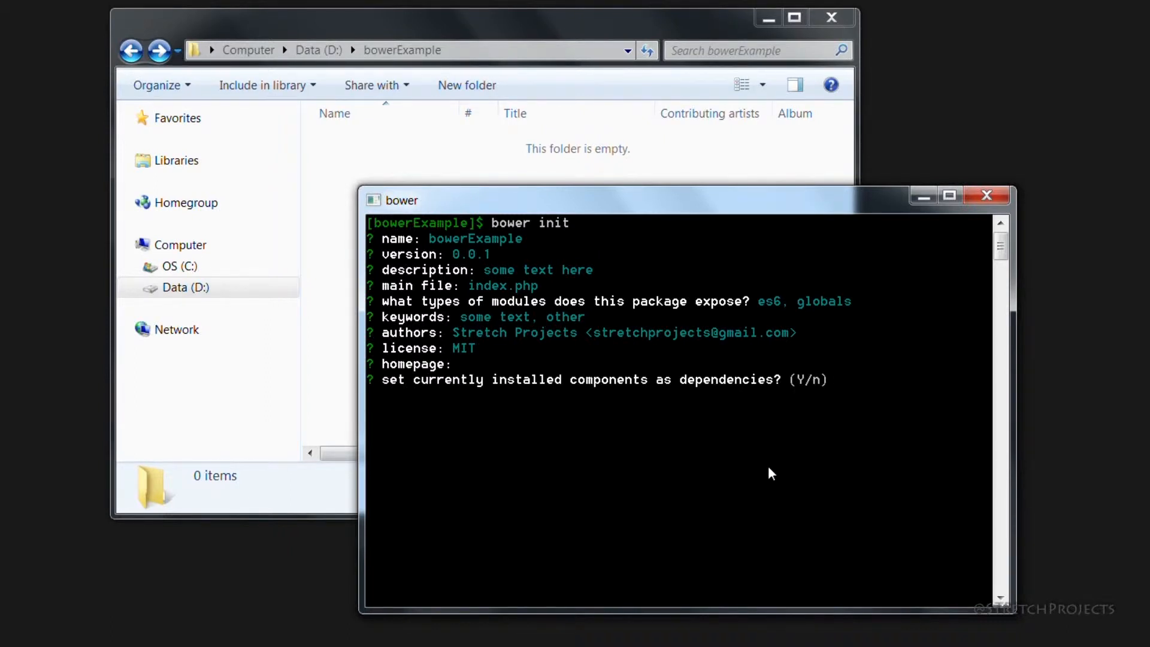
{"action": "type", "text": "n"}
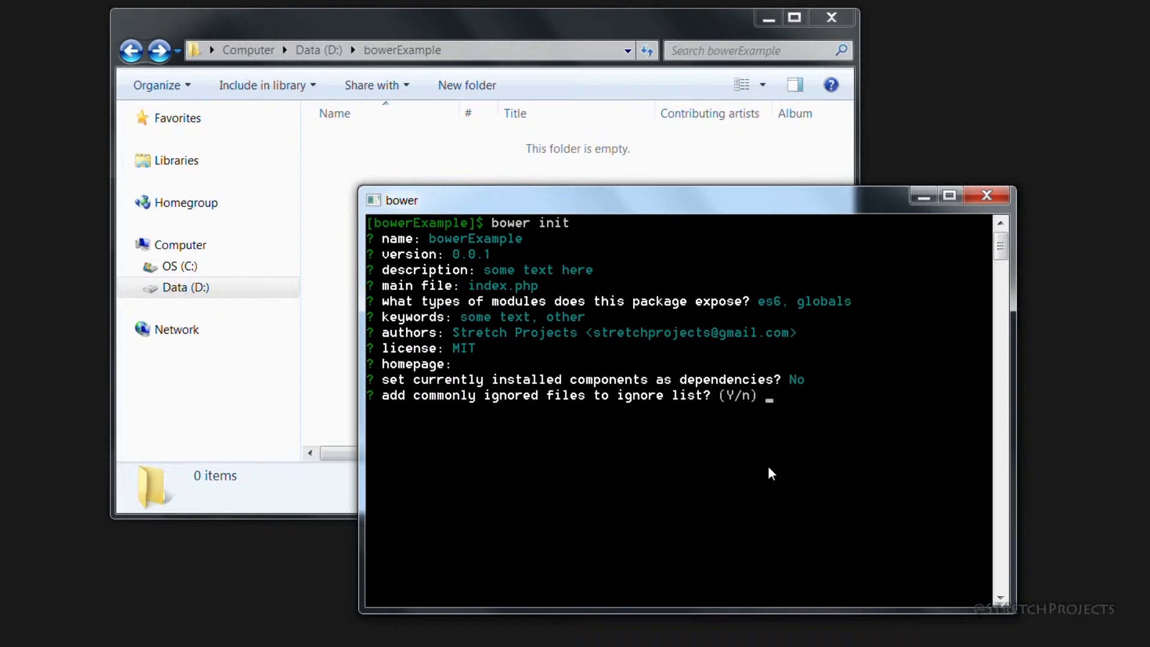
{"action": "type", "text": "y"}
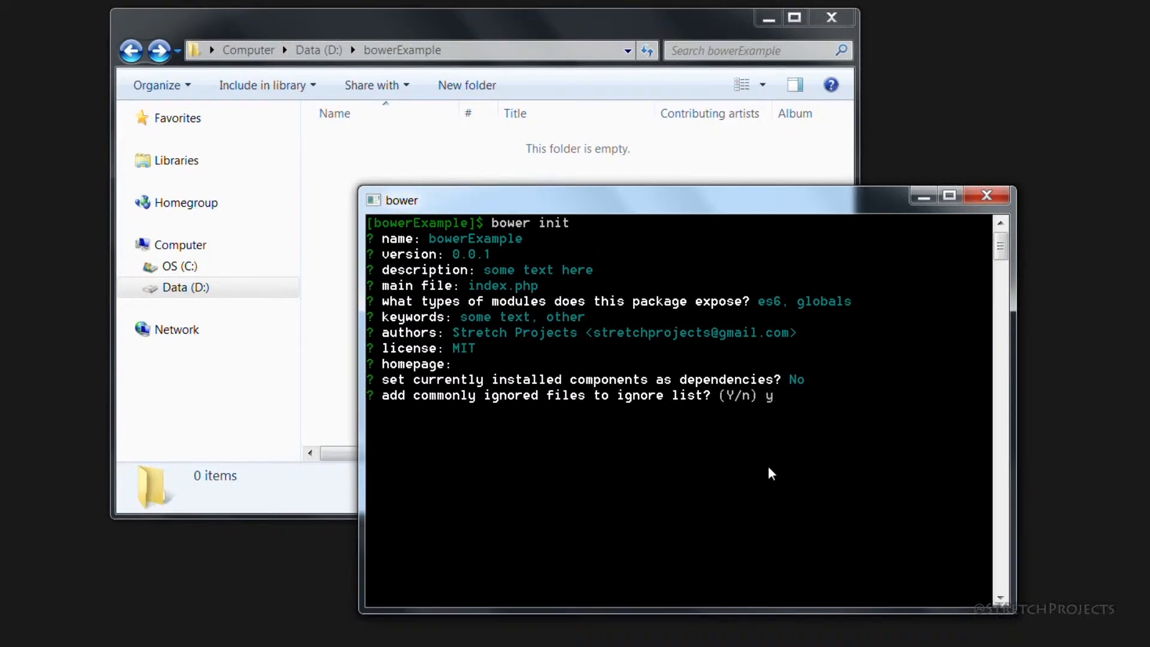
{"action": "key", "text": "enter"}
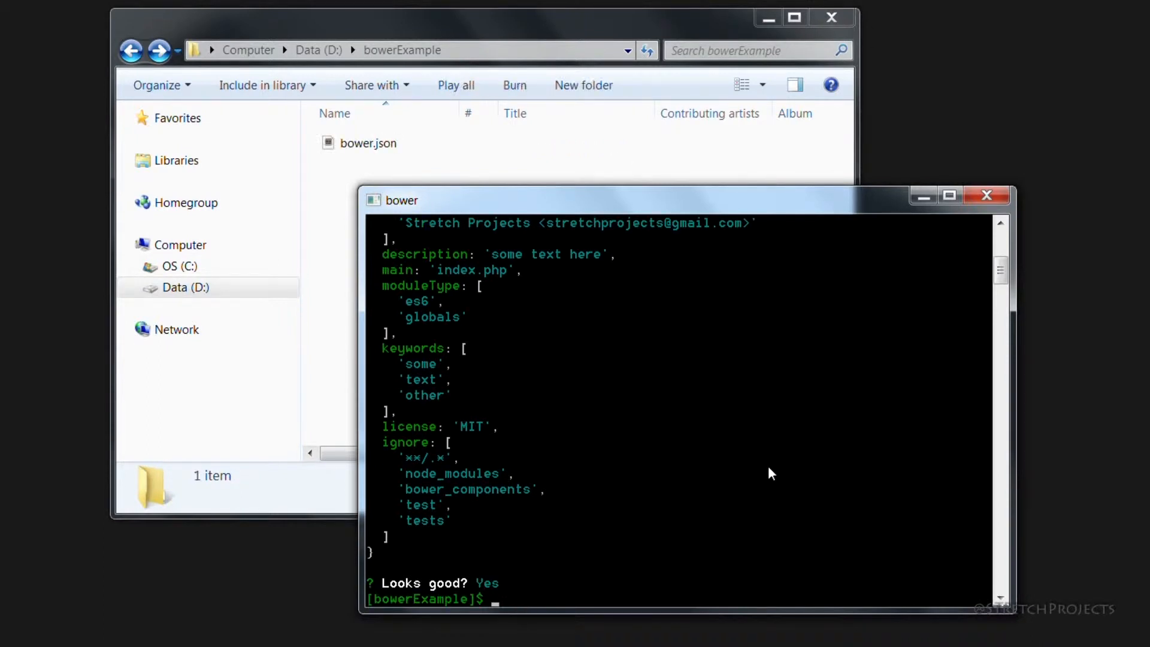
Open the generated bower.json in Sublime Text 2 from Explorer.
{"action": "left_click", "coordinate": [368, 142]}
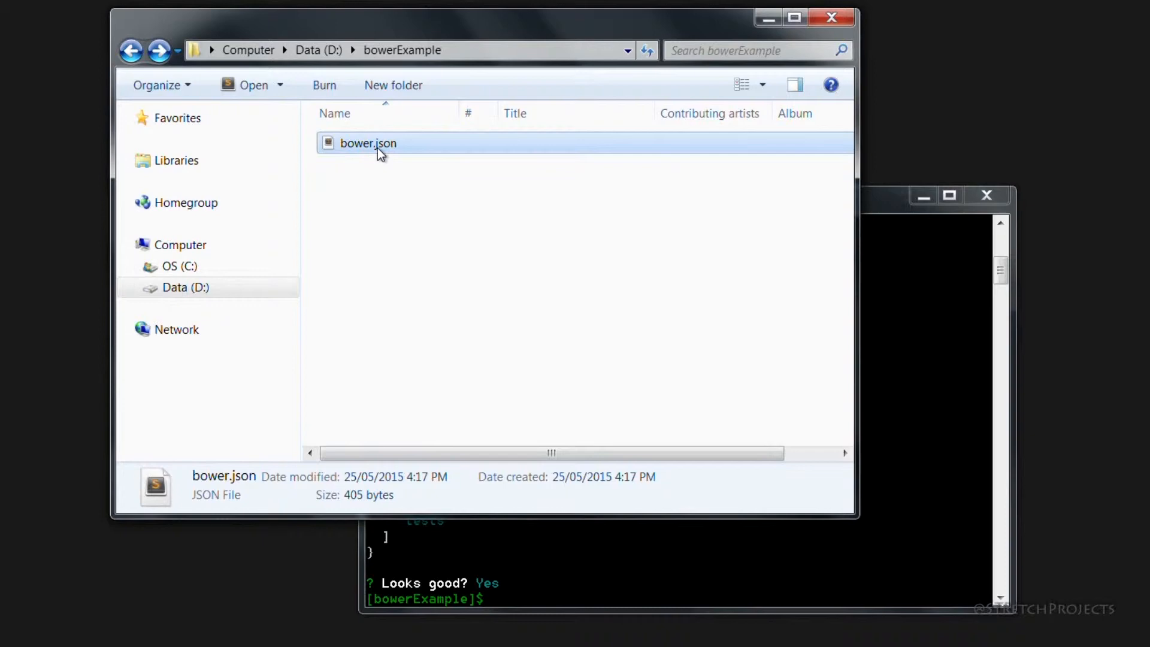
{"action": "right_click", "coordinate": [368, 142]}
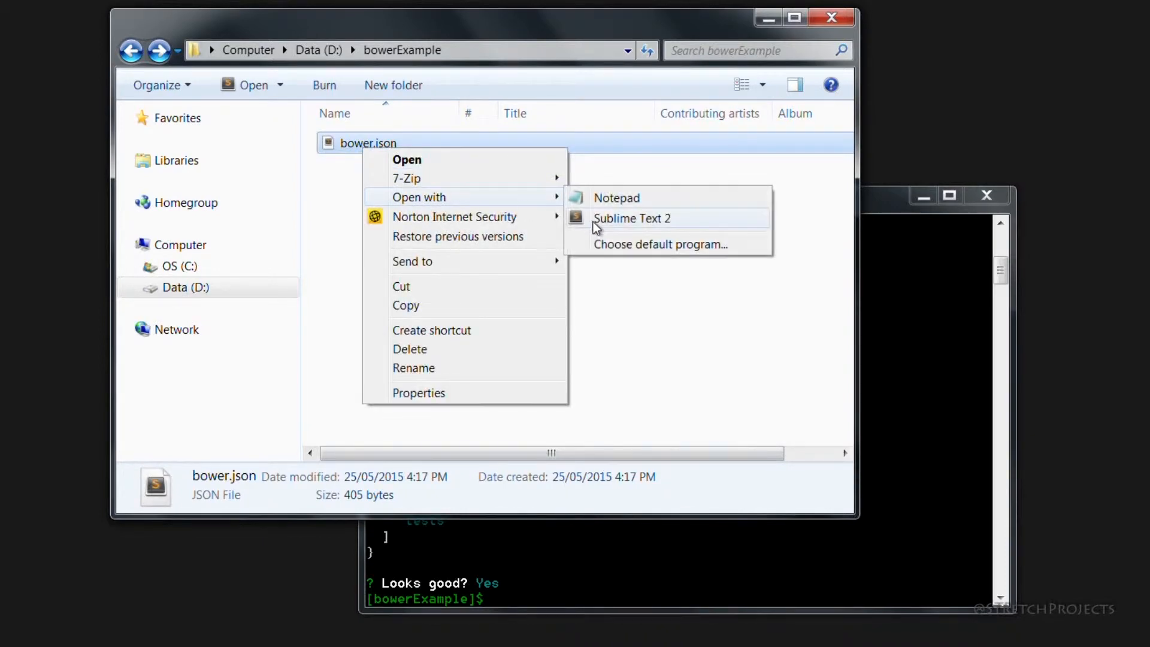
{"action": "left_click", "coordinate": [632, 219]}
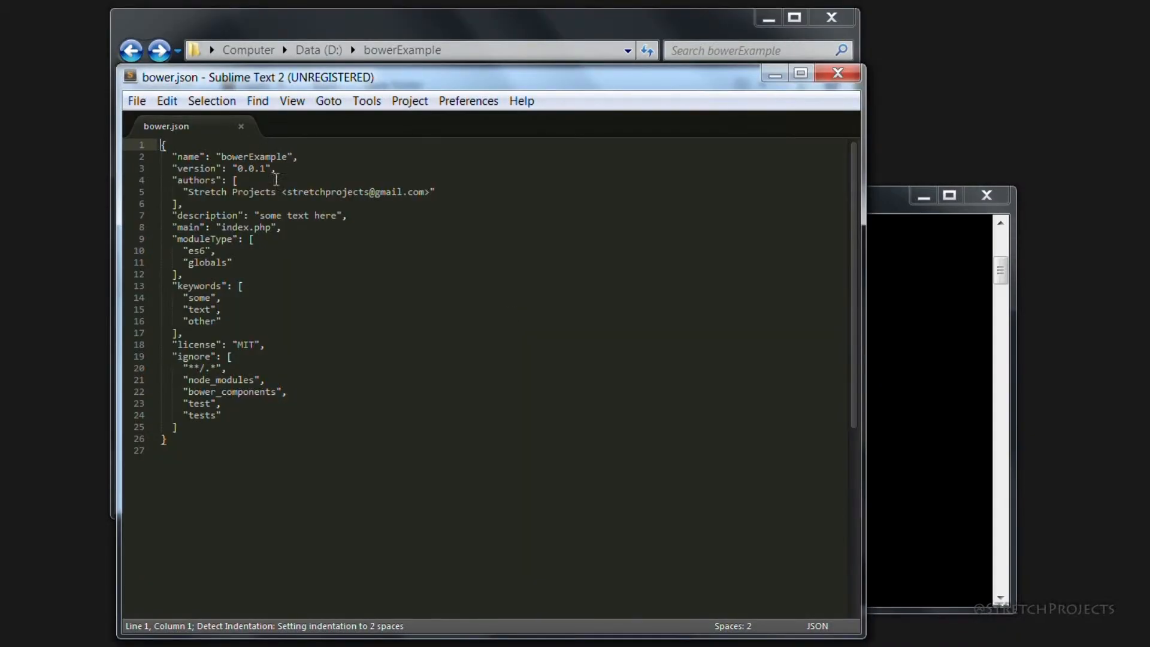
{"action": "mouse_move", "coordinate": [367, 339]}
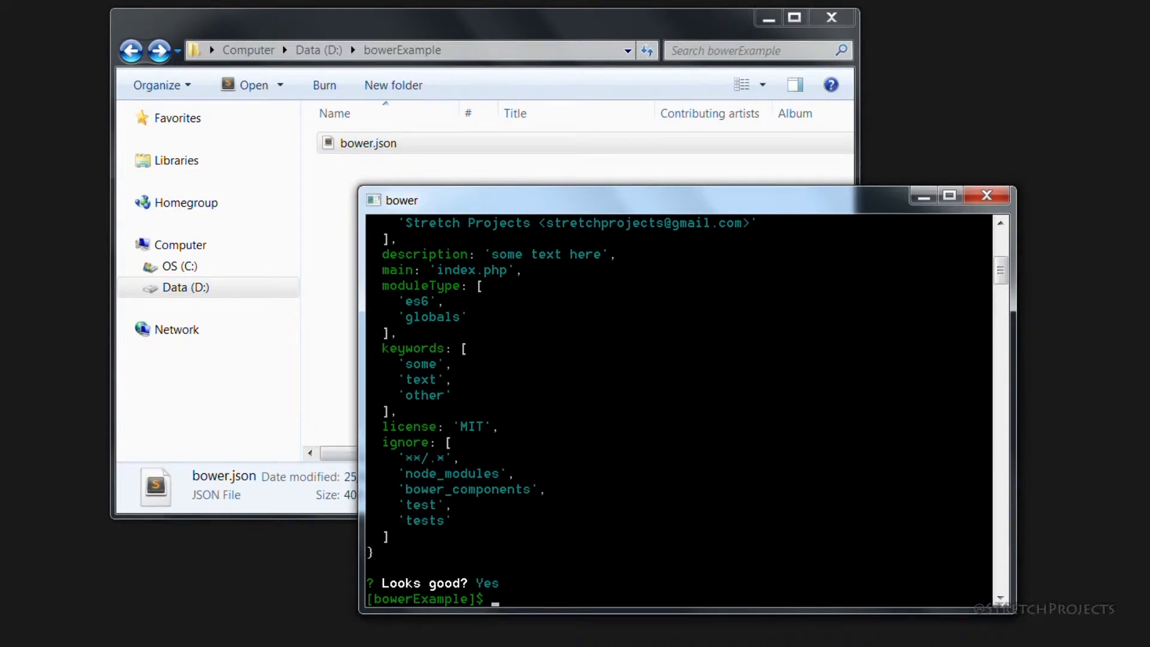
Run bower install --save for jquery and Polymer/polymer, confirming both dependencies in bower.json.
{"action": "type", "text": "bower install jquery"}
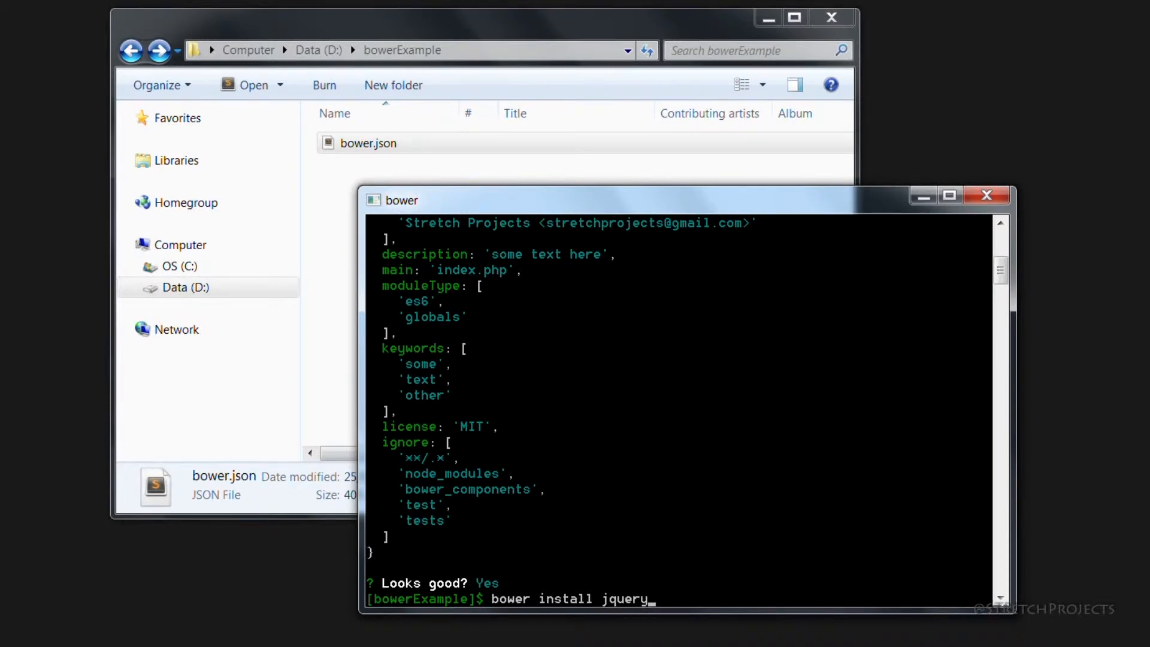
{"action": "type", "text": "--save"}
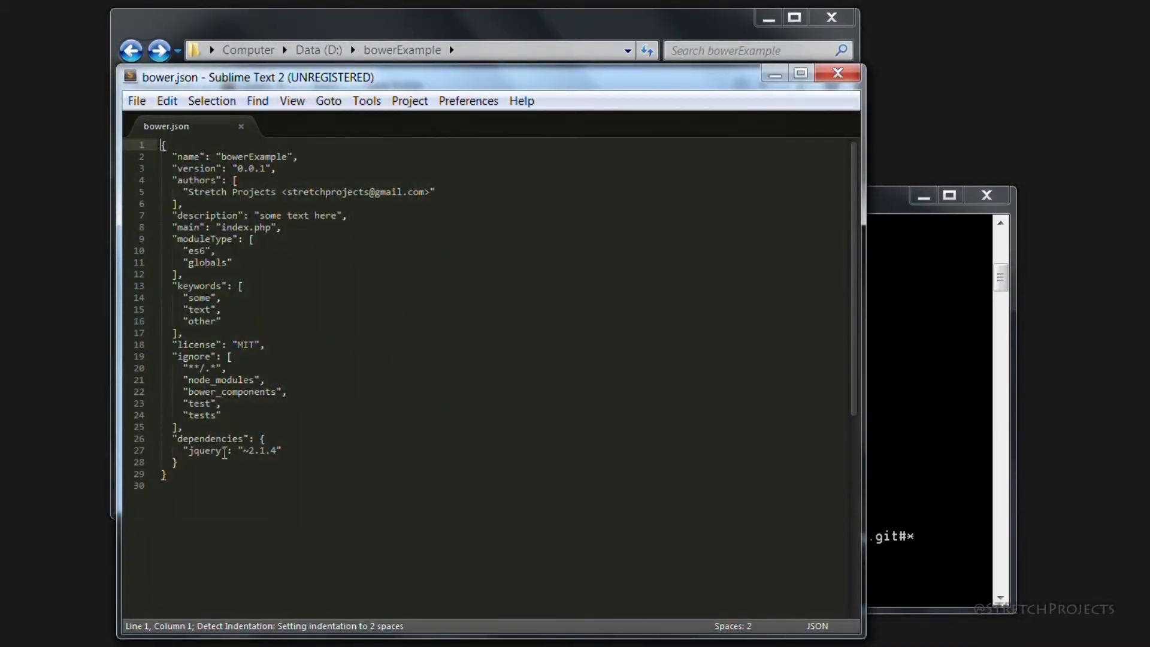
{"action": "left_click_drag", "start_coordinate": [175, 439], "coordinate": [178, 462]}
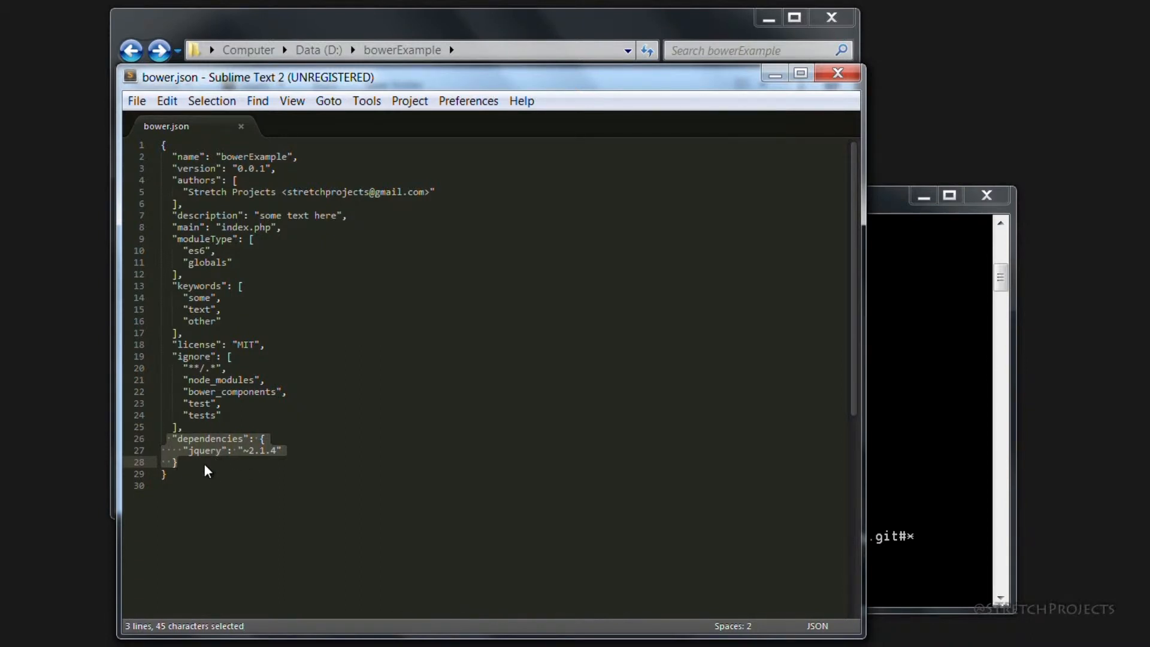
{"action": "mouse_move", "coordinate": [227, 472]}
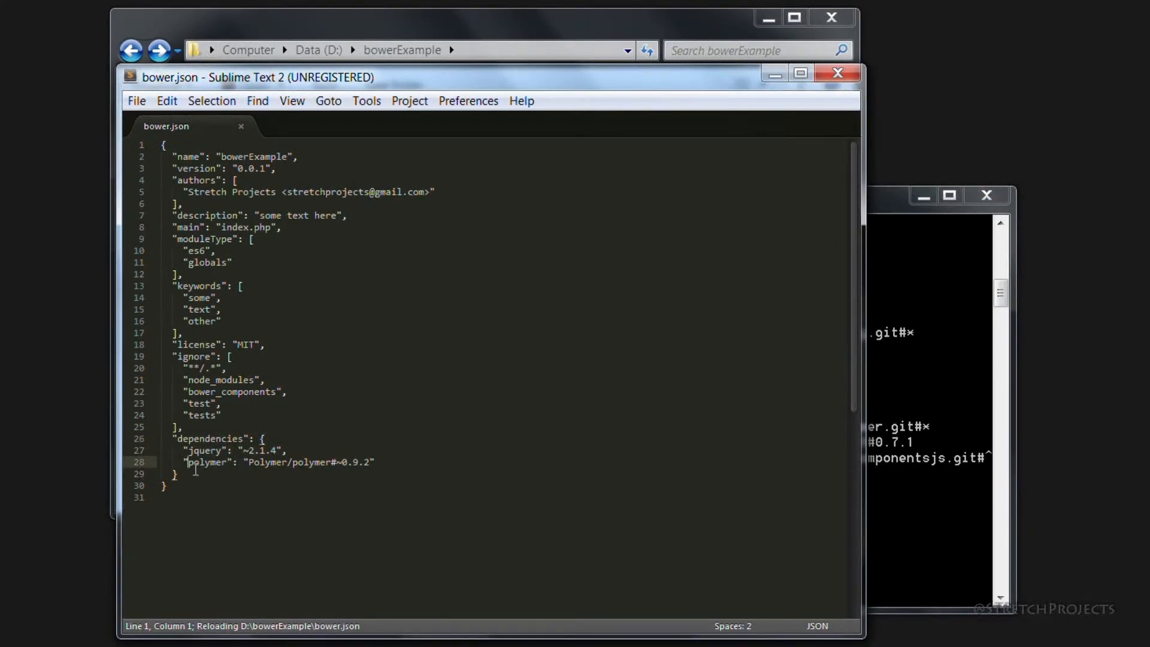
{"action": "left_click_drag", "start_coordinate": [184, 463], "coordinate": [375, 463]}
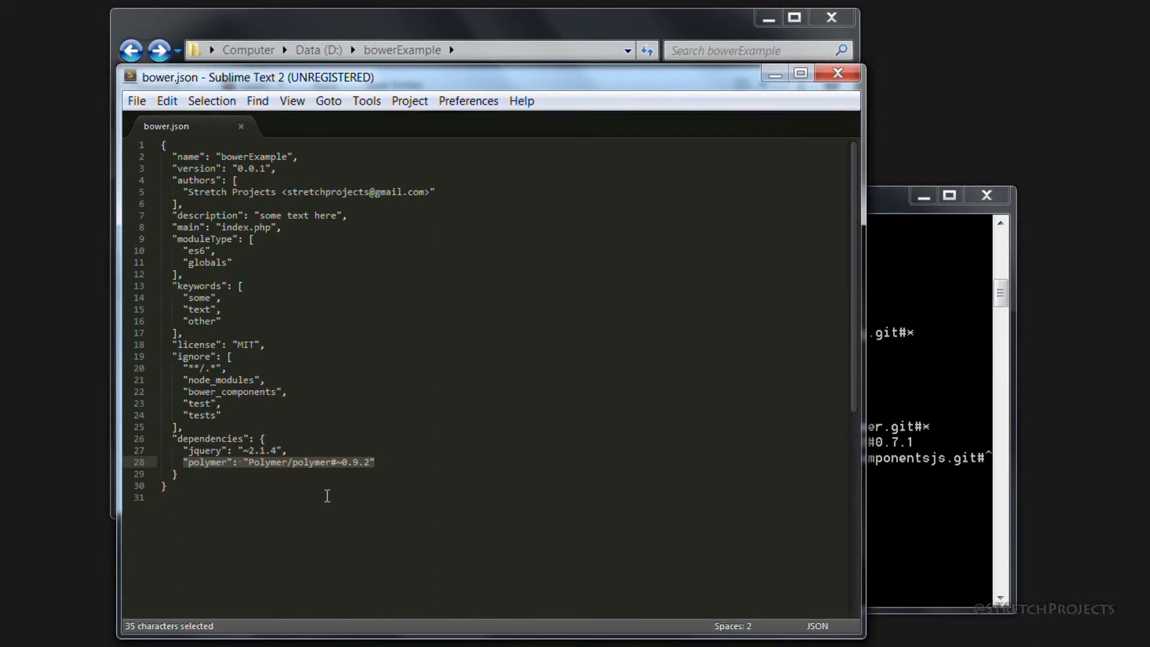
{"action": "mouse_move", "coordinate": [763, 307]}
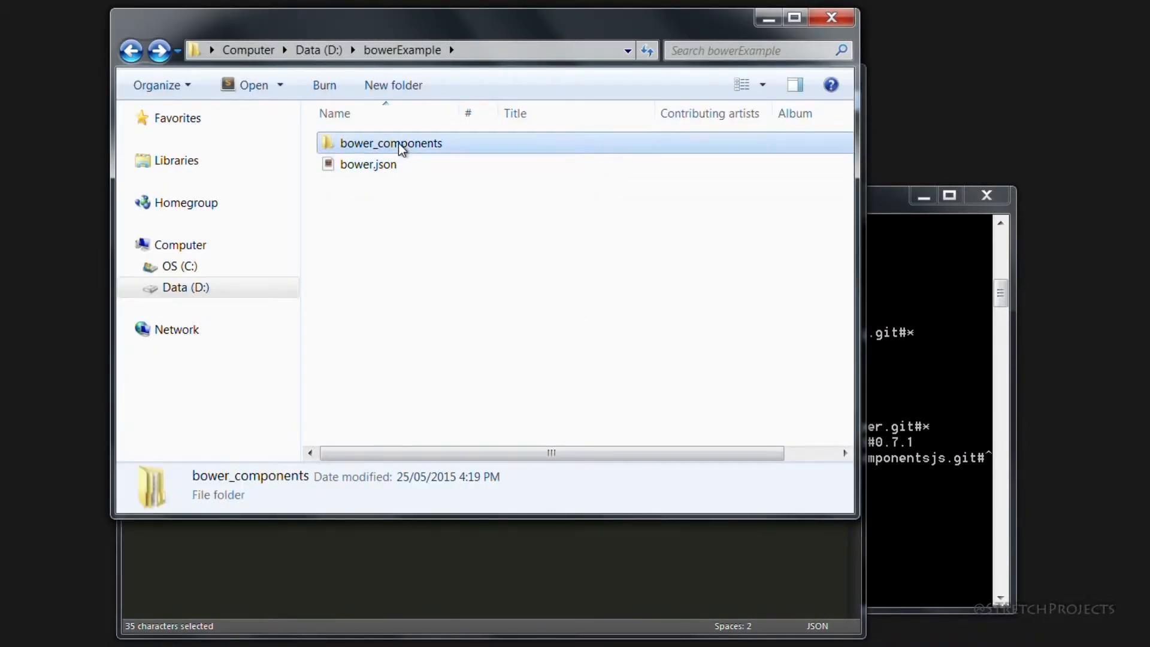
Check the recreated bower_components folder and run bower, returning to bower.json.
{"action": "double_click", "coordinate": [391, 142]}
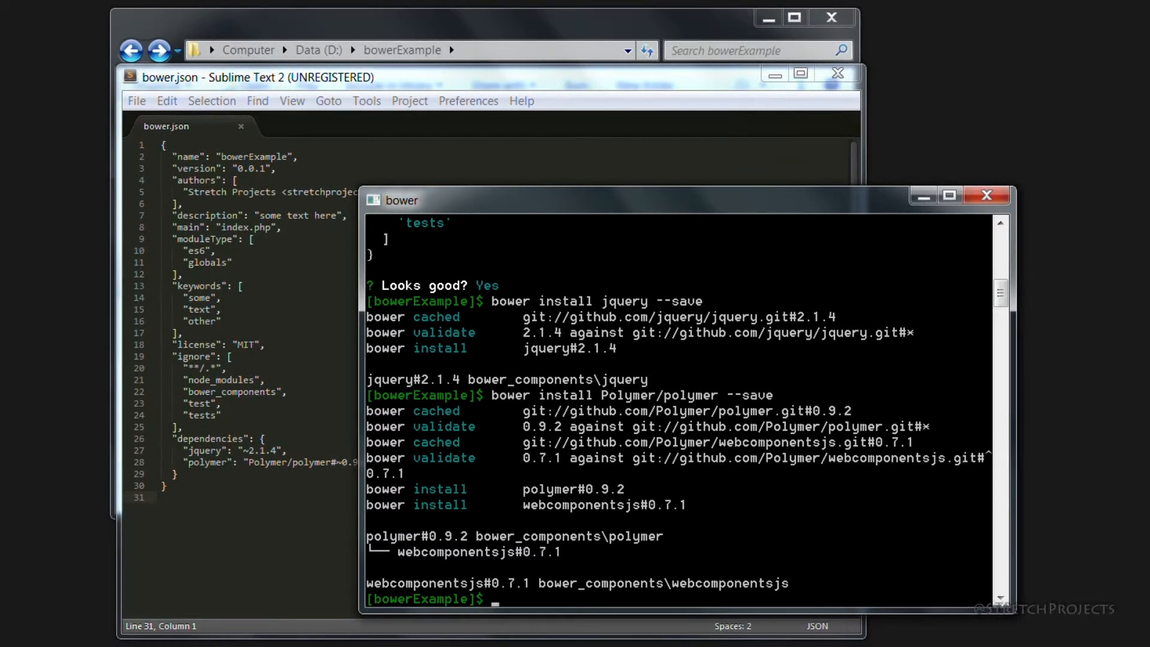
{"action": "type", "text": "bower"}
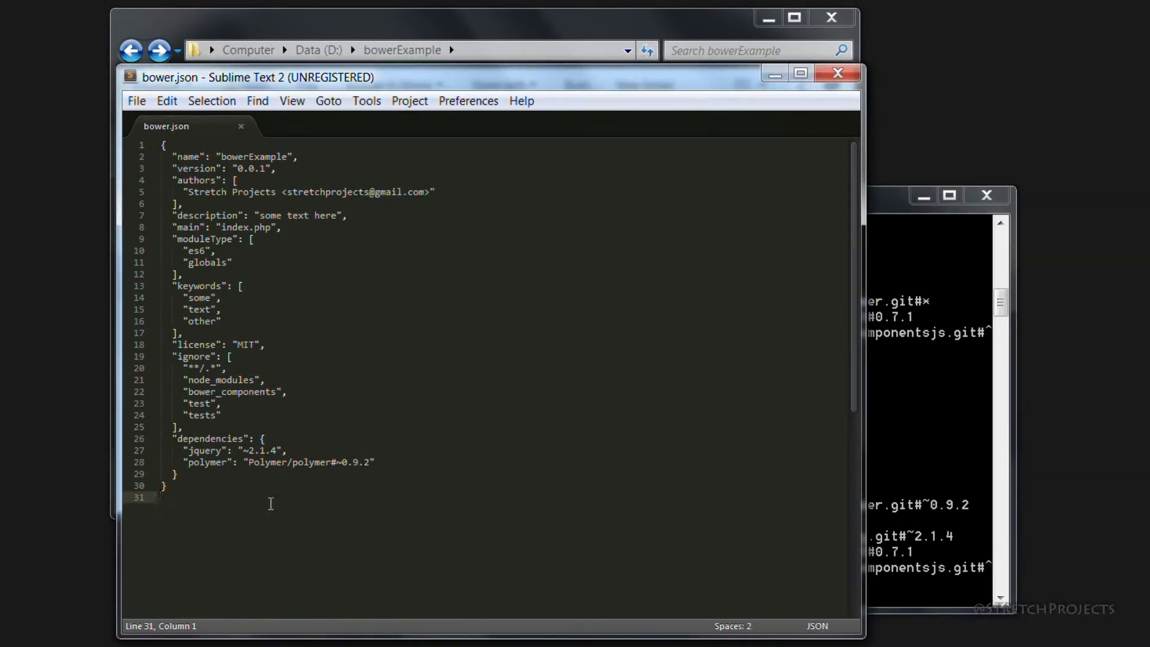
{"action": "mouse_move", "coordinate": [266, 580]}
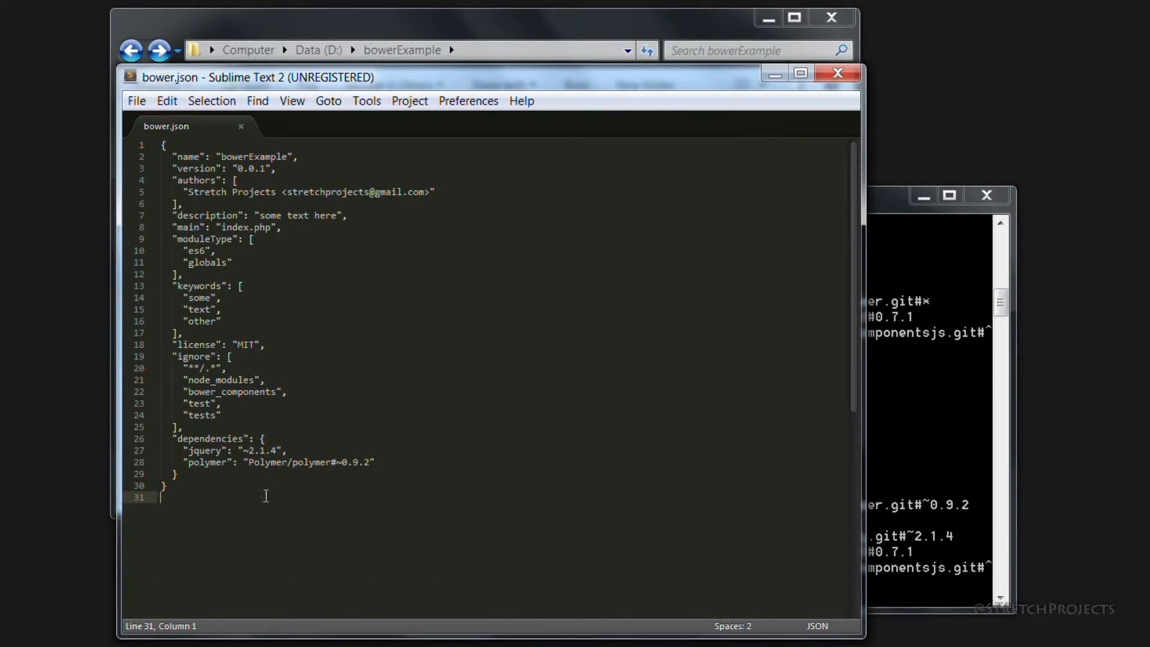
{"action": "mouse_move", "coordinate": [262, 599]}
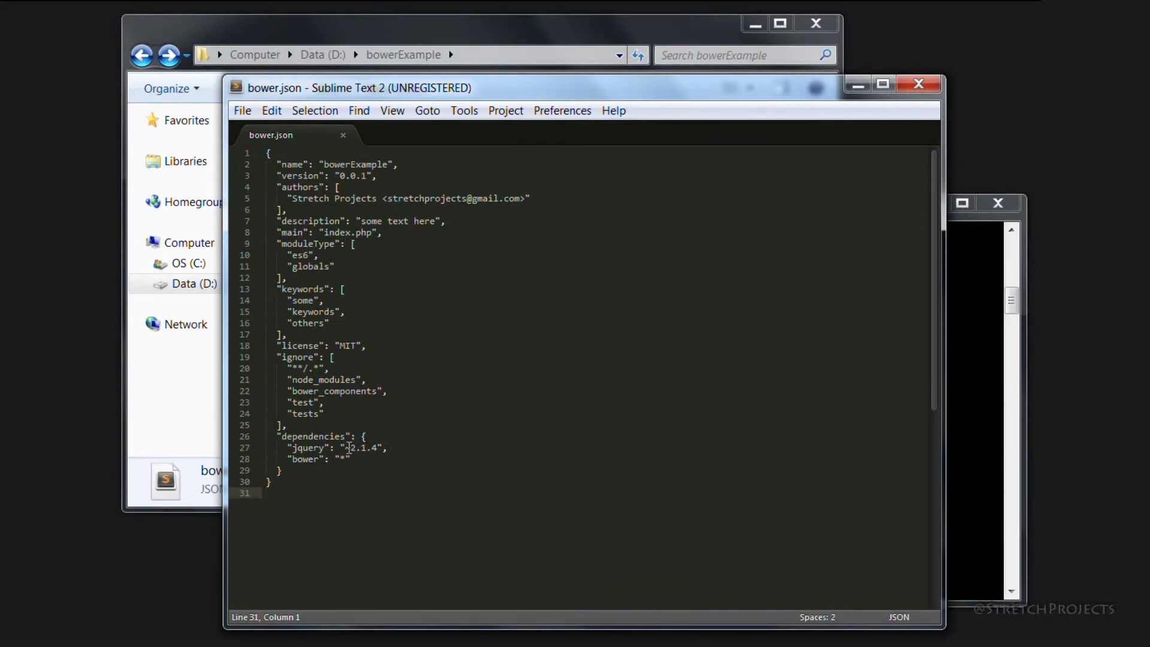
Pin jquery to 1.8.0 in bower.json, run bower update and verify jquery.js is 1.8.0.
{"action": "left_click", "coordinate": [345, 459]}
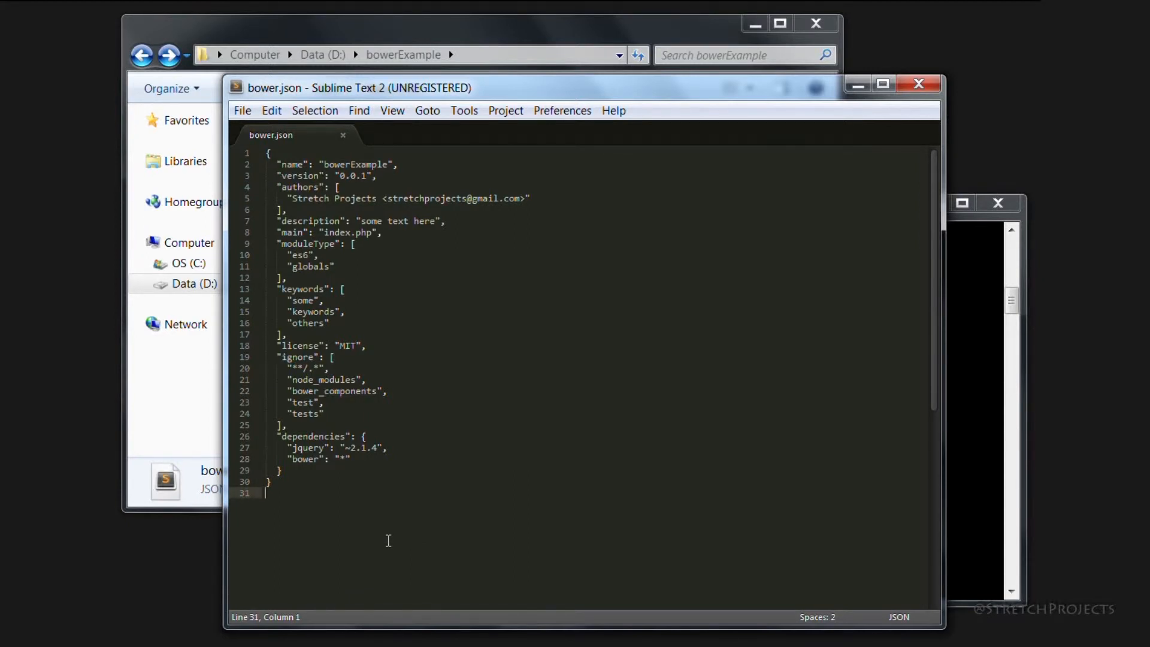
{"action": "mouse_move", "coordinate": [380, 456]}
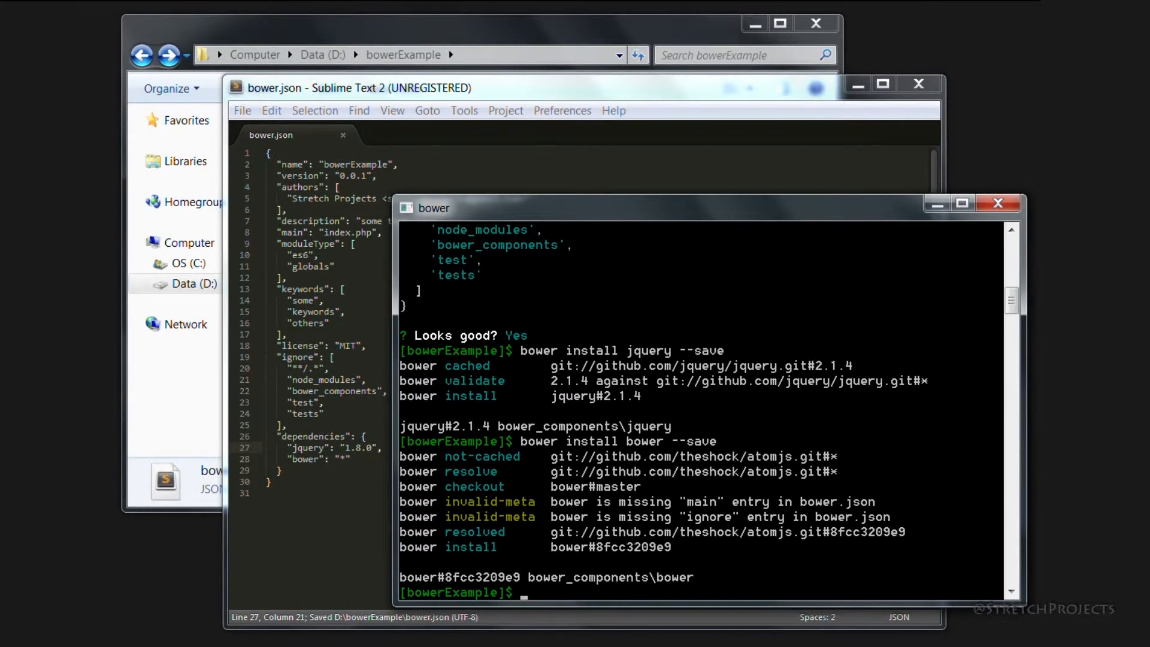
{"action": "type", "text": "bower update"}
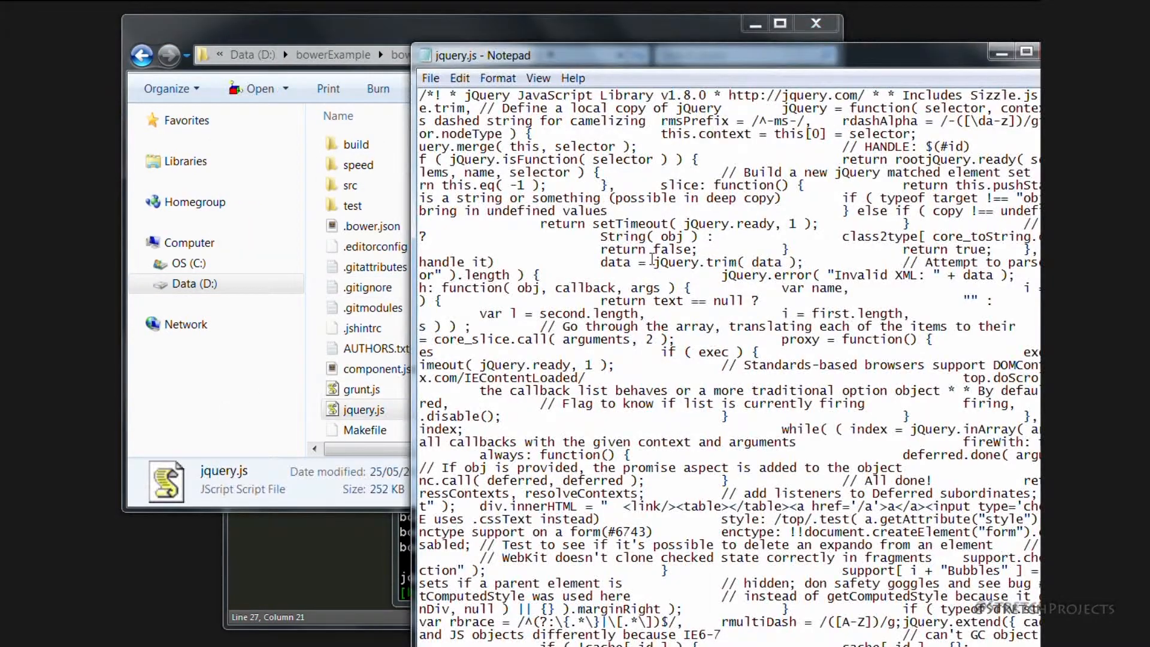
{"action": "double_click", "coordinate": [681, 96]}
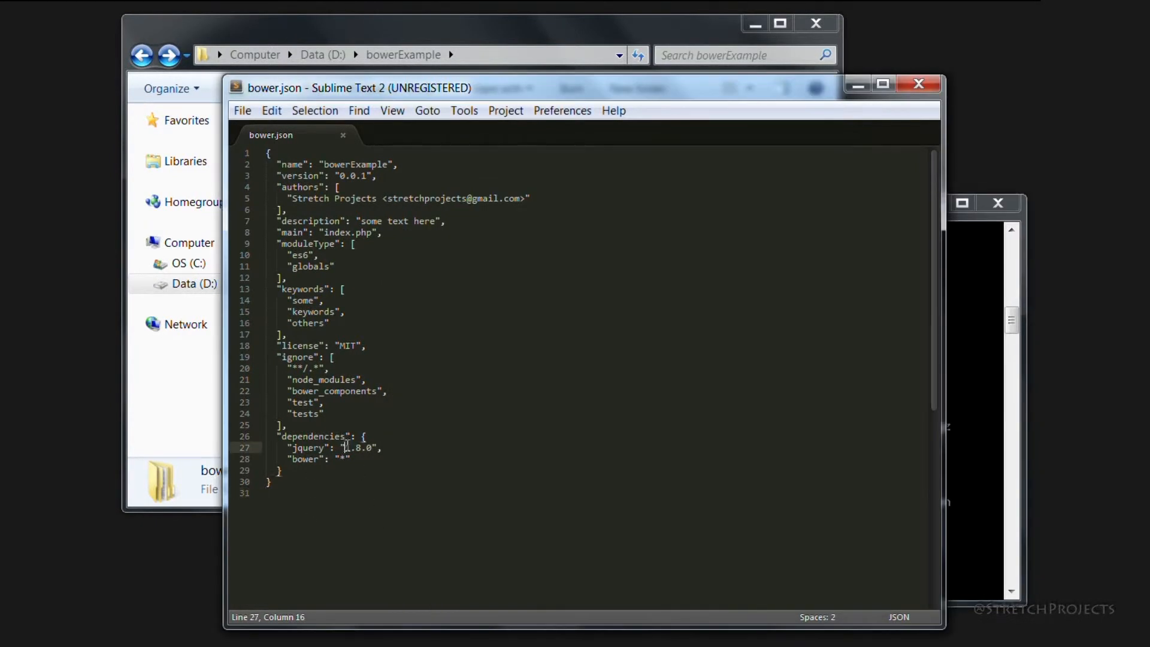
{"action": "double_click", "coordinate": [359, 447]}
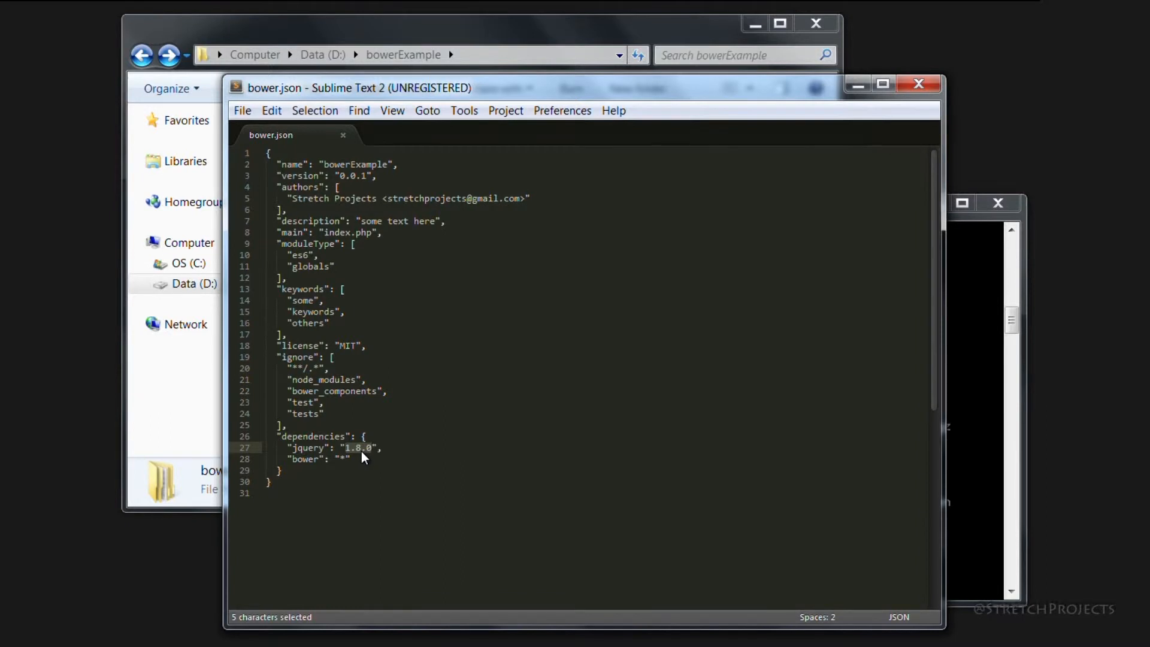
{"action": "mouse_move", "coordinate": [391, 629]}
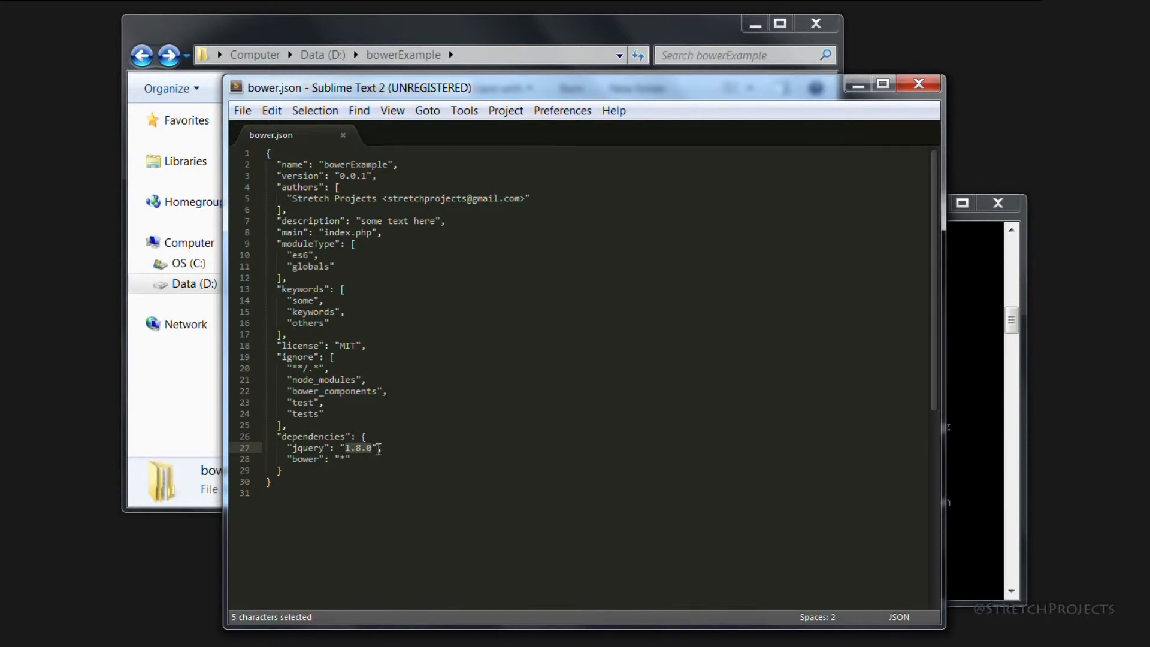
{"action": "left_click", "coordinate": [381, 447]}
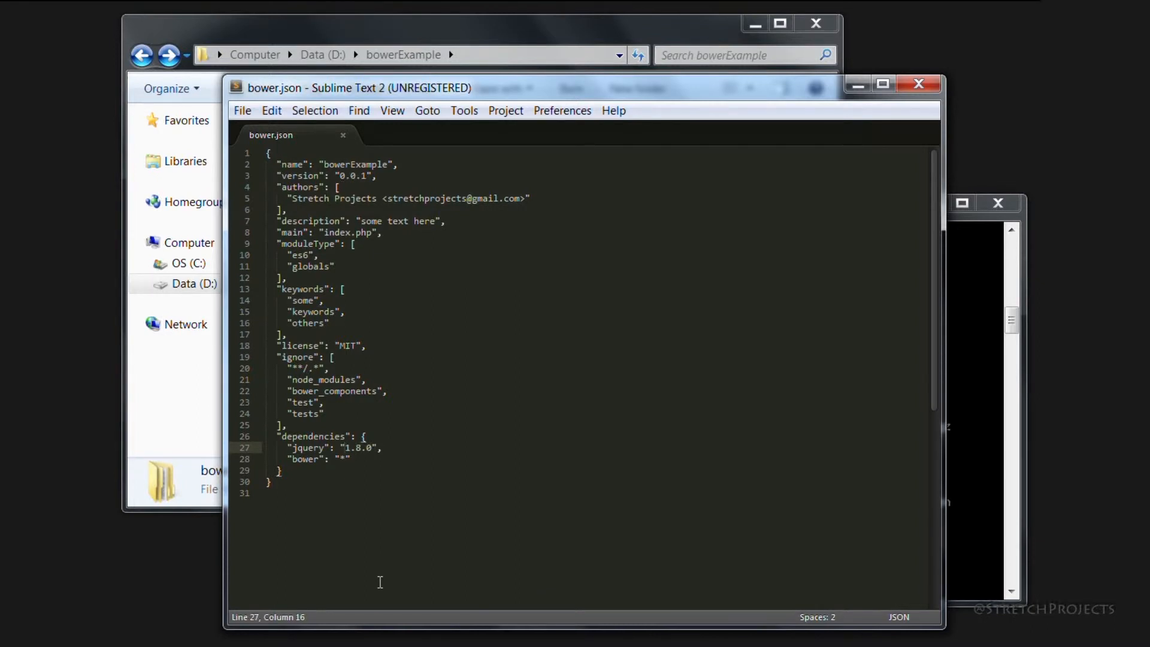
Try jquery ranges >, <1 with bower update, then set it to 1.8.x.
{"action": "type", "text": ">"}
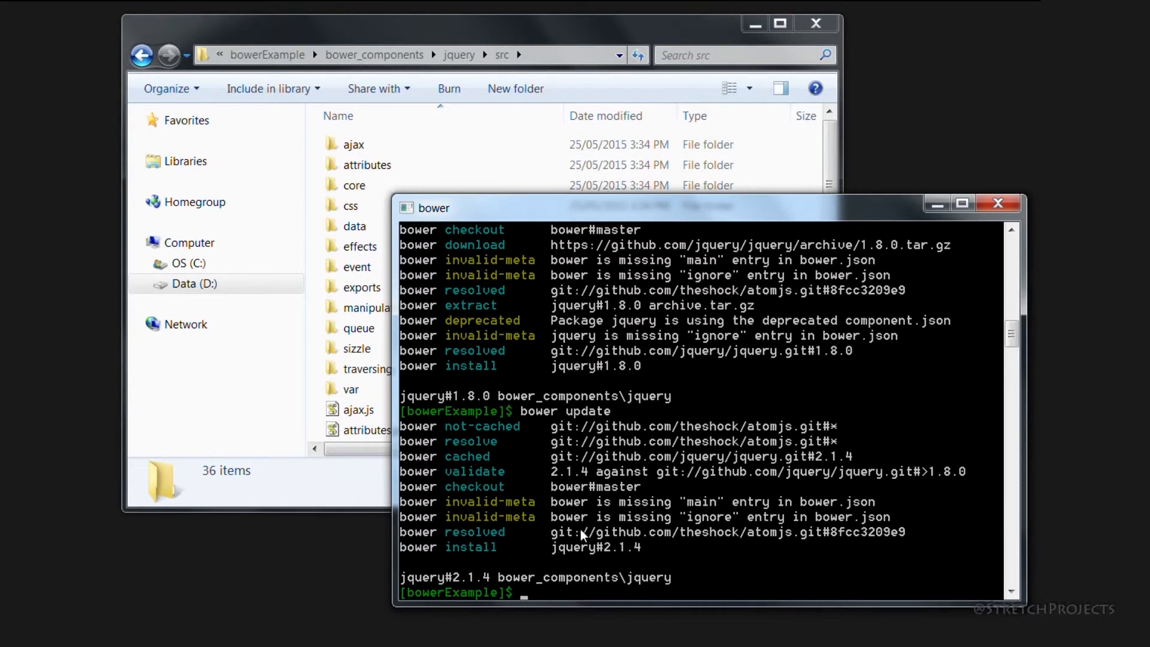
{"action": "mouse_move", "coordinate": [452, 442]}
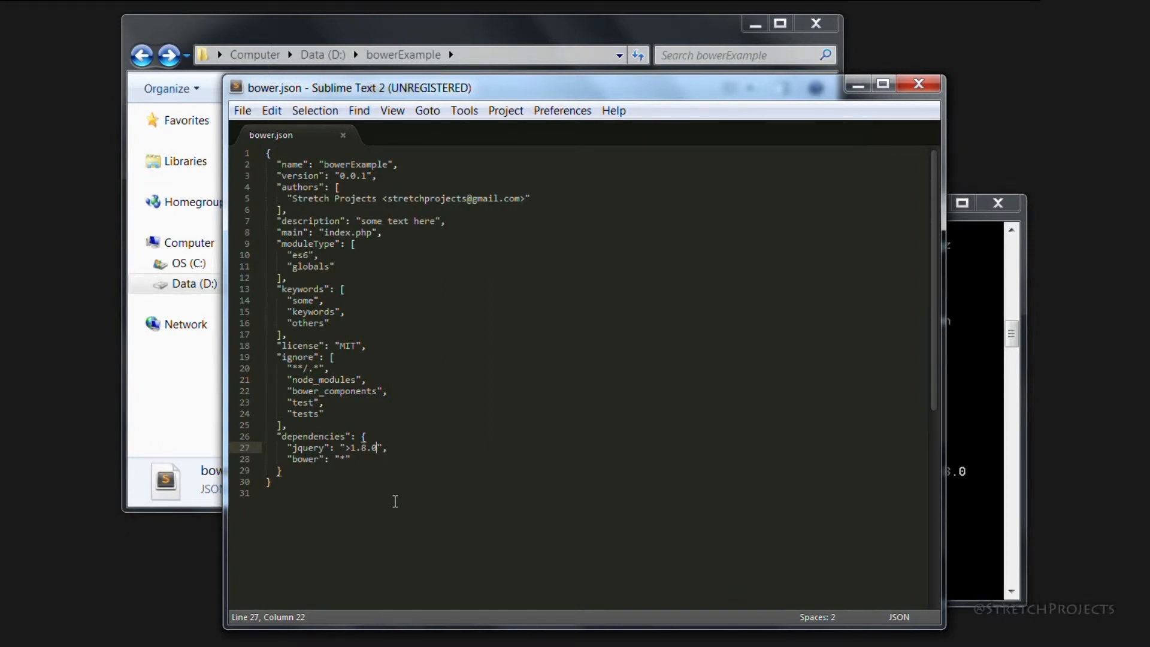
{"action": "type", "text": "<1"}
{"action": "type", "text": "bower update"}
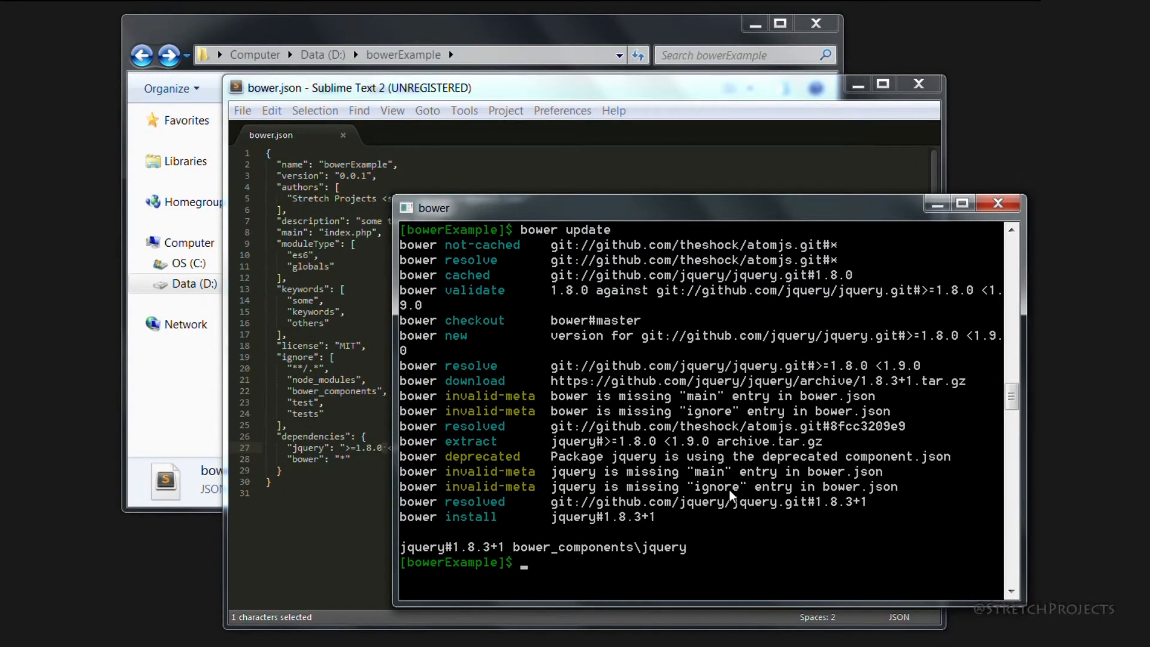
{"action": "mouse_move", "coordinate": [616, 529]}
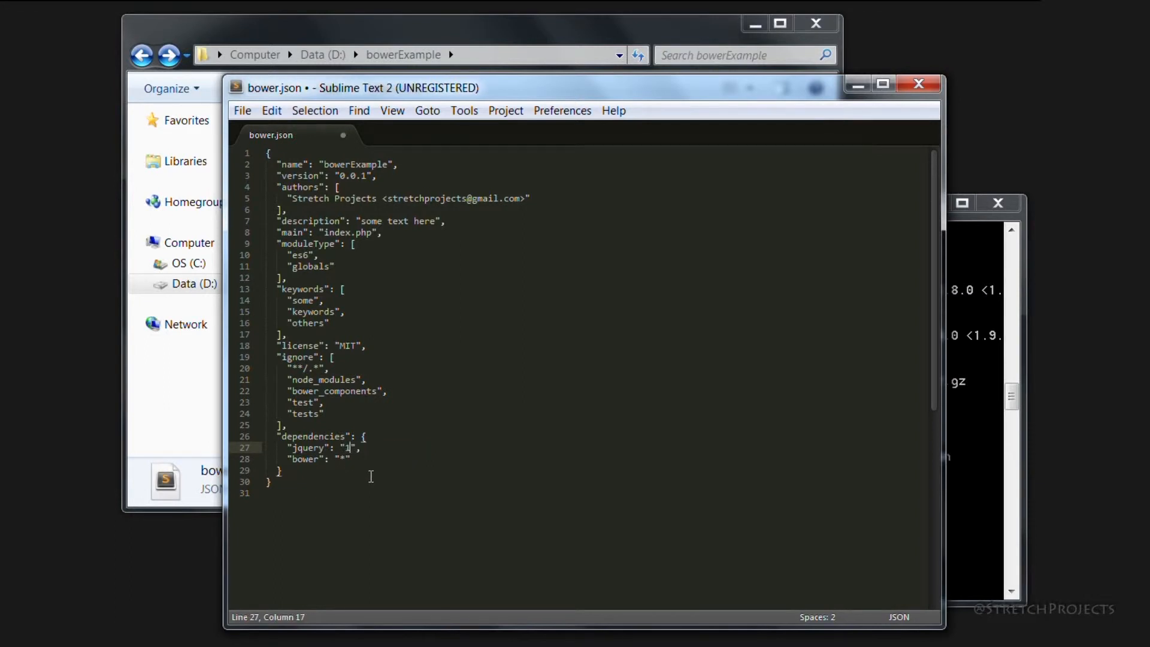
{"action": "type", "text": ".8.0"}
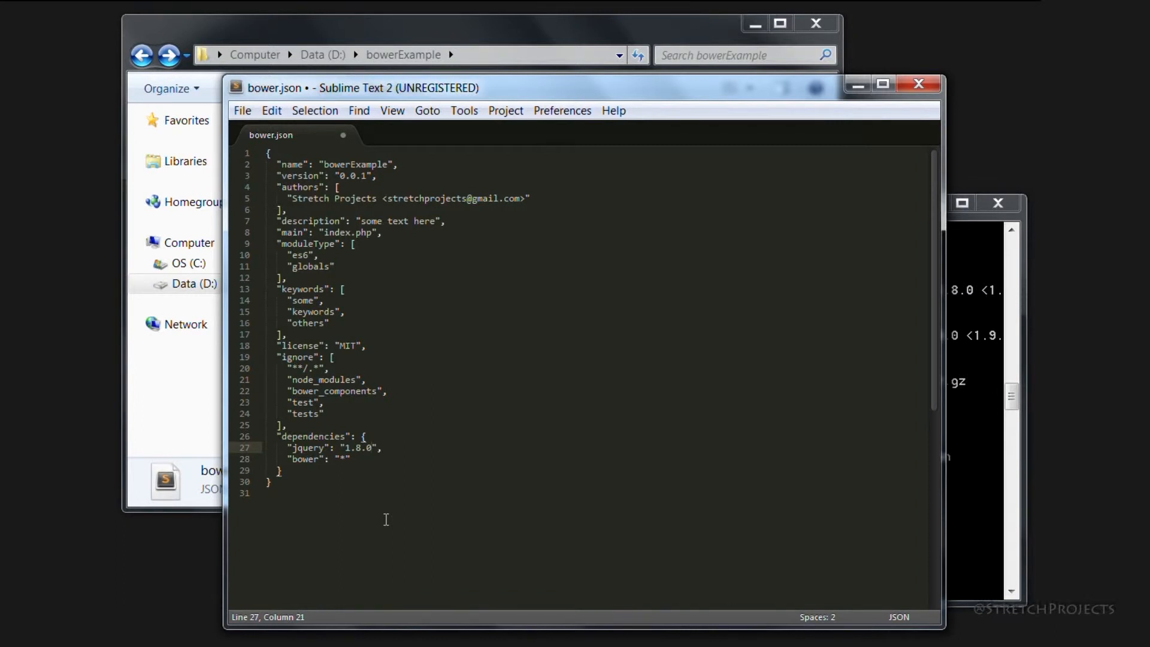
{"action": "type", "text": "x"}
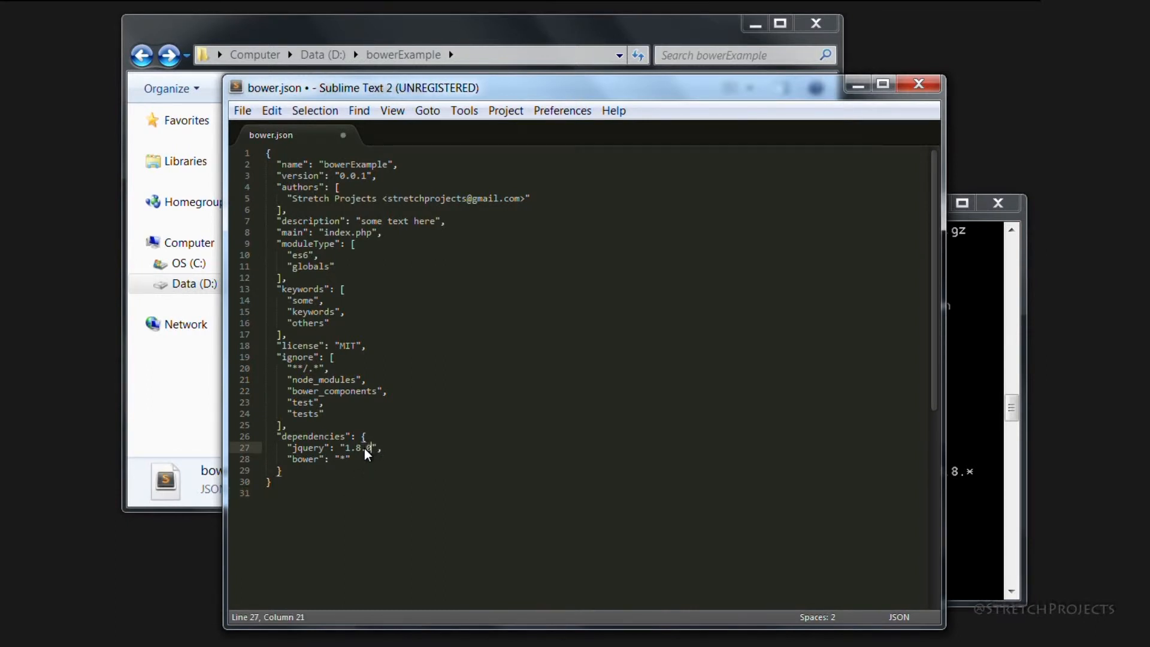
Extend the jquery value to the hyphenated range "1.8.0 - 1.9.0".
{"action": "type", "text": "-"}
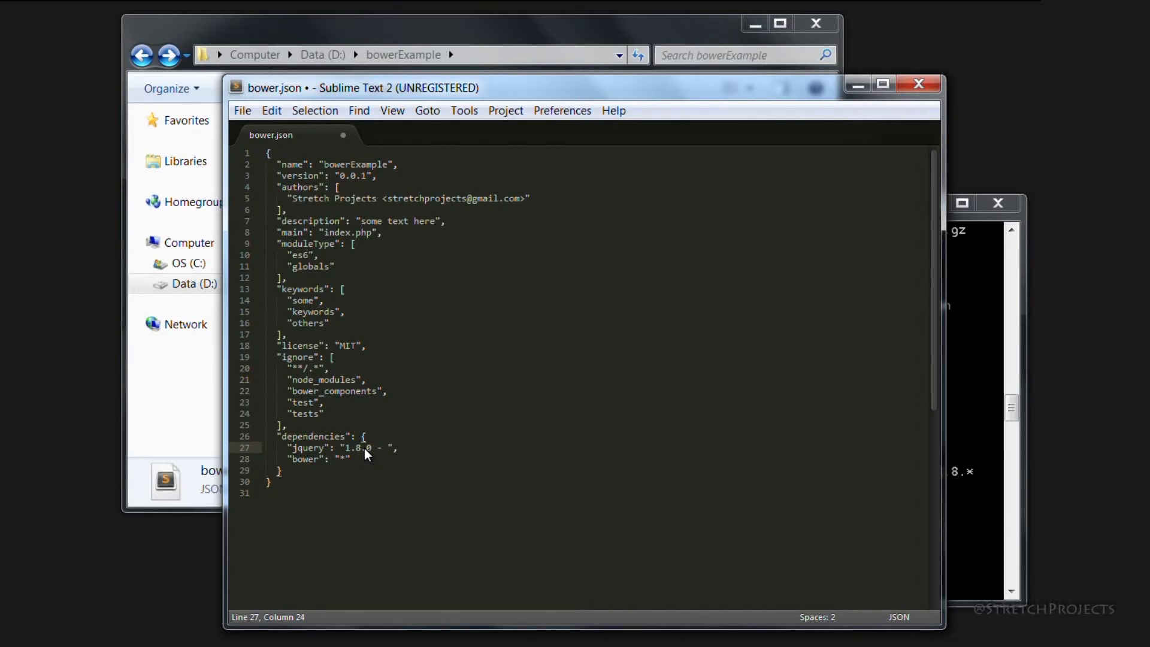
{"action": "type", "text": "1.9"}
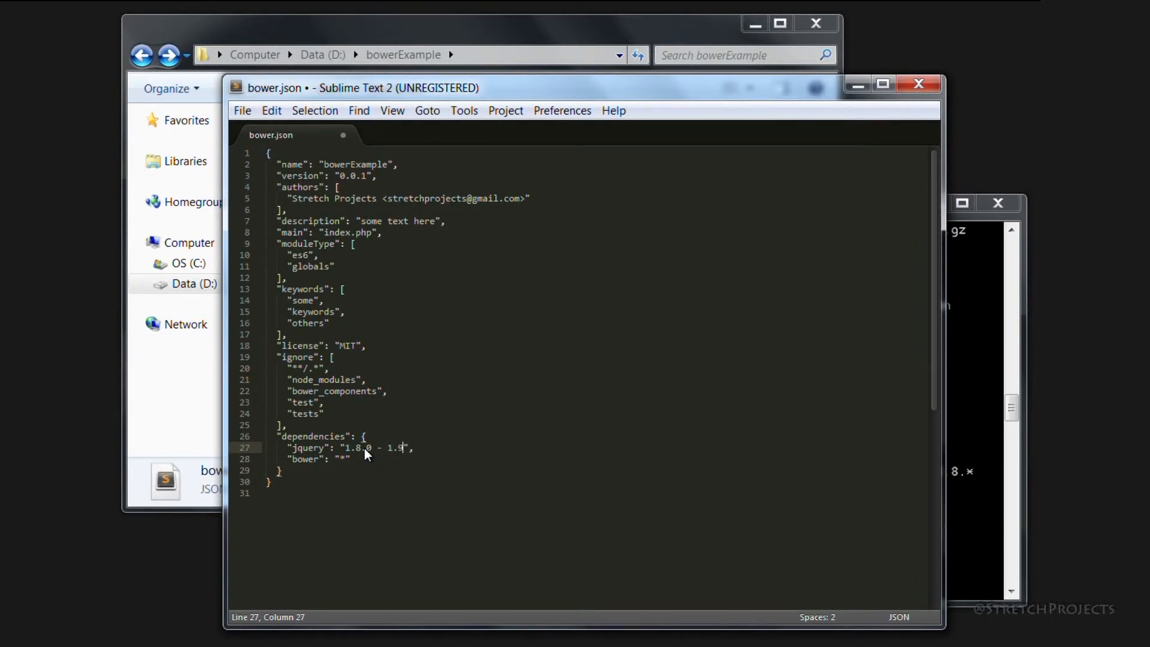
{"action": "type", "text": ".0"}
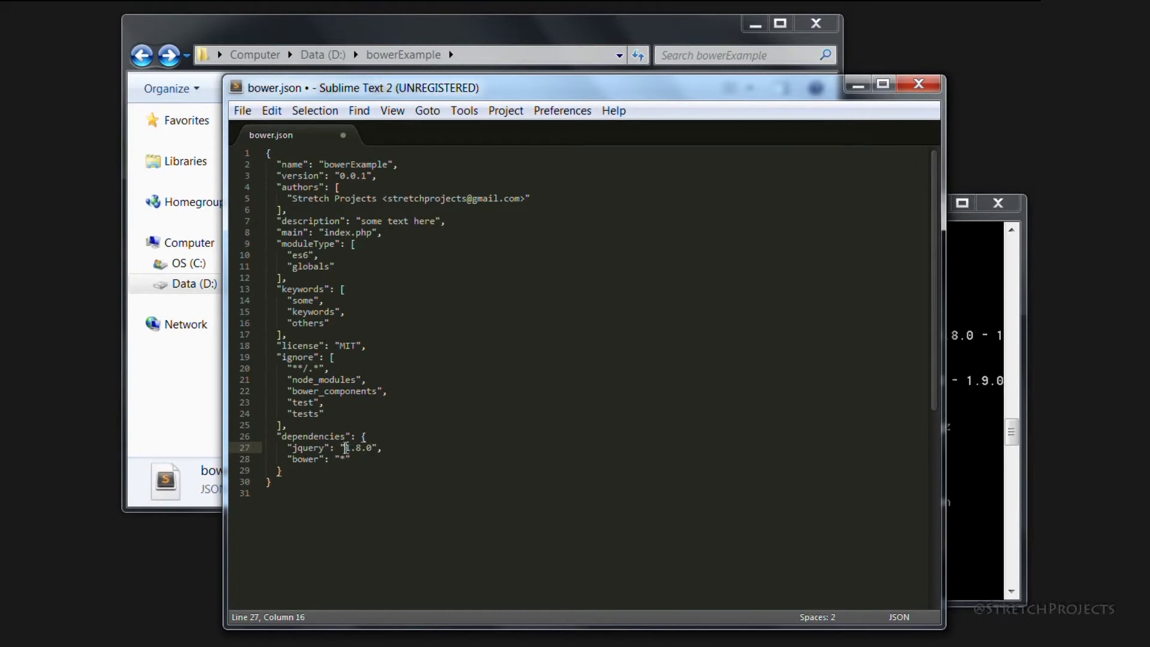
Rewrite the jquery value as "~1.8" and save bower.json.
{"action": "type", "text": "~"}
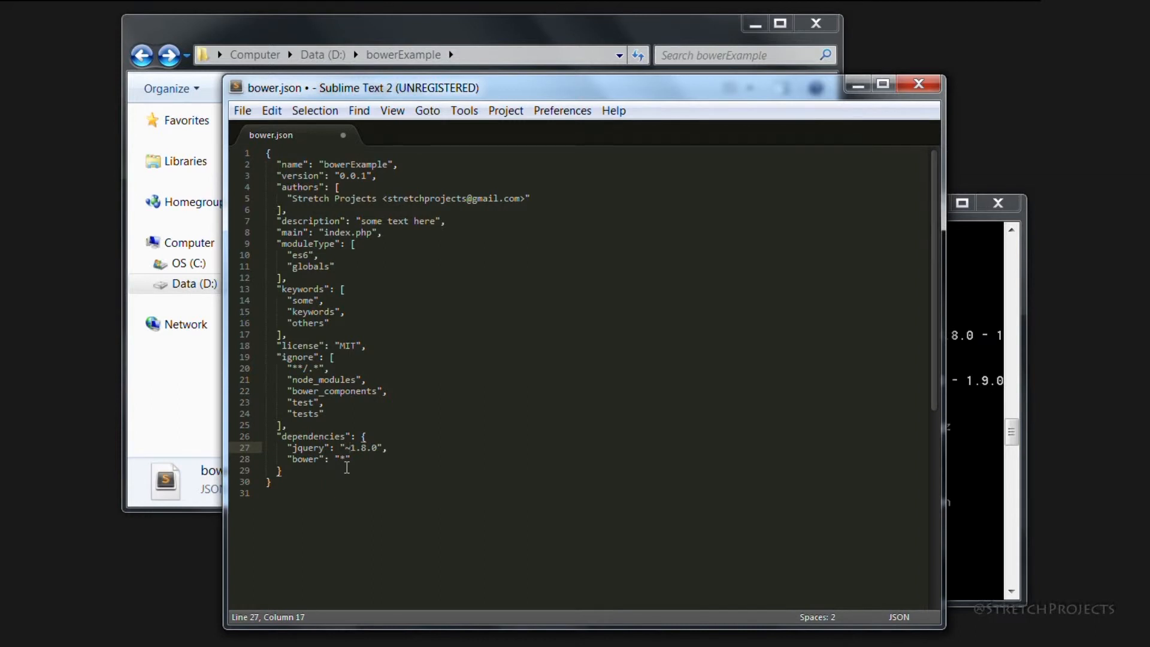
{"action": "key", "text": "ctrl+s"}
{"action": "type", "text": "x"}
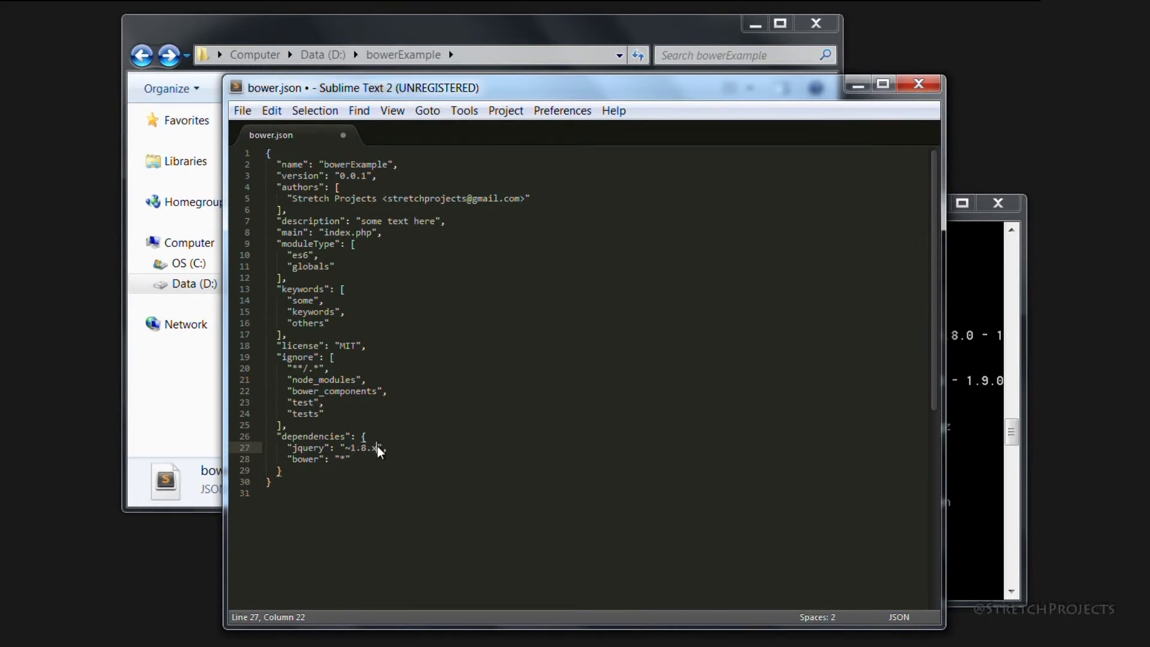
{"action": "mouse_move", "coordinate": [376, 570]}
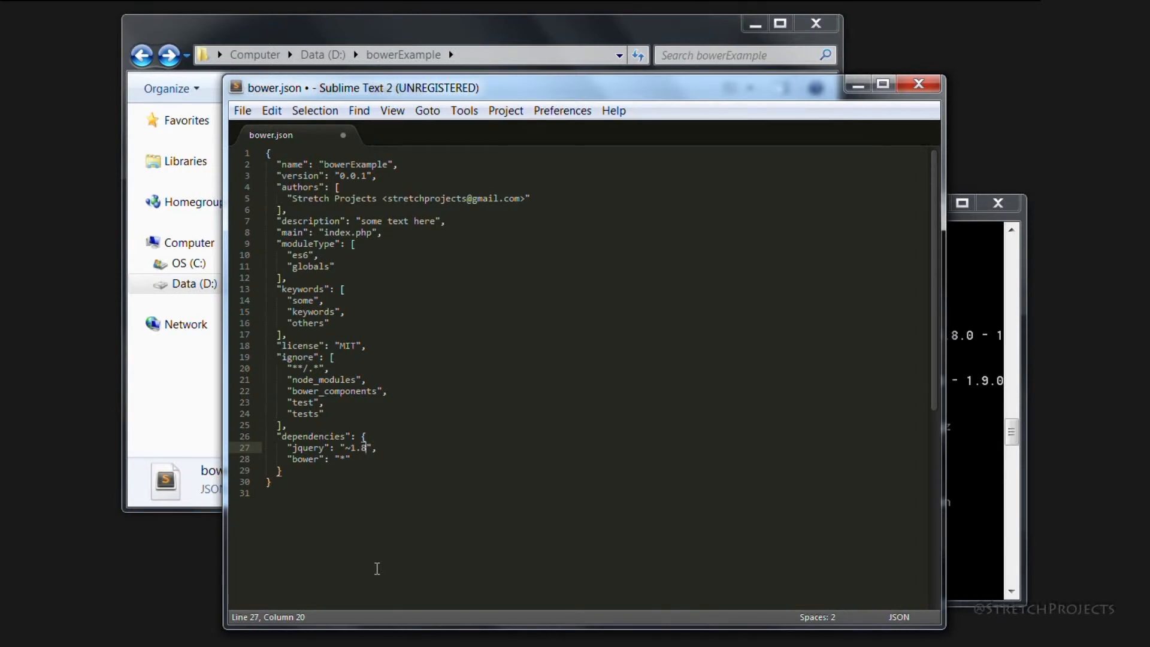
{"action": "key", "text": "ctrl+s"}
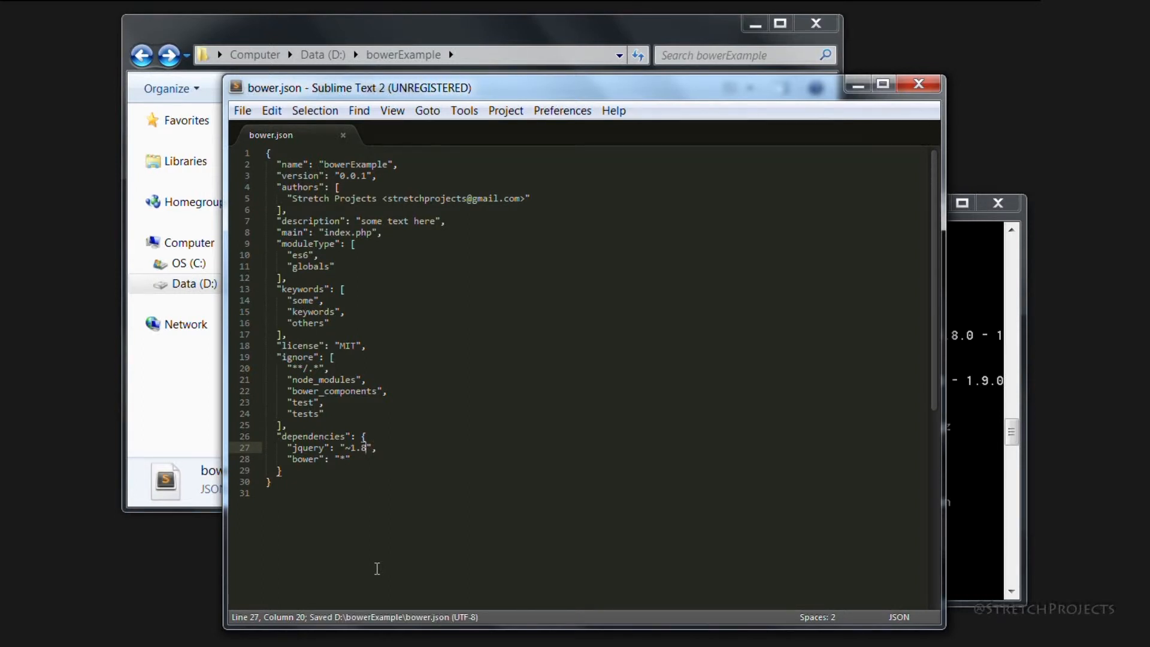
{"action": "mouse_move", "coordinate": [982, 465]}
{"action": "type", "text": "bower update"}
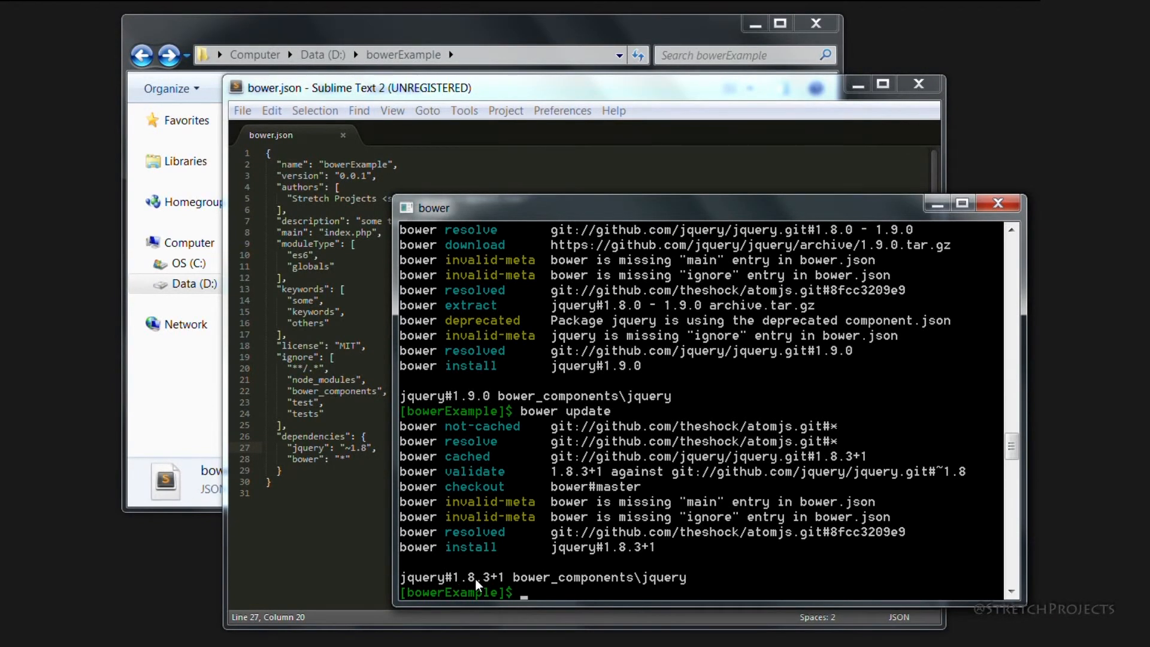
{"action": "mouse_move", "coordinate": [518, 584]}
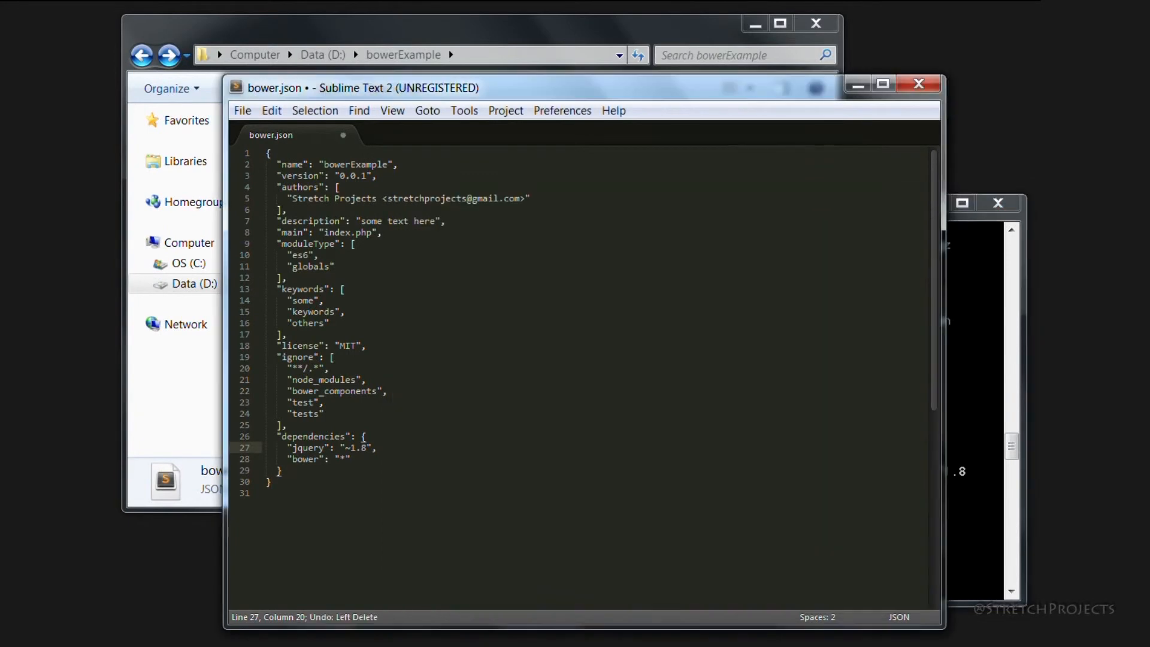
Trim the jquery value to "~1", fix the stray version edit, and save bower.json.
{"action": "key", "text": "BackSpace"}
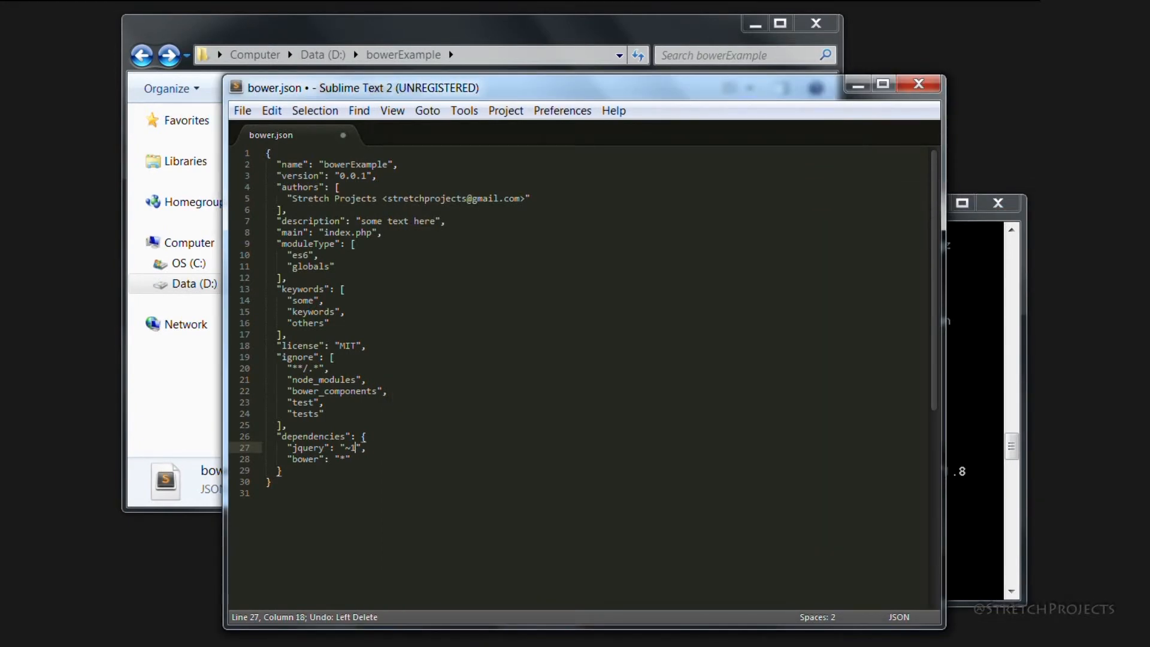
{"action": "key", "text": "ctrl+s"}
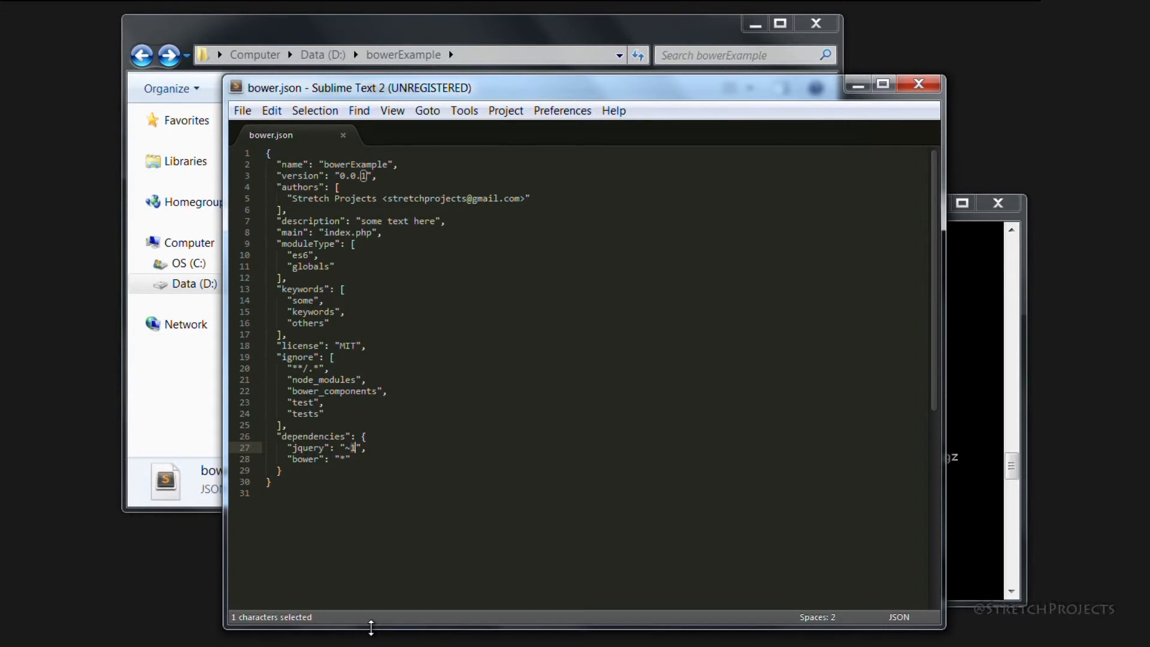
{"action": "type", "text": "2"}
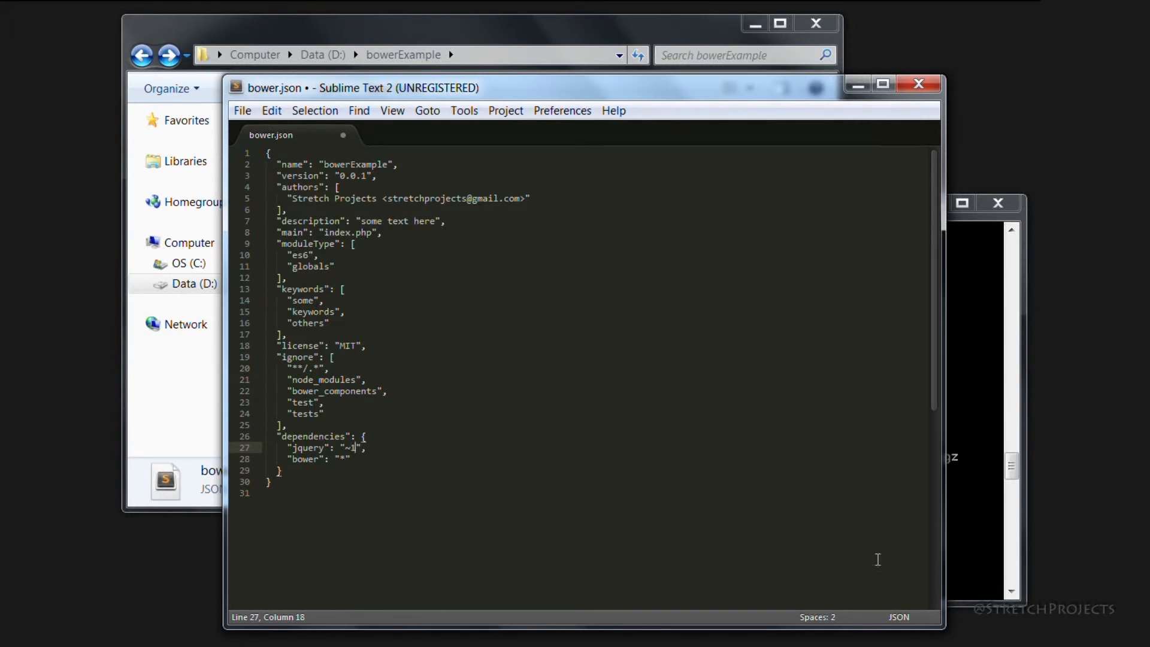
{"action": "key", "text": "ctrl+s"}
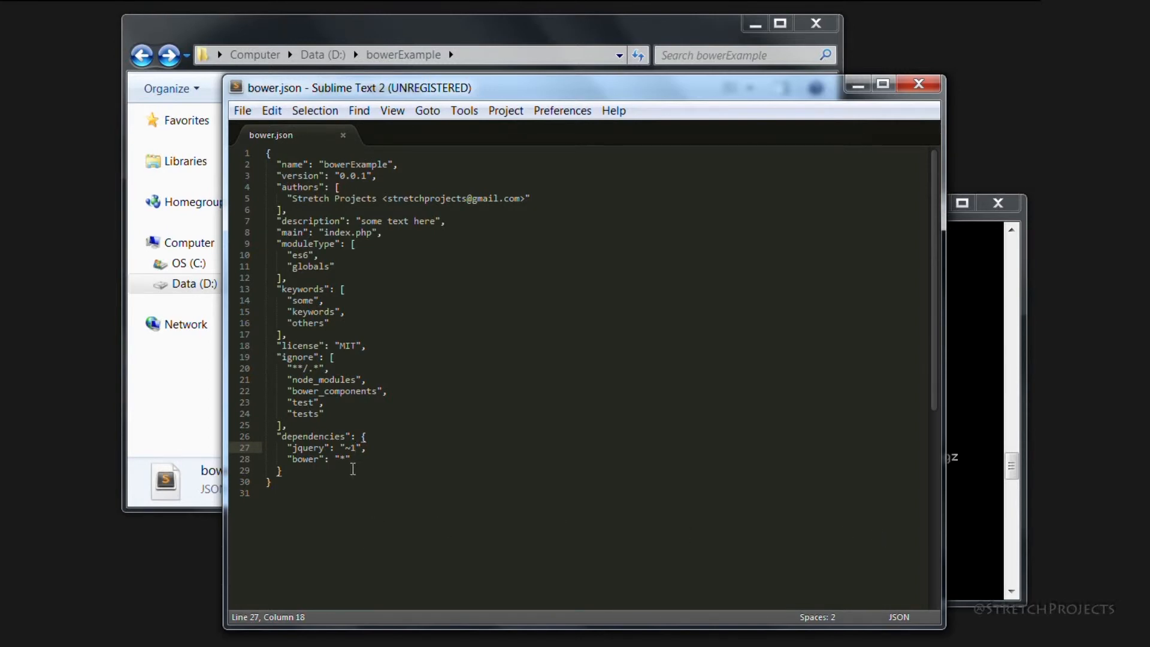
{"action": "mouse_move", "coordinate": [389, 549]}
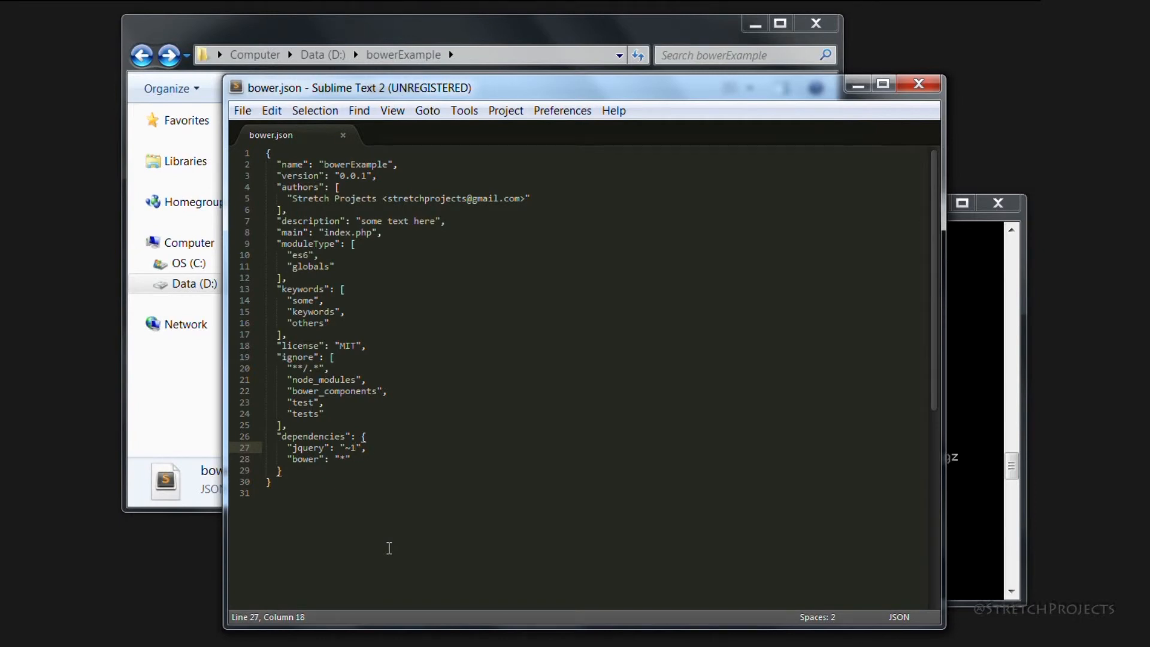
Change the jquery value to the caret range "^1.8.0" and save bower.json.
{"action": "type", "text": ".8.0"}
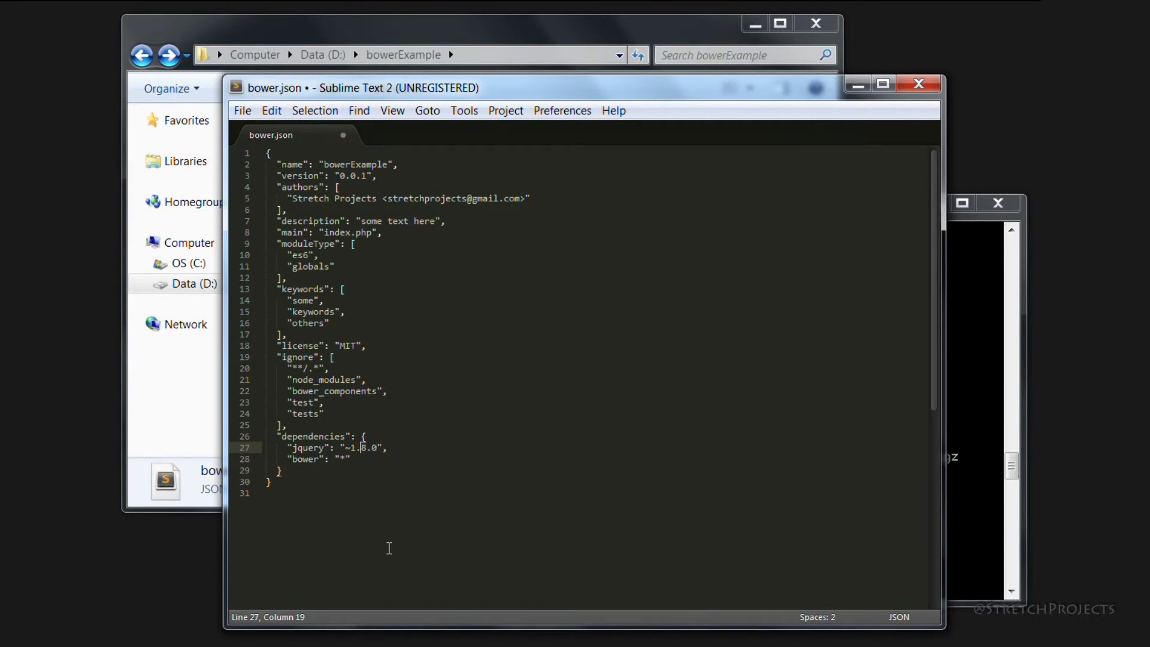
{"action": "key", "text": "ctrl+s"}
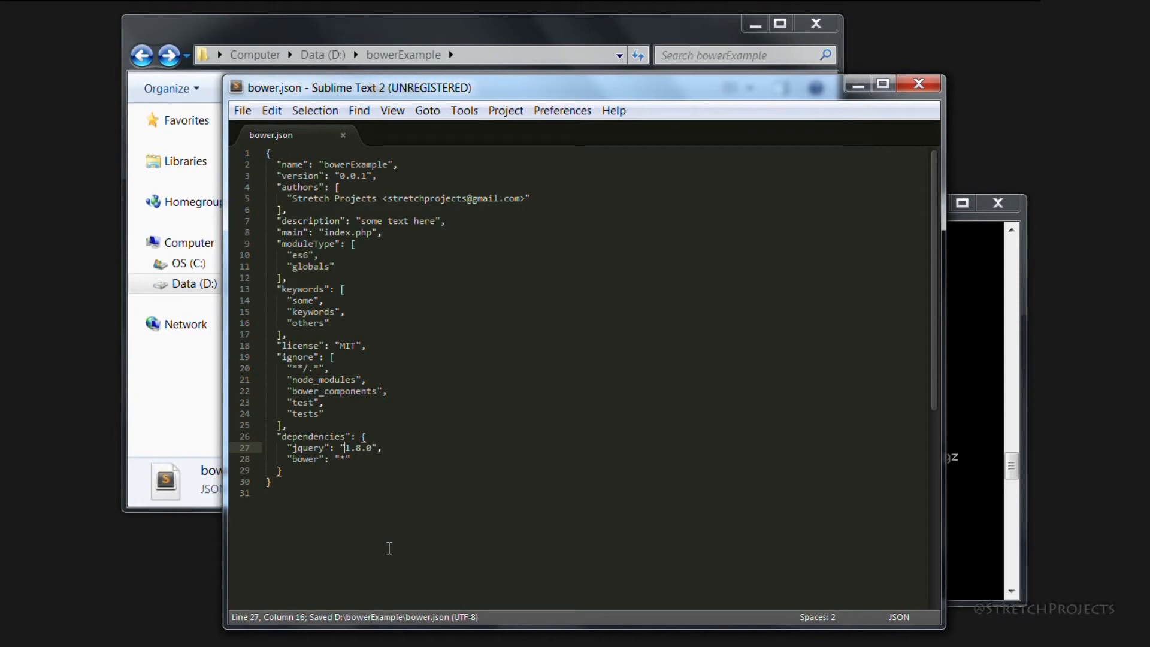
{"action": "type", "text": "^"}
{"action": "type", "text": "bower update"}
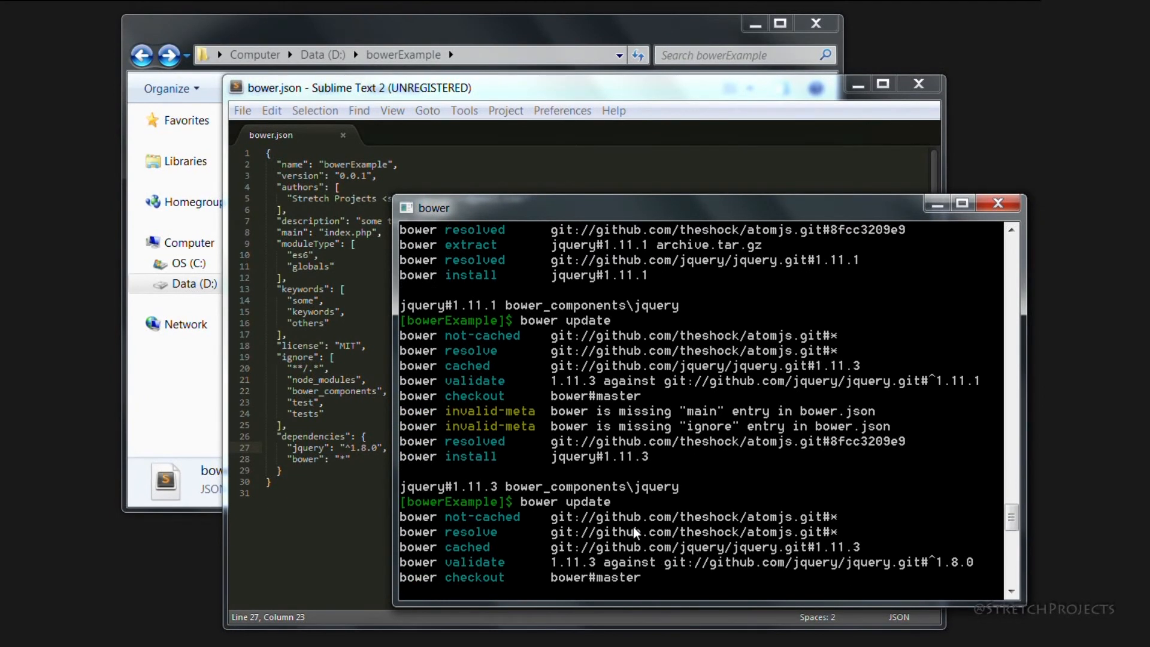
{"action": "scroll", "scroll_direction": "down", "scroll_amount": 3}
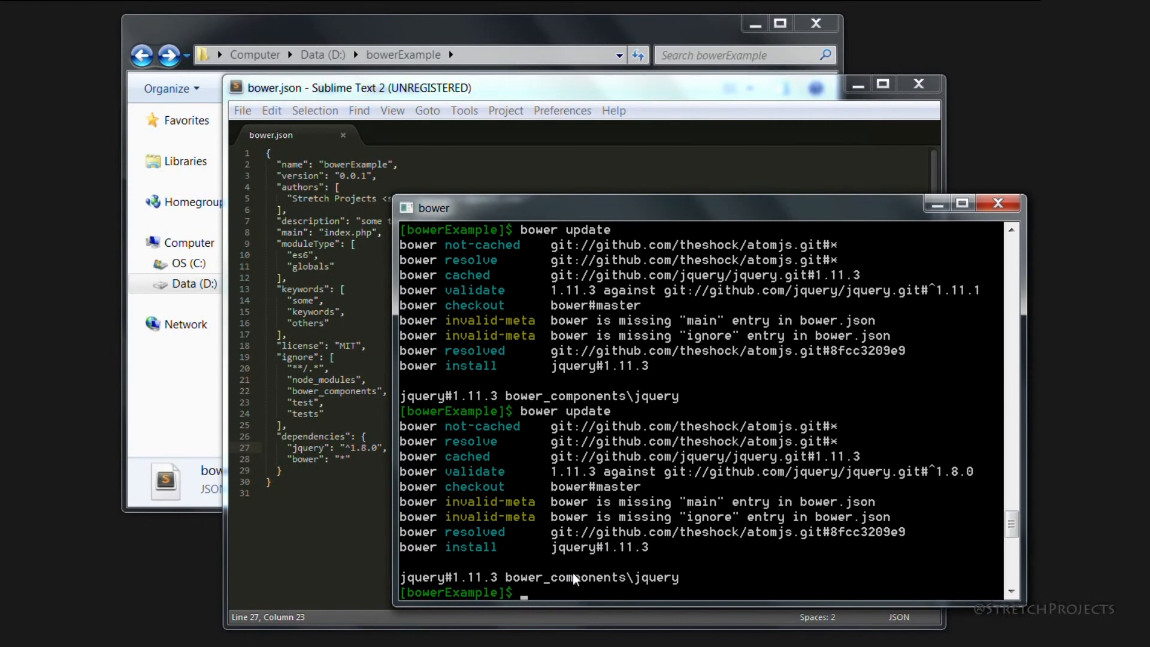
{"action": "mouse_move", "coordinate": [525, 640]}
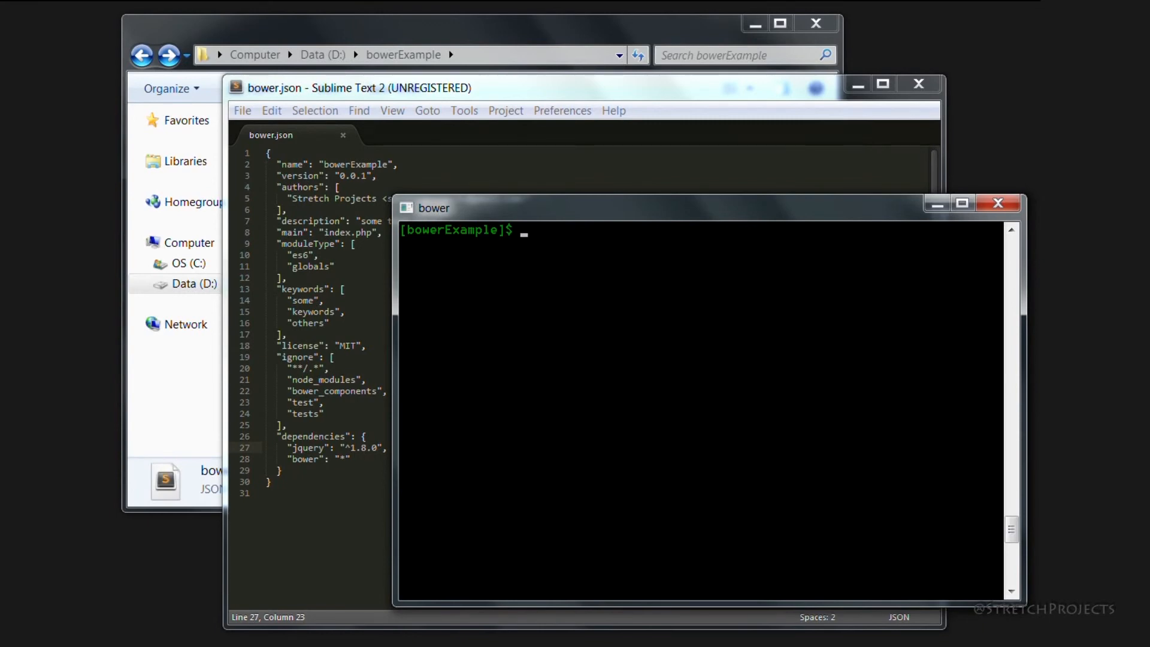
Run bower uninstall bower to remove the bower package from the project.
{"action": "type", "text": "bower un"}
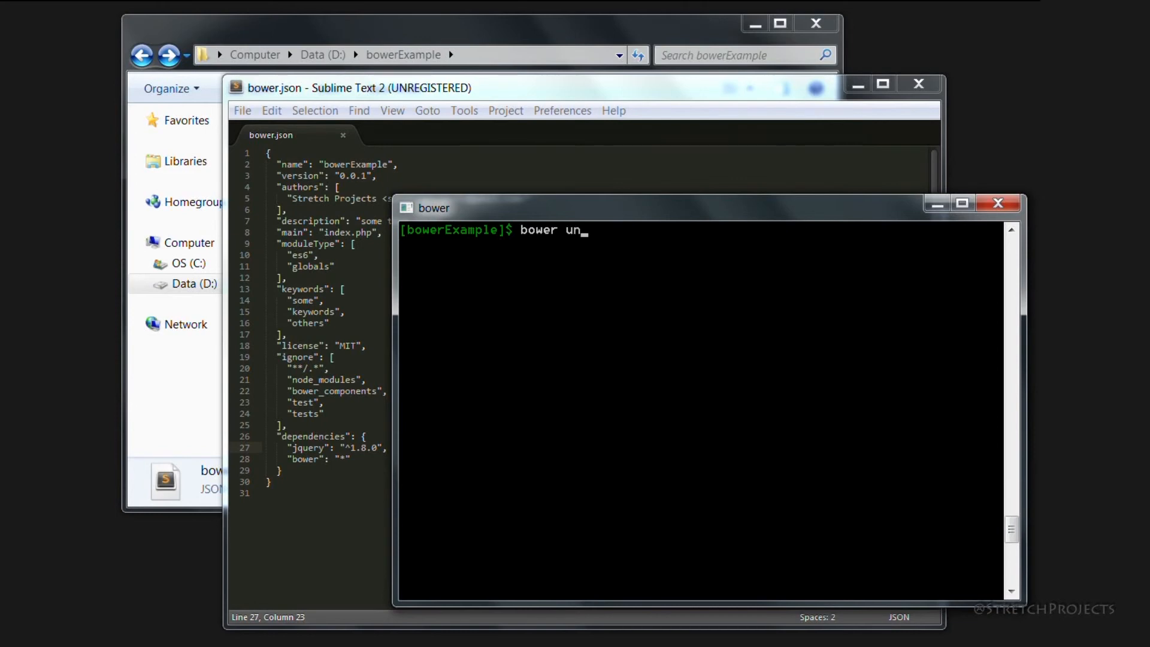
{"action": "type", "text": "i"}
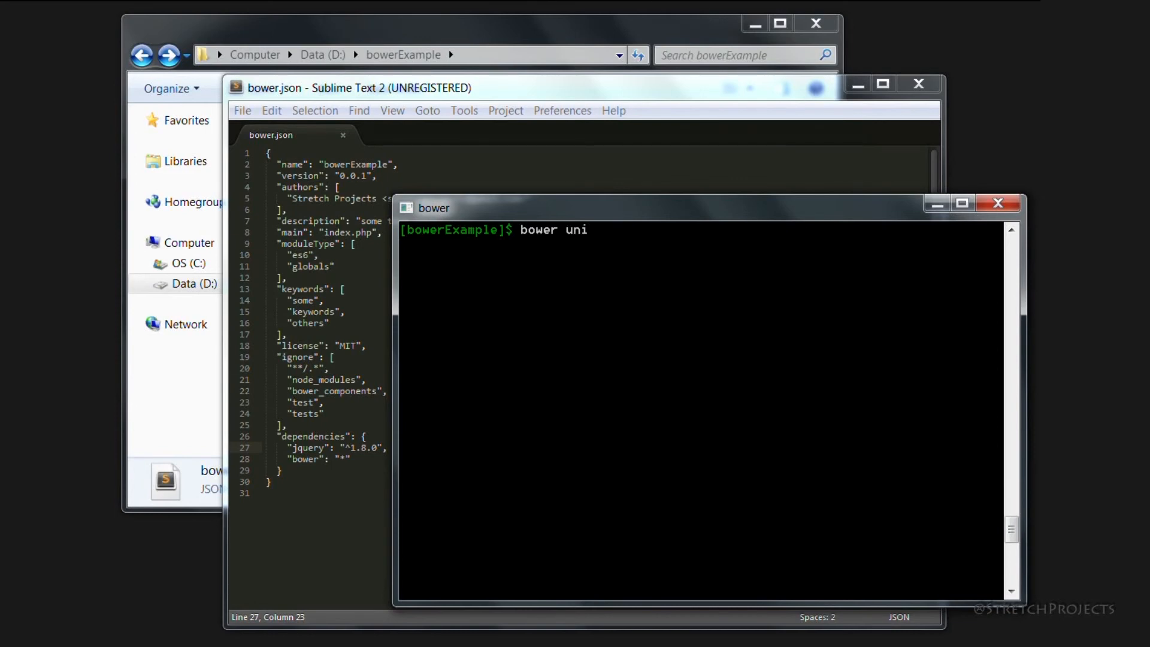
{"action": "type", "text": "nstall"}
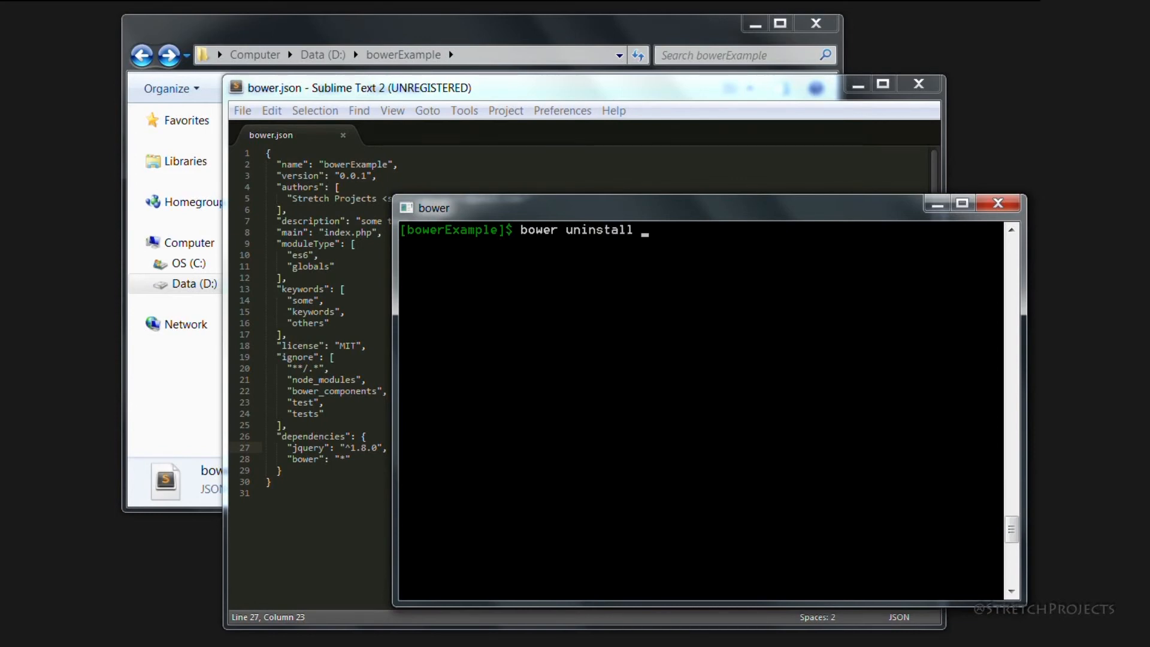
{"action": "type", "text": "bower"}
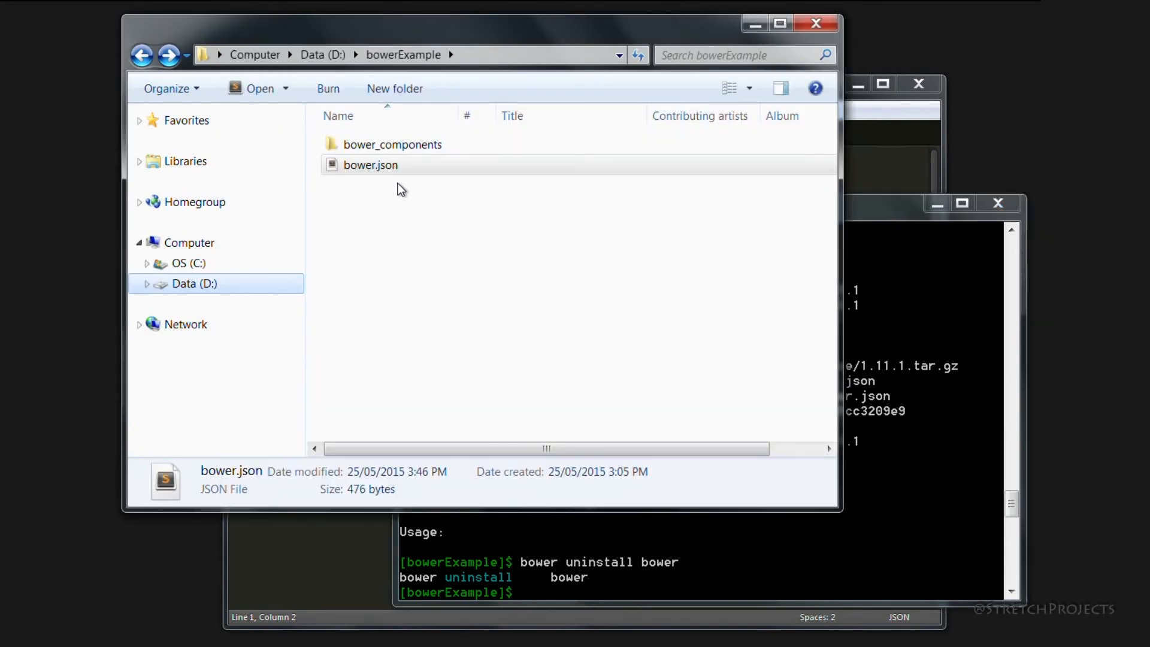
Delete the "bower": "*" entry from bower.json, leaving jquery ^1.8.0, and enter bower update.
{"action": "double_click", "coordinate": [392, 144]}
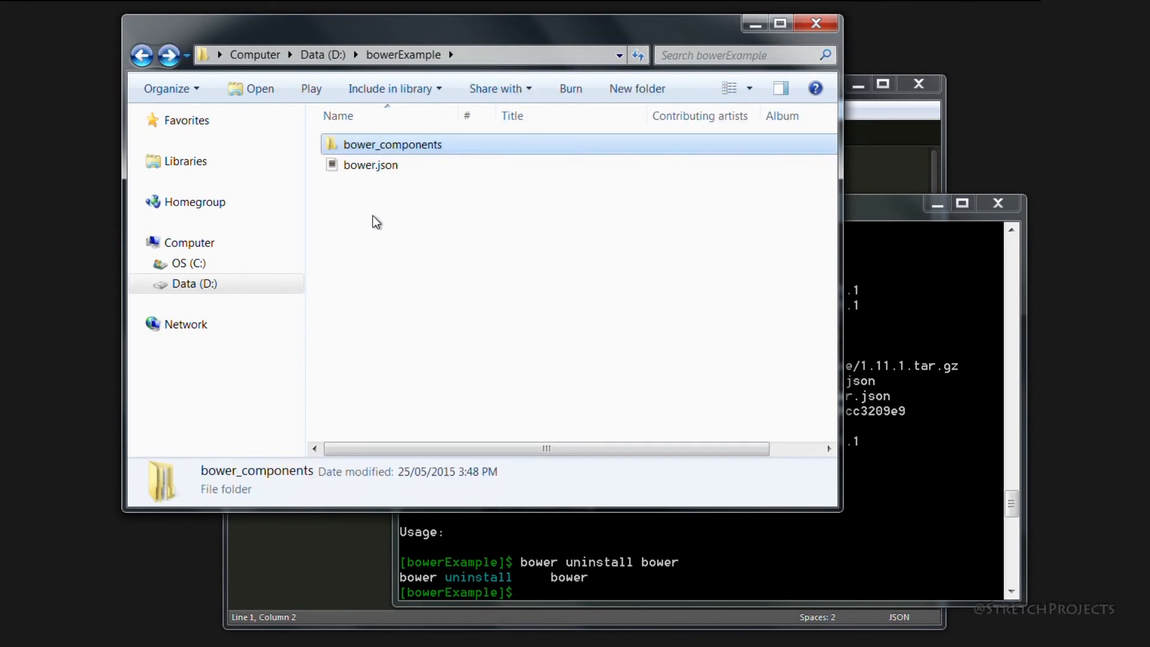
{"action": "double_click", "coordinate": [371, 164]}
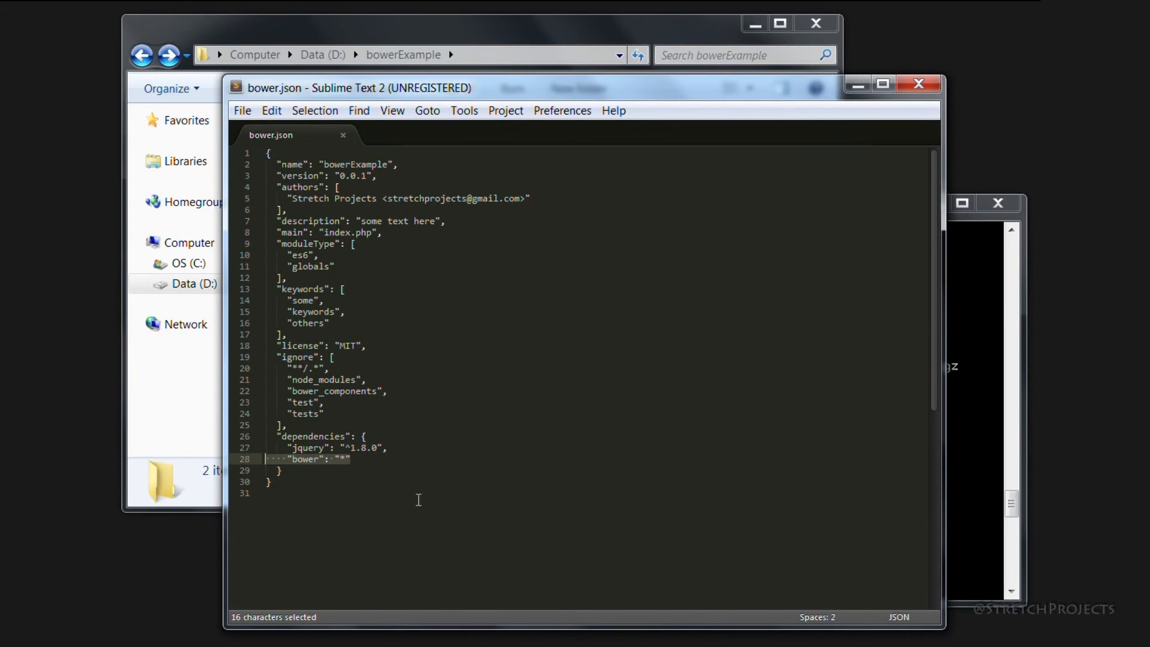
{"action": "key", "text": "Delete"}
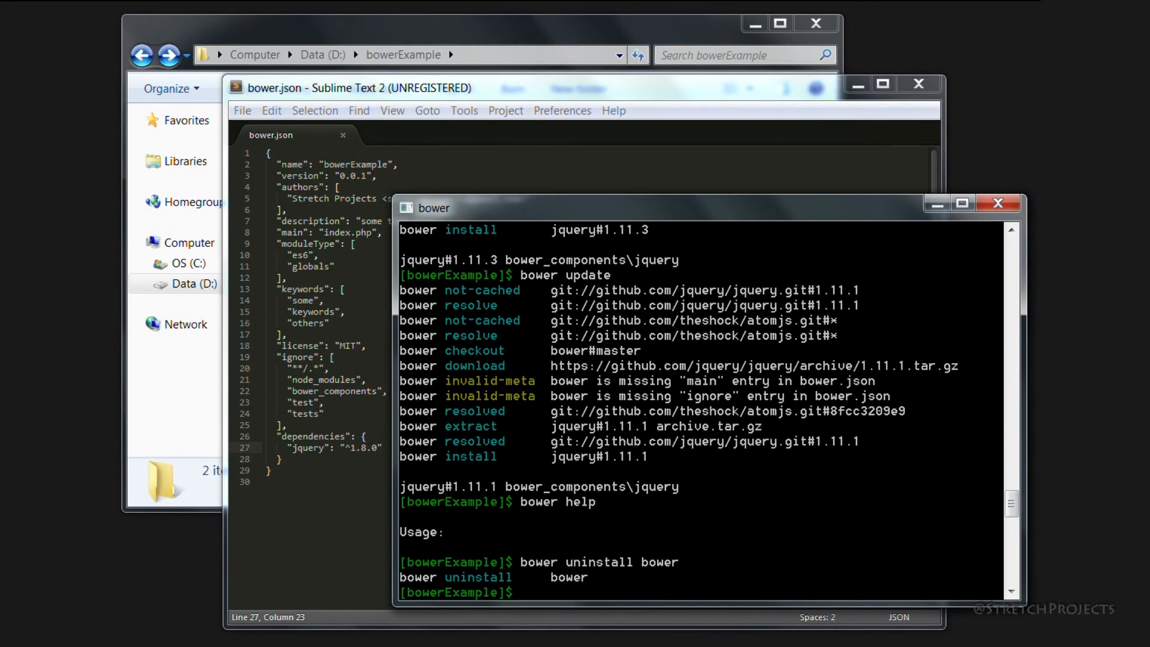
{"action": "type", "text": "bower update"}
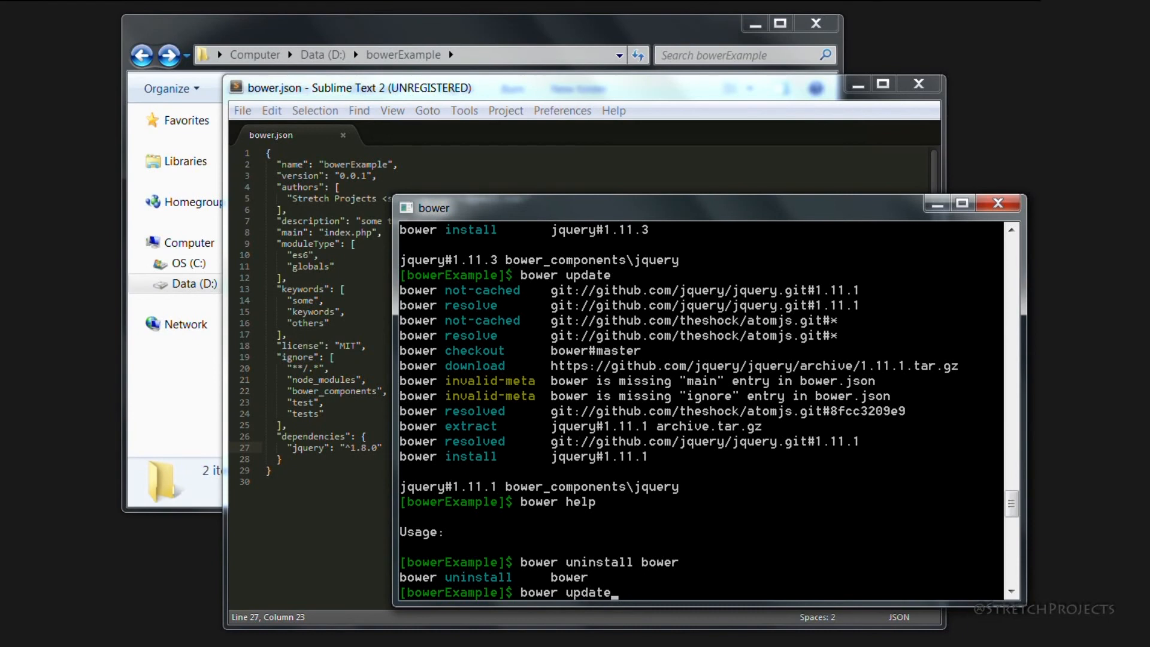